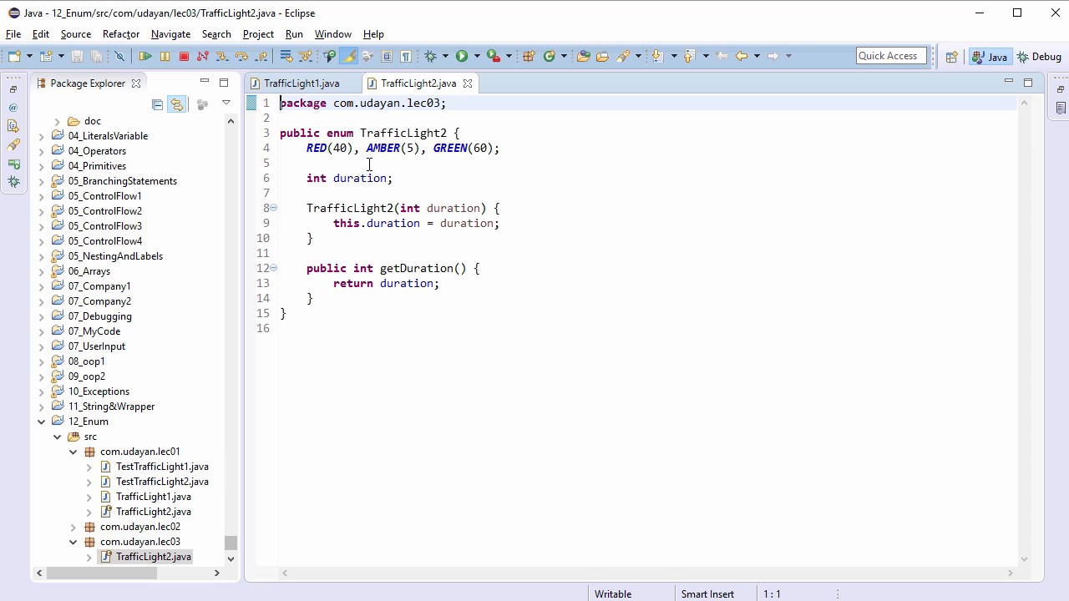
pyautogui.moveTo(493, 171)
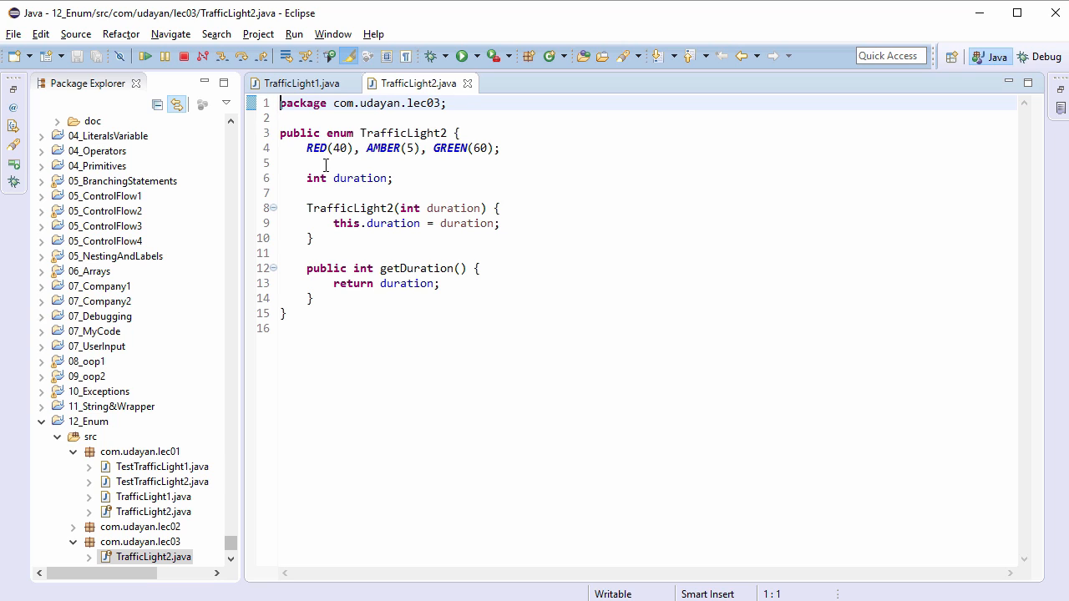
pyautogui.moveTo(468, 184)
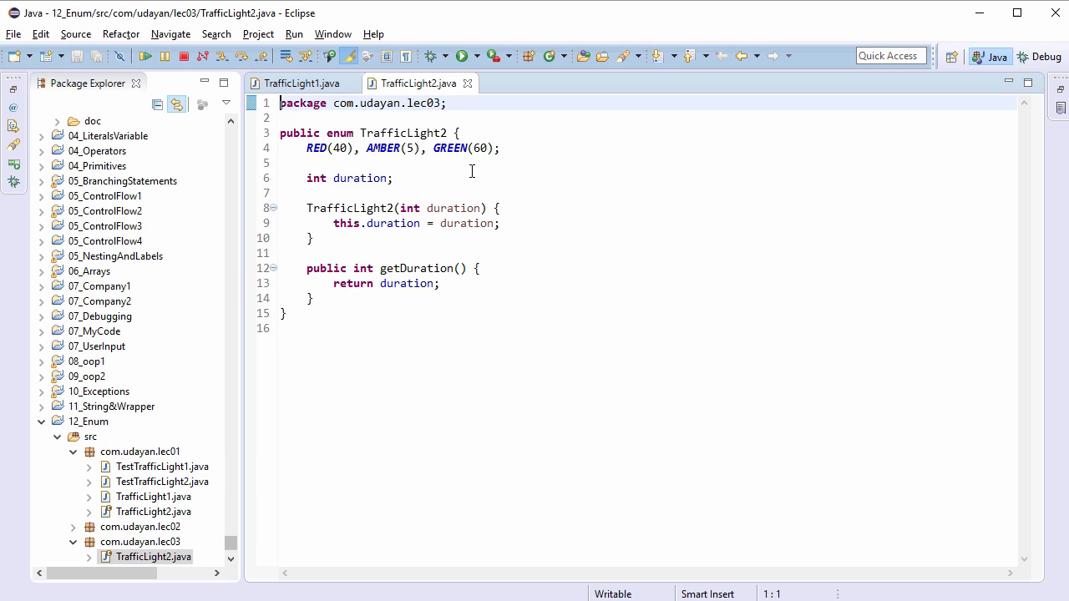
pyautogui.moveTo(567, 240)
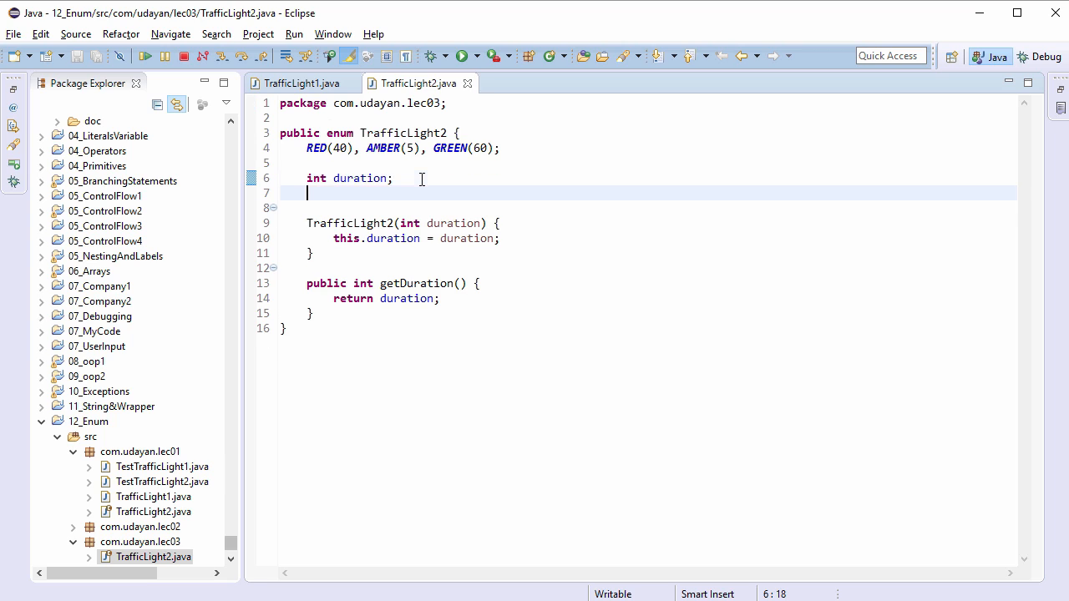
# Declare a String message field in the TrafficLight2 enum
pyautogui.write('String')
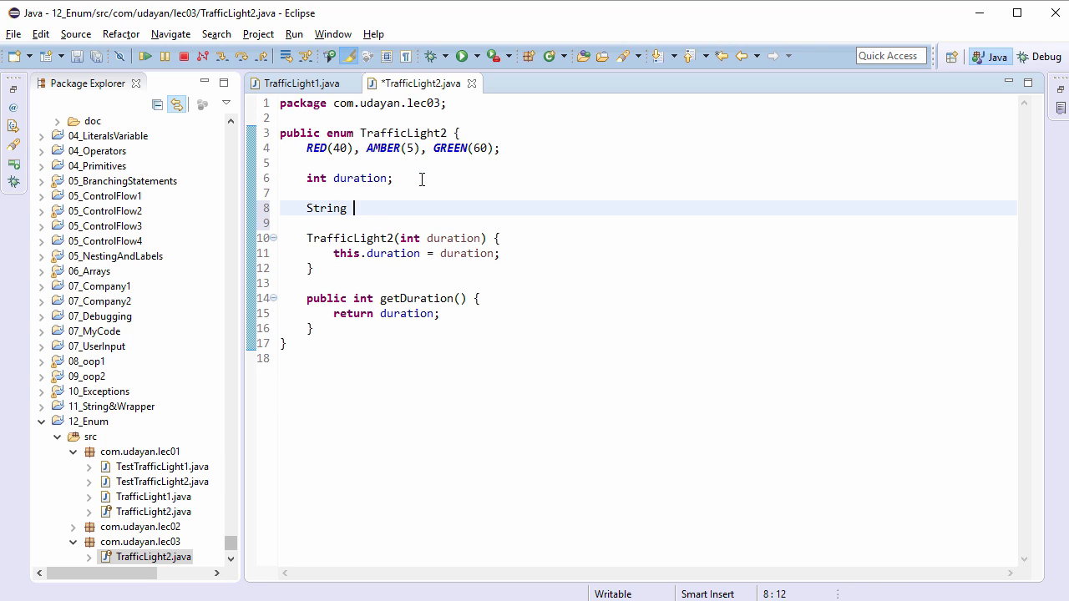
pyautogui.write('message')
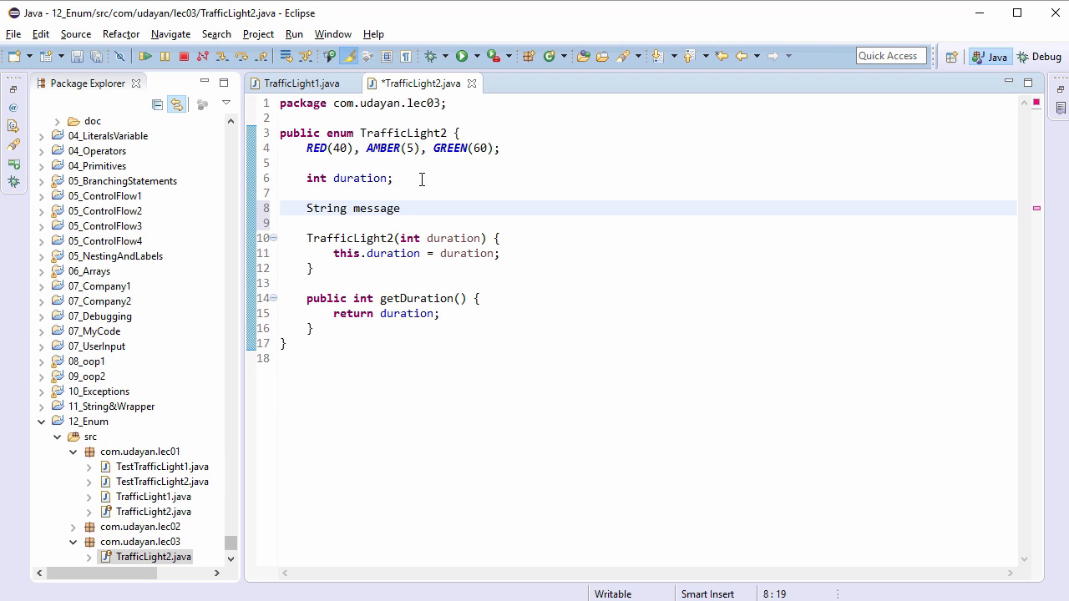
pyautogui.write(';')
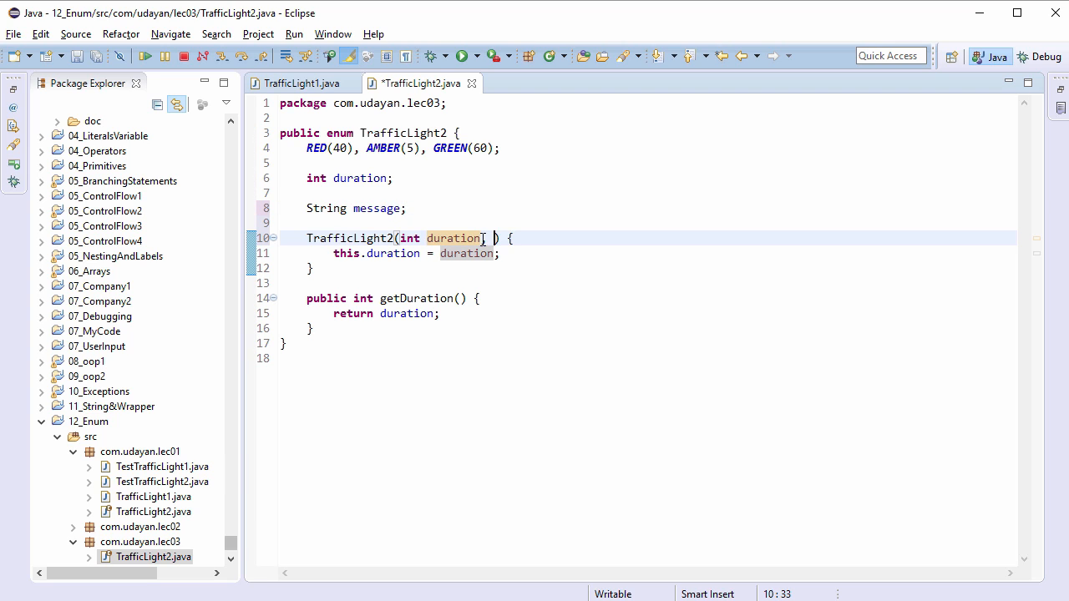
# Add a String message constructor parameter and assign it with this.message = message
pyautogui.write(', String m')
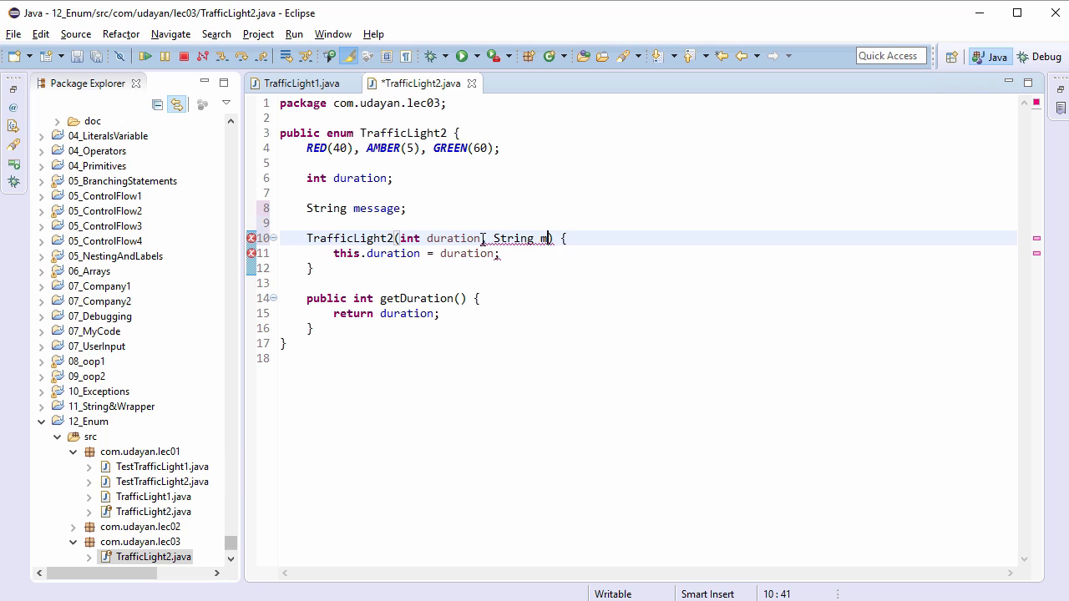
pyautogui.write('essage')
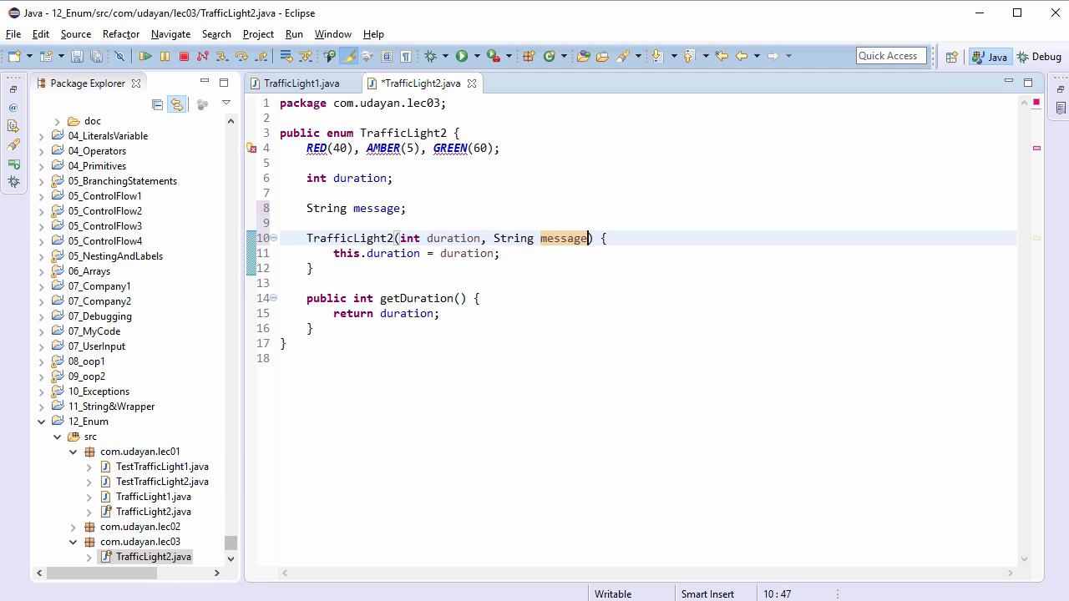
pyautogui.press('Return')
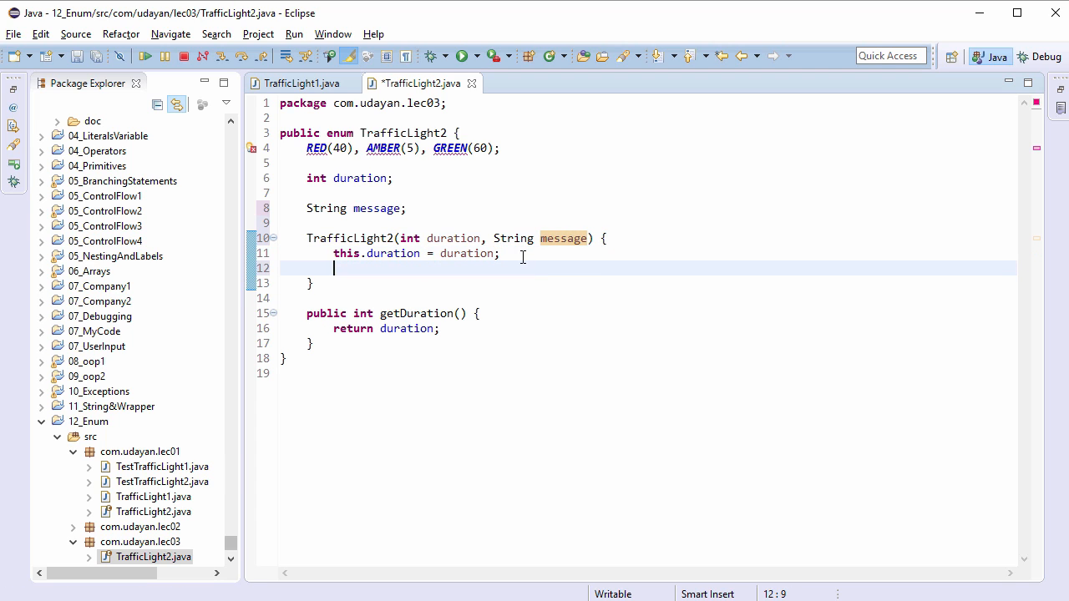
pyautogui.write('this.')
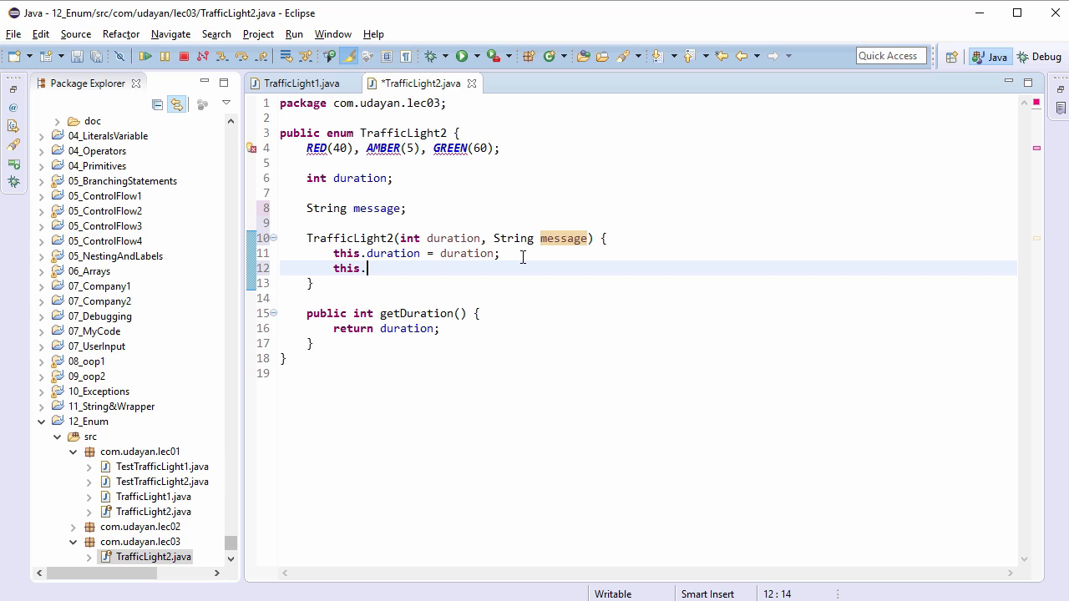
pyautogui.write('message')
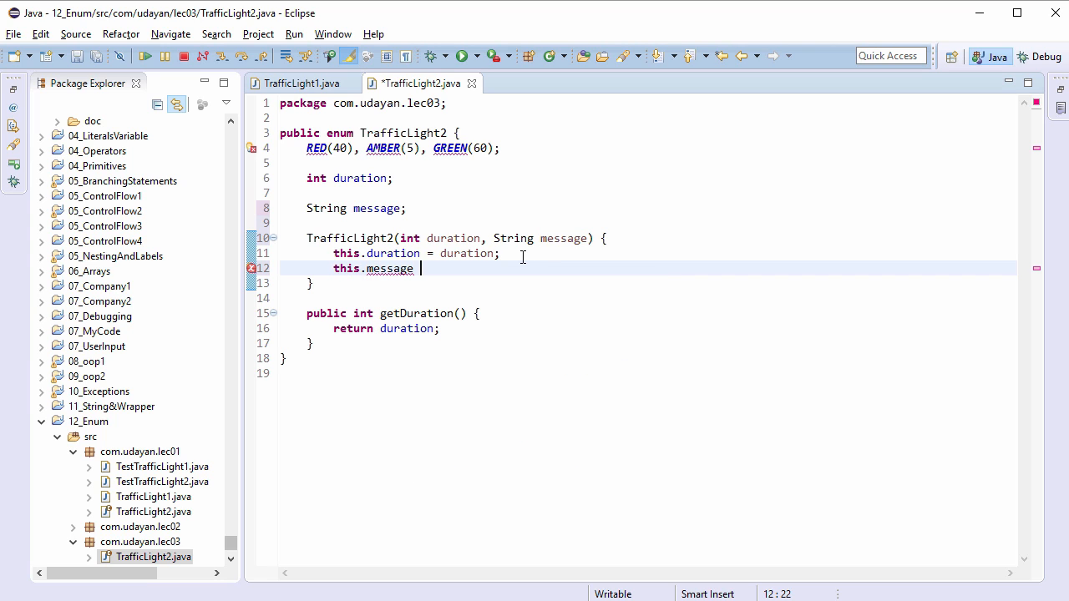
pyautogui.write('= messag')
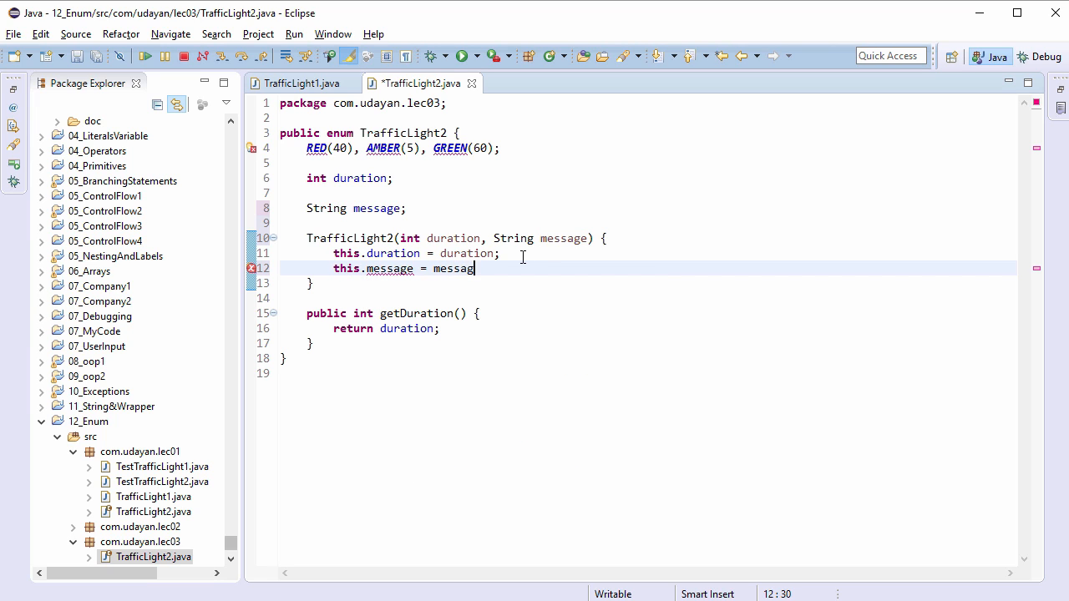
pyautogui.write('e;')
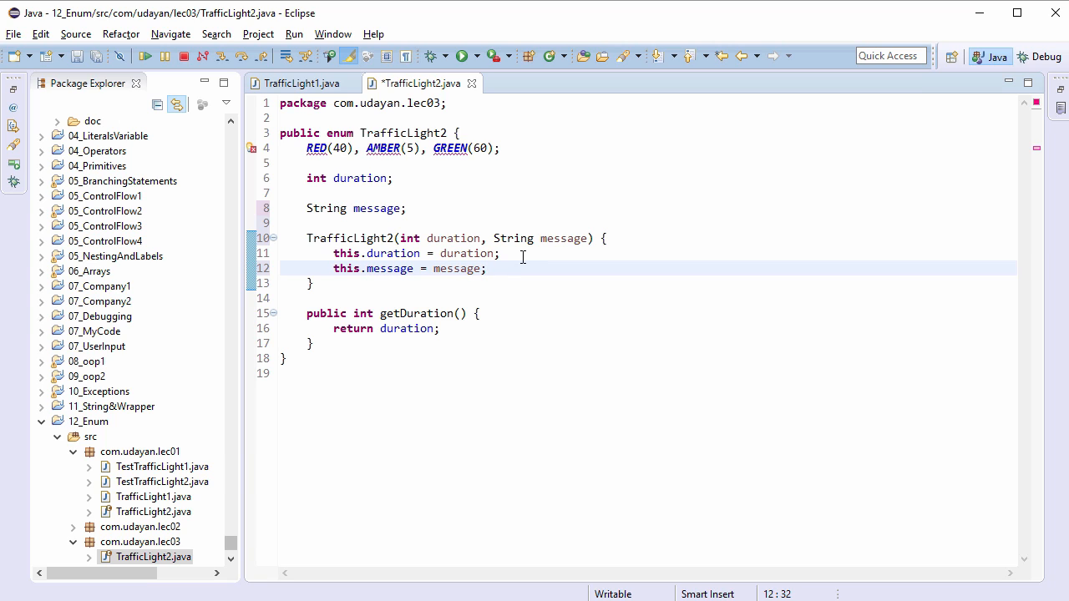
pyautogui.moveTo(388, 156)
pyautogui.write(', ')
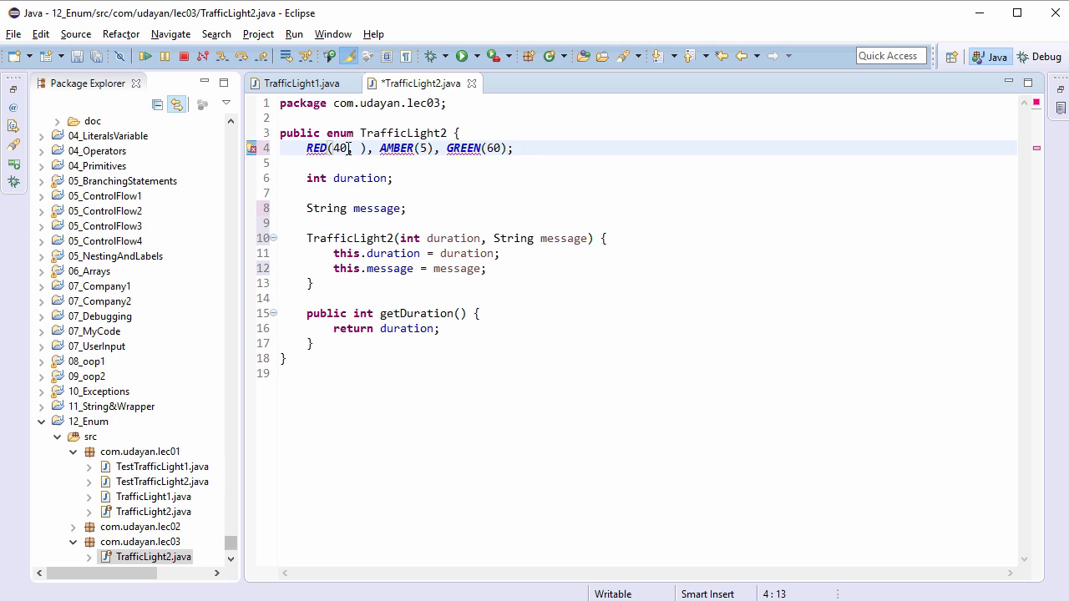
# Pass the messages "STOP", "SLOW" and "GO" to the RED, AMBER and GREEN constants
pyautogui.write('"STOP"')
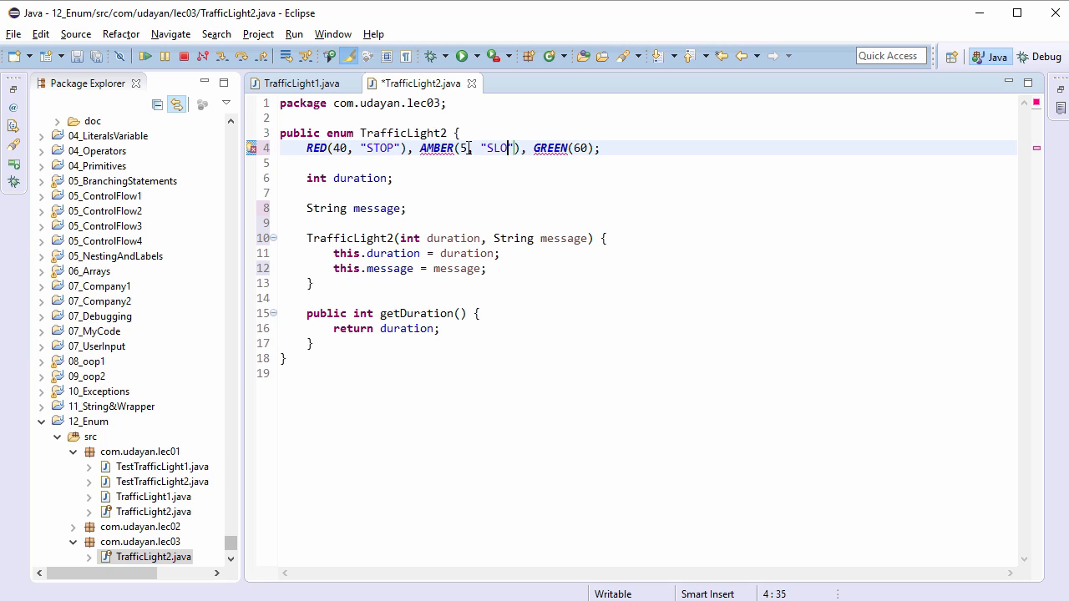
pyautogui.write('W')
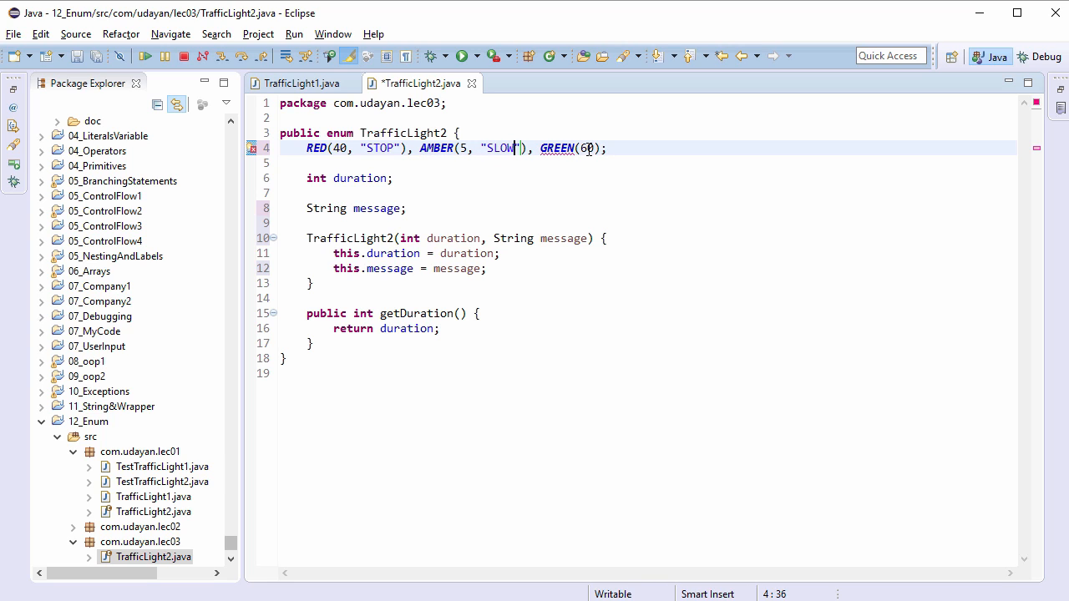
pyautogui.write(', ""')
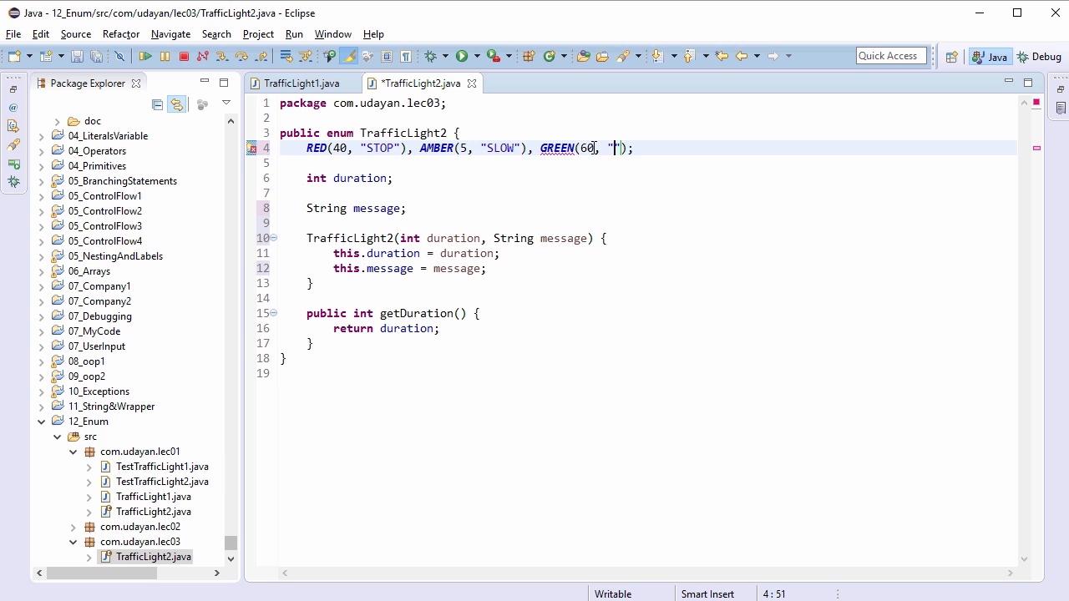
pyautogui.write('GO')
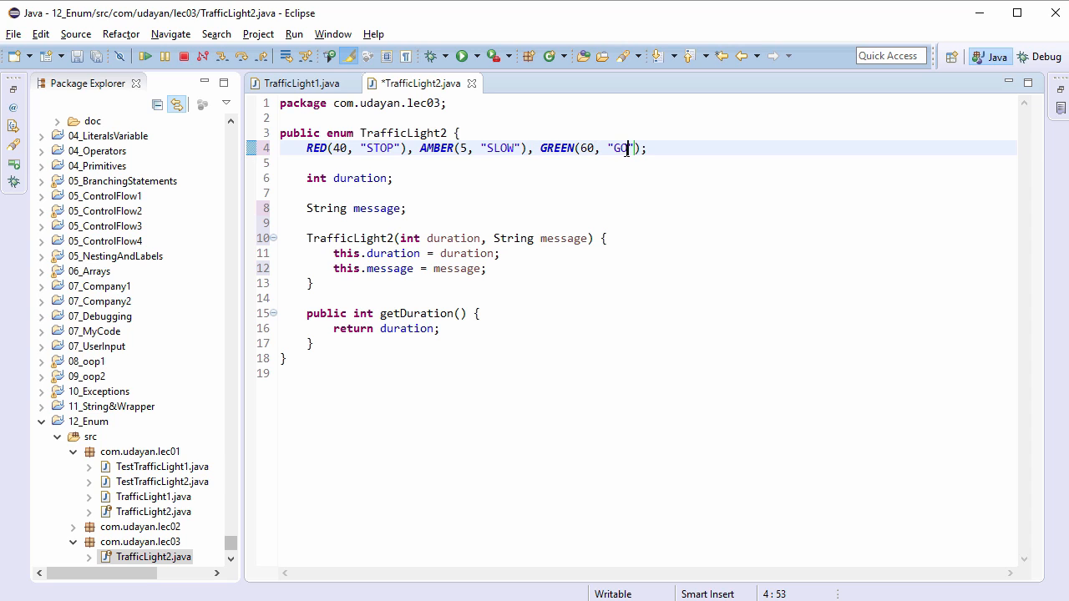
pyautogui.moveTo(377, 282)
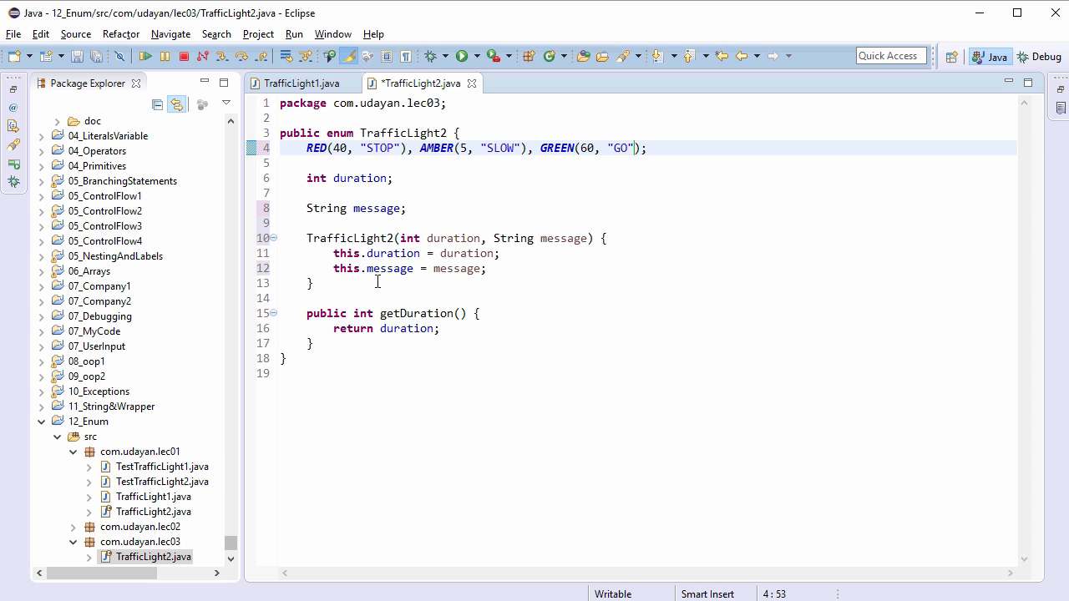
# Add public String getMessage() returning message below getDuration, and save the file
pyautogui.click(345, 343)
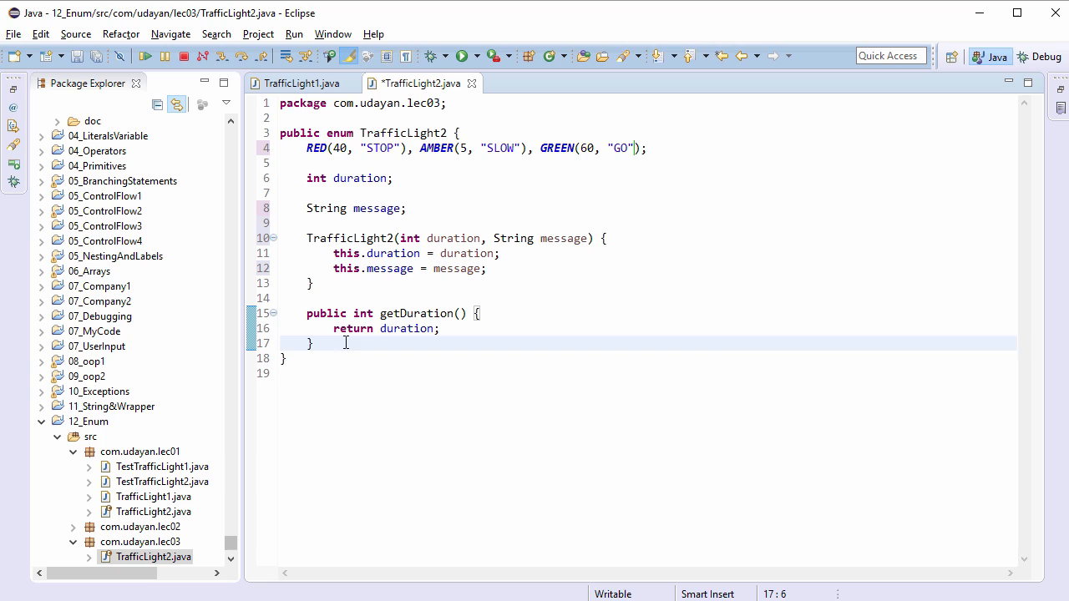
pyautogui.write('public S')
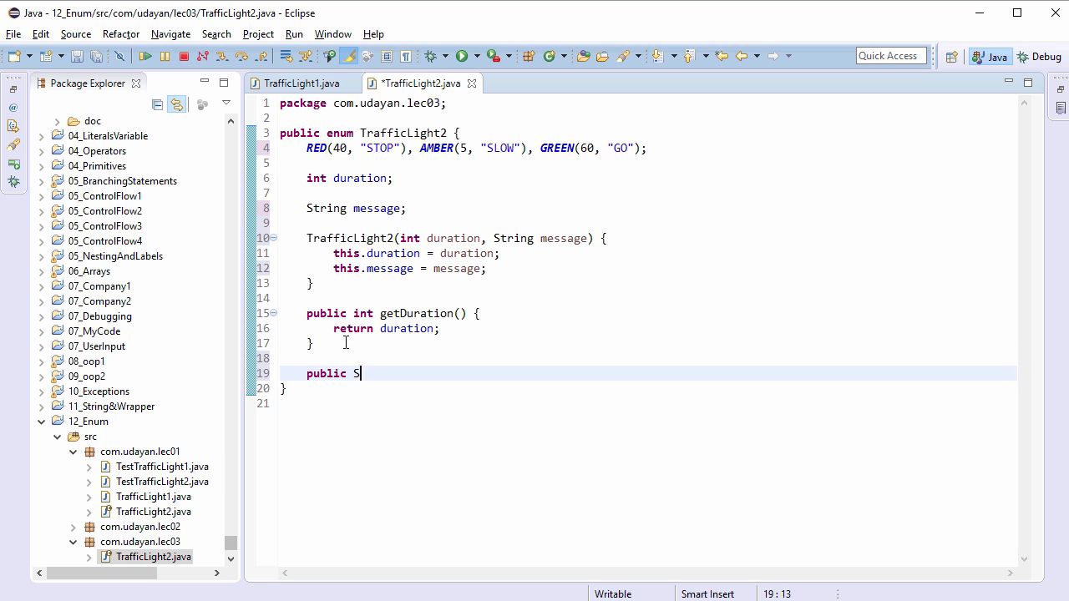
pyautogui.write('tring getMessage(')
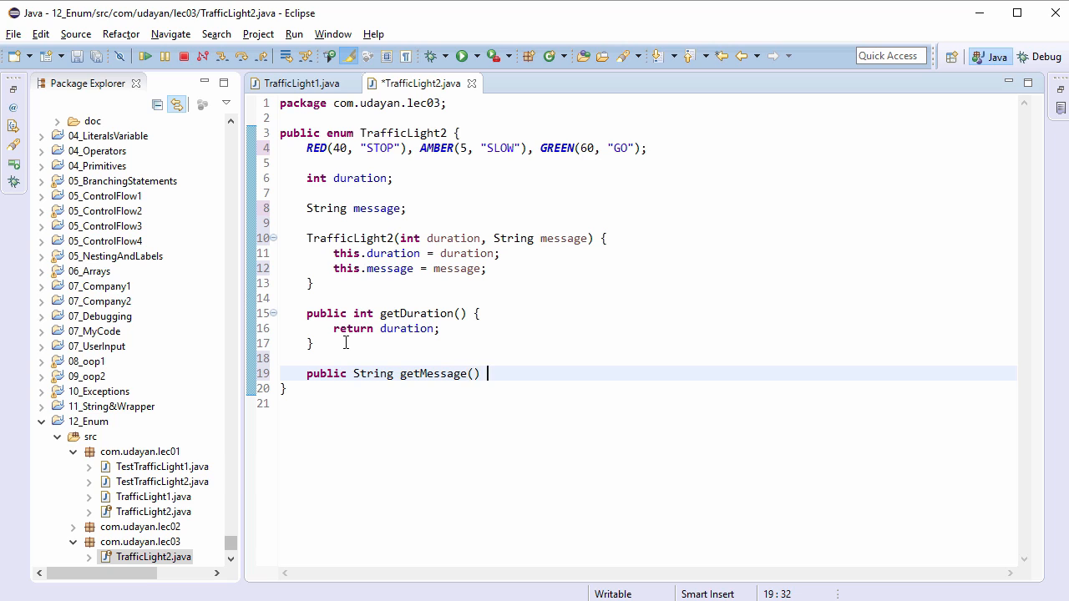
pyautogui.write('{')
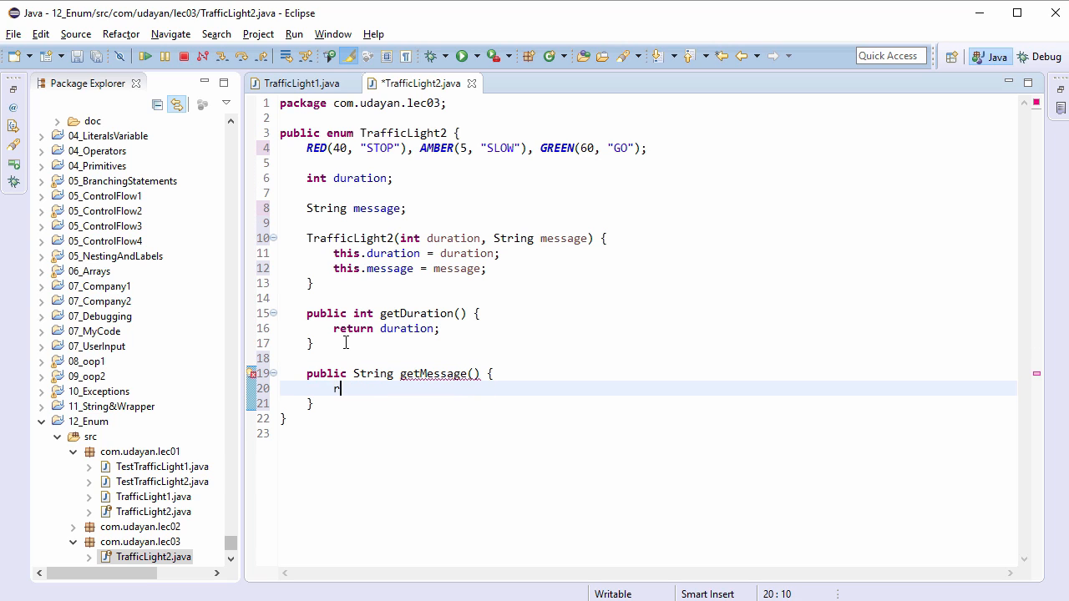
pyautogui.write('eturn message;')
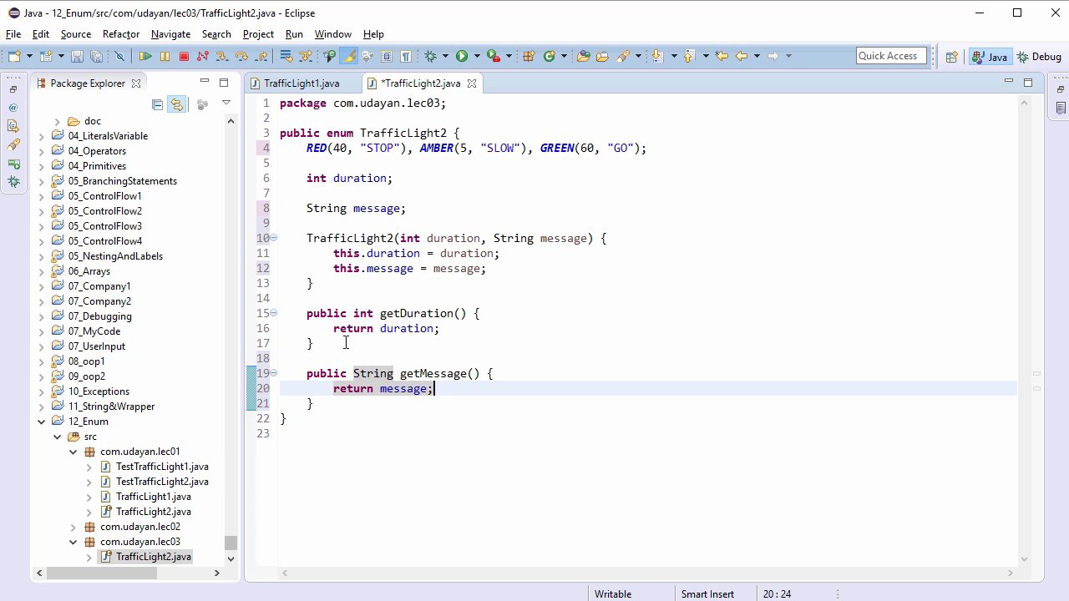
pyautogui.press('ctrl+s')
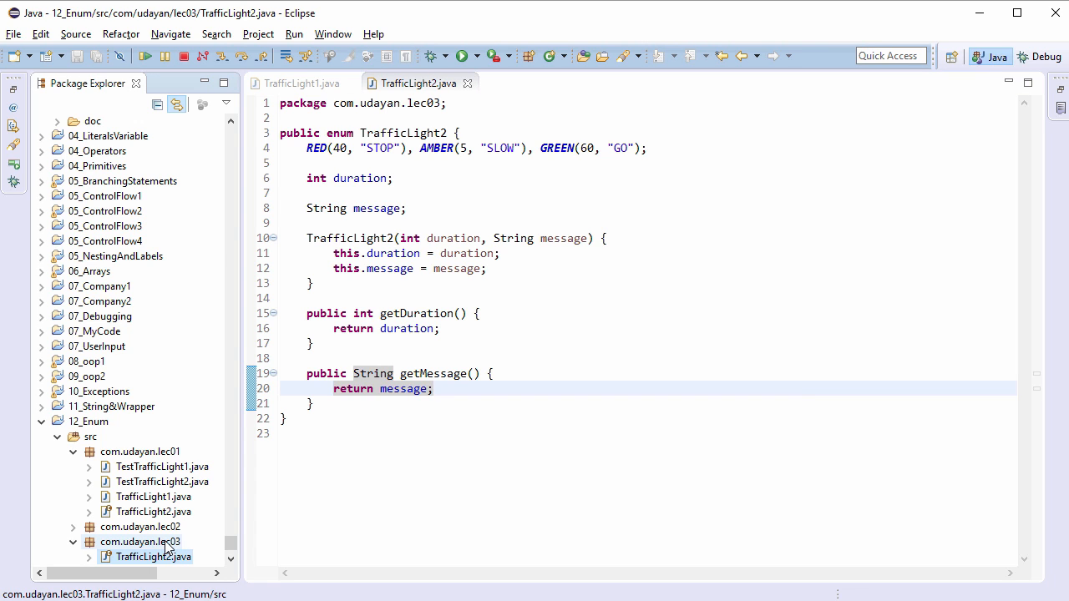
# Create a new Java class TestTrafficLight2 in package com.udayan.lec03
pyautogui.rightClick(140, 541)
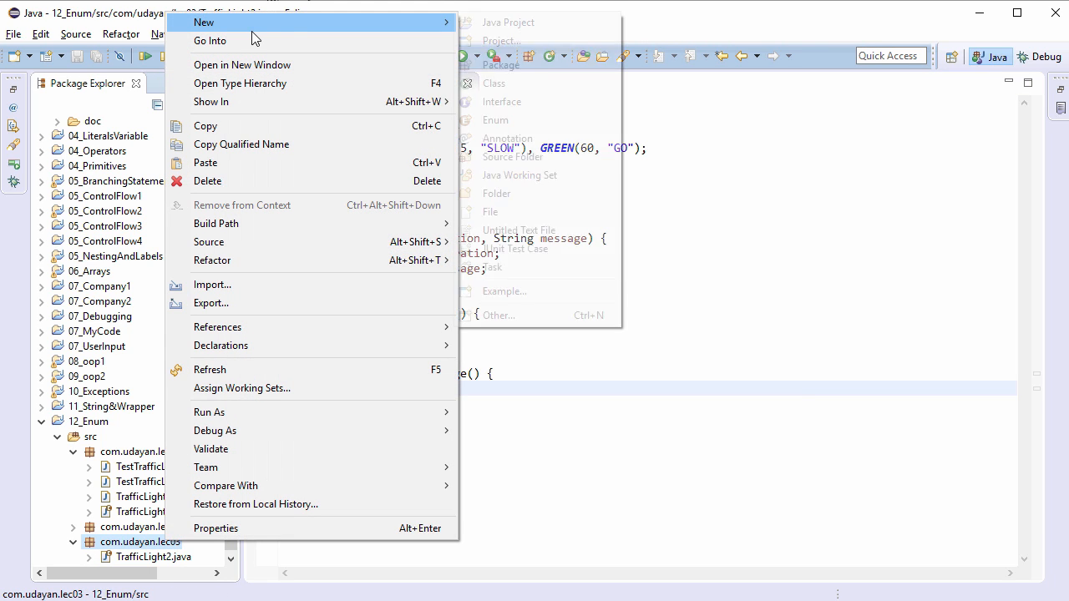
pyautogui.click(493, 83)
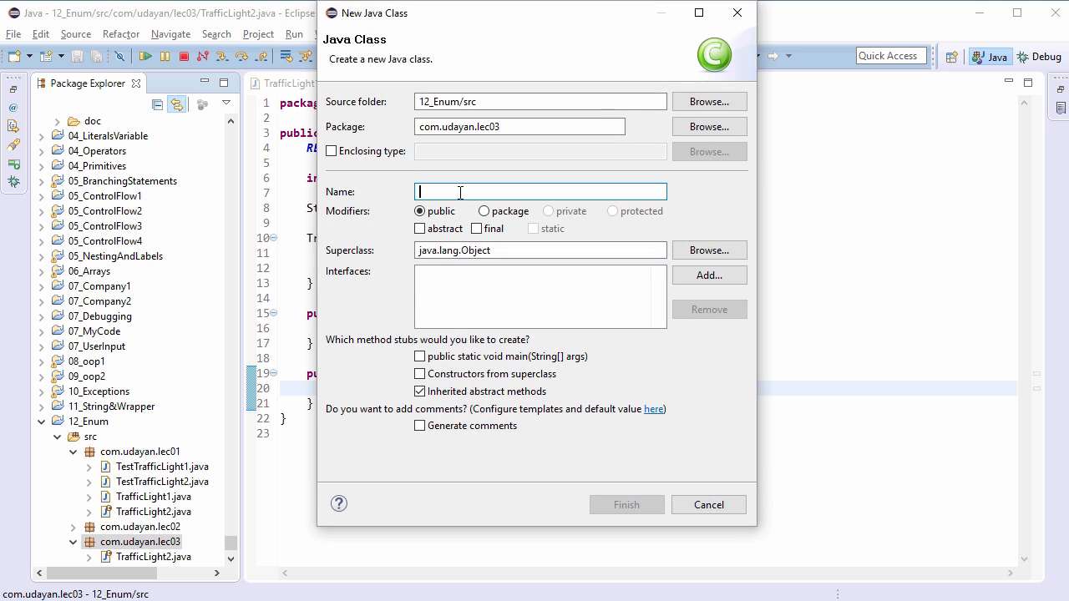
pyautogui.write('TestTral')
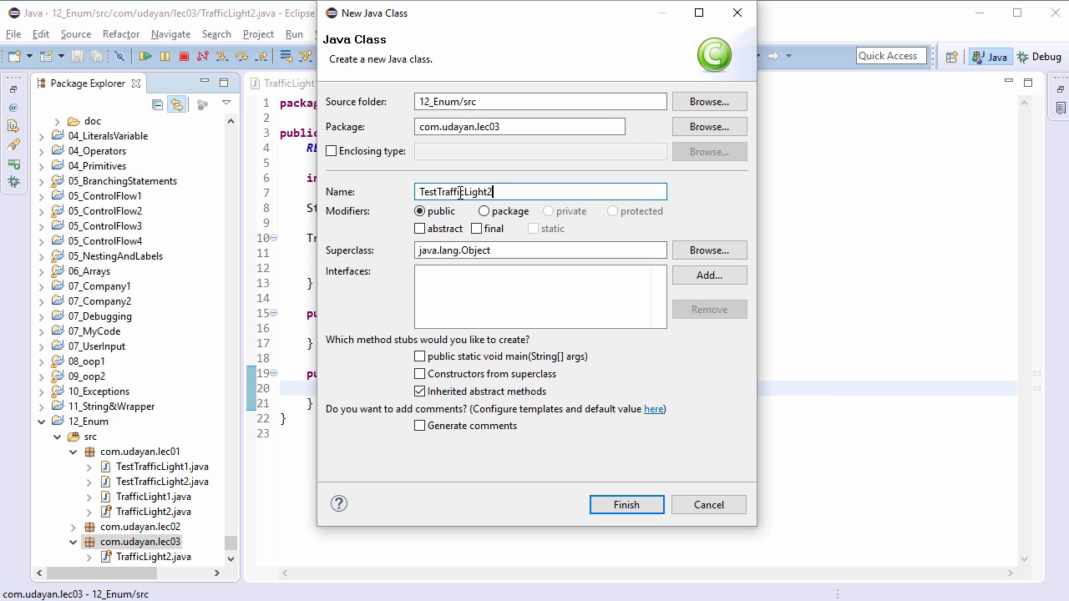
pyautogui.click(626, 505)
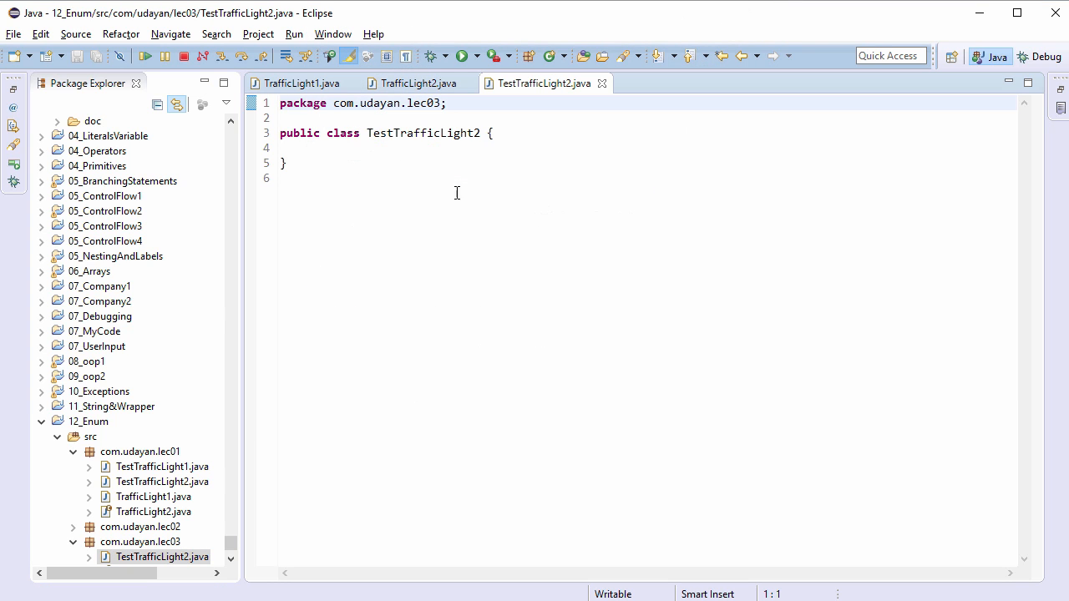
# Insert a main method and store TrafficLight2.values() in an array named arr
pyautogui.write('n')
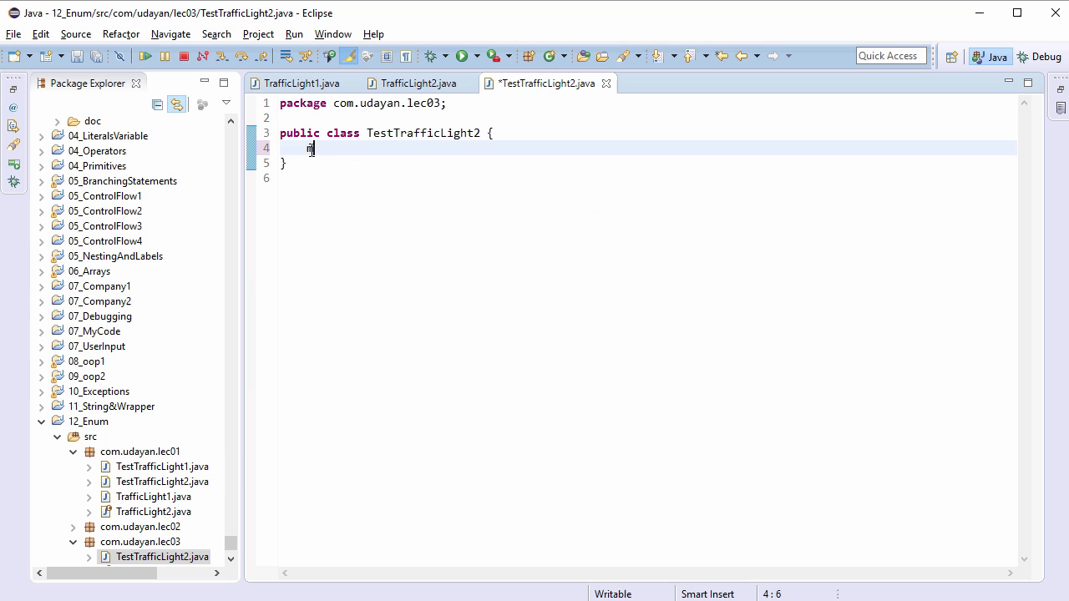
pyautogui.write('ain')
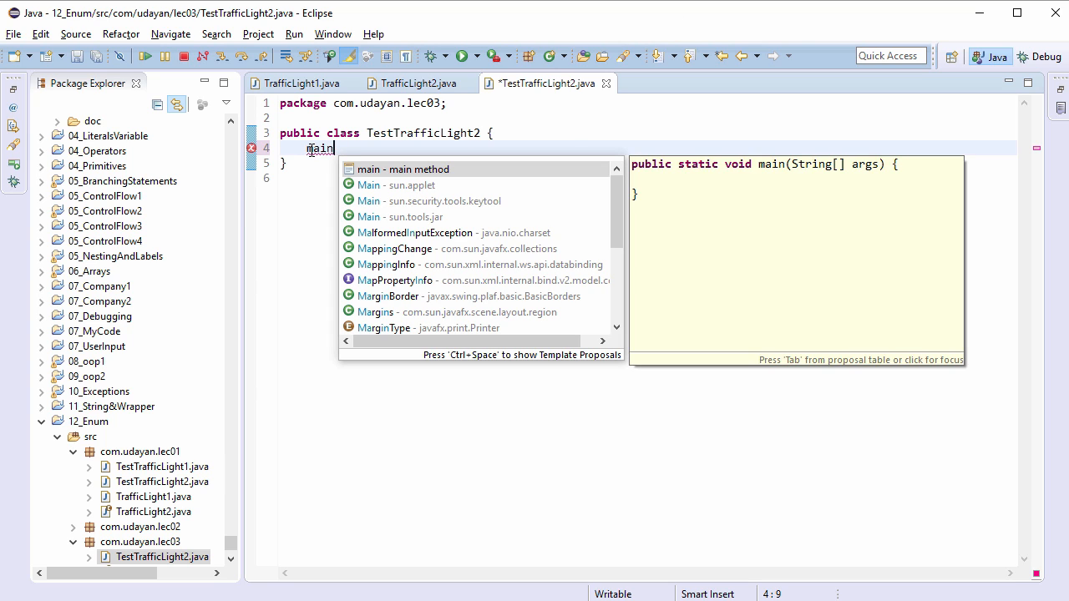
pyautogui.click(403, 168)
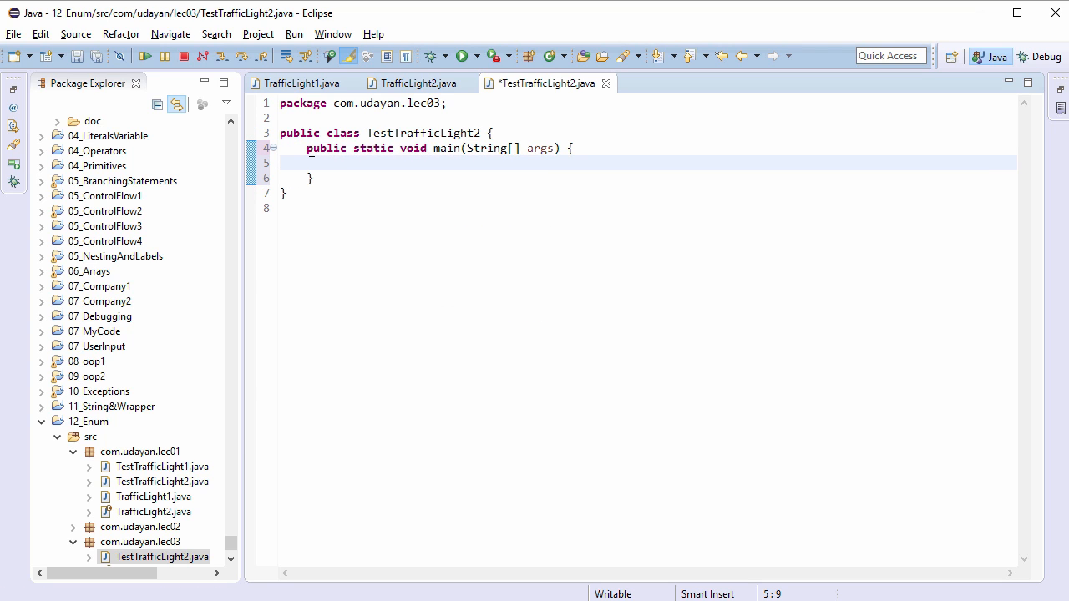
pyautogui.write('T')
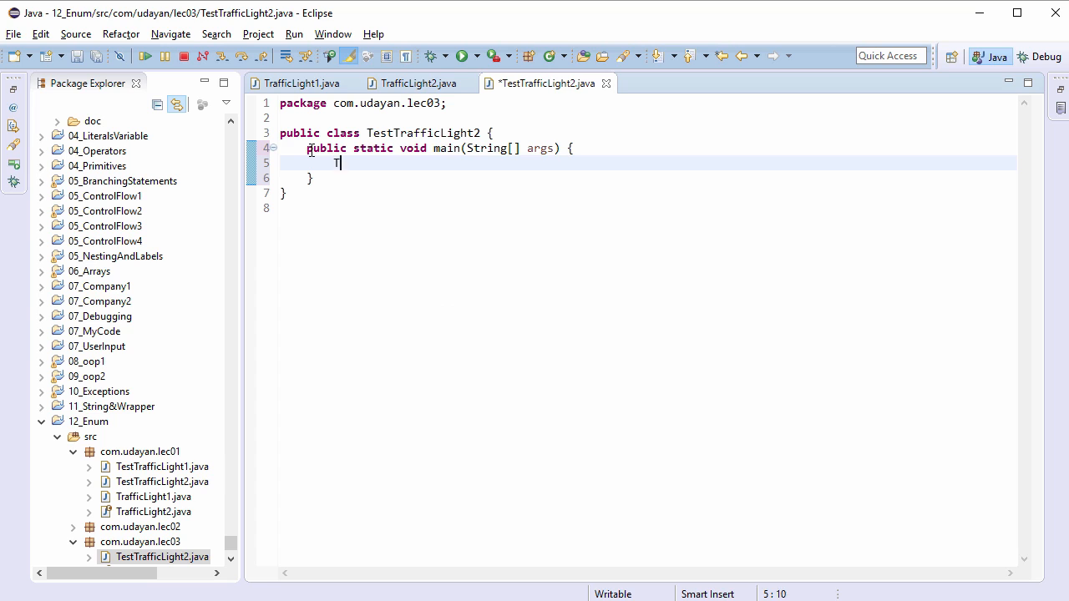
pyautogui.write('rafficLight2.')
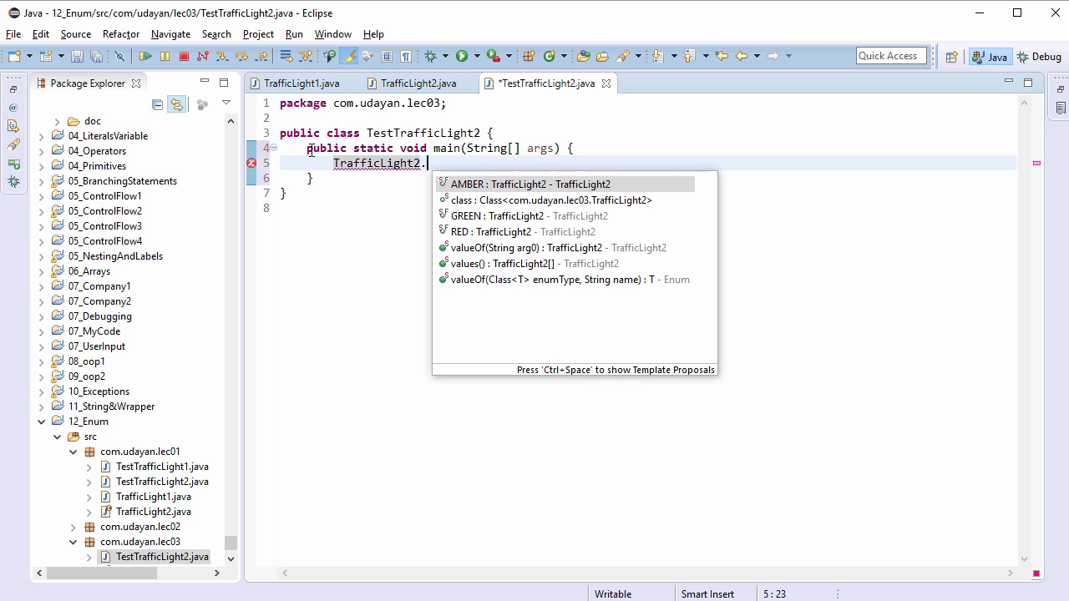
pyautogui.write('va')
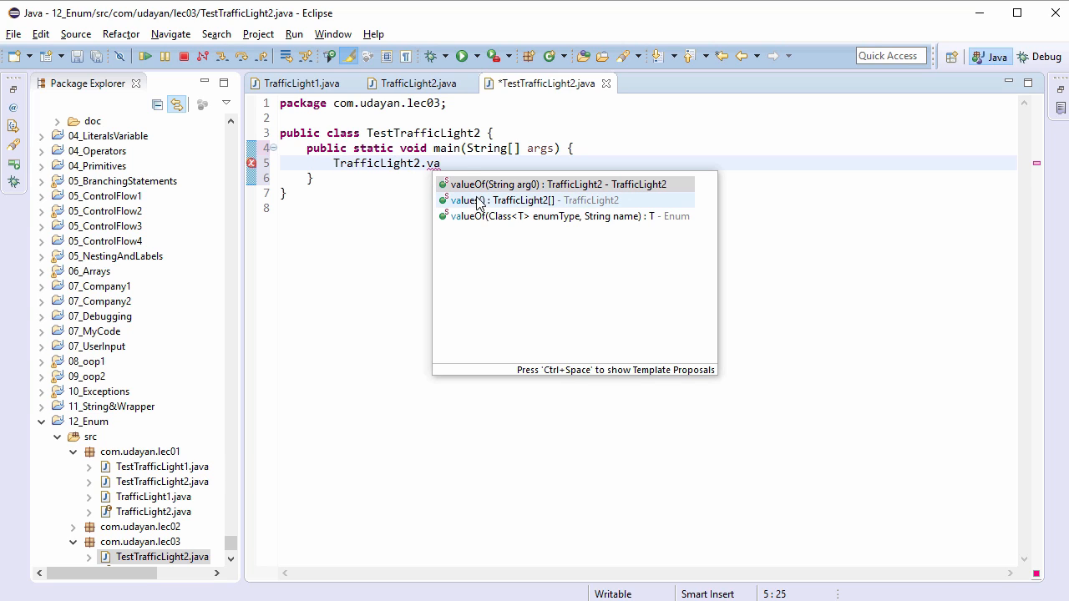
pyautogui.moveTo(530, 187)
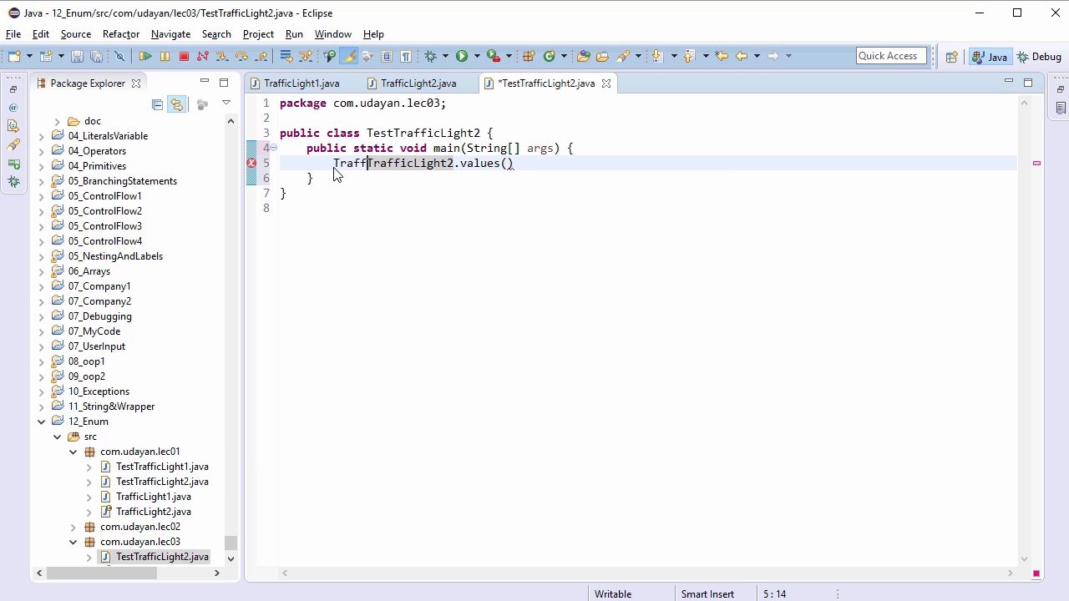
pyautogui.write('icLight2')
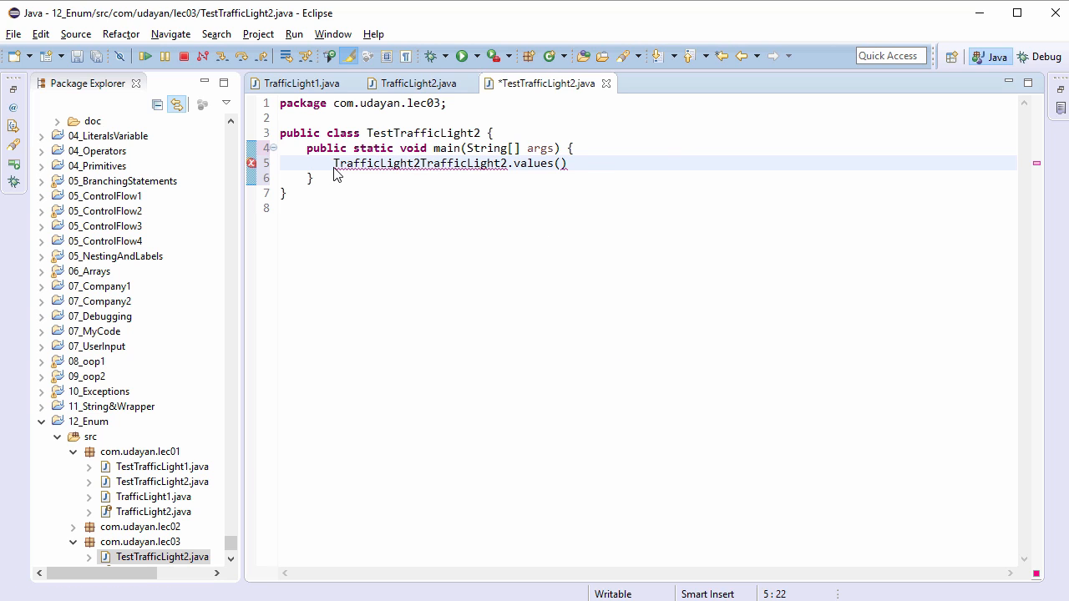
pyautogui.write('[] an')
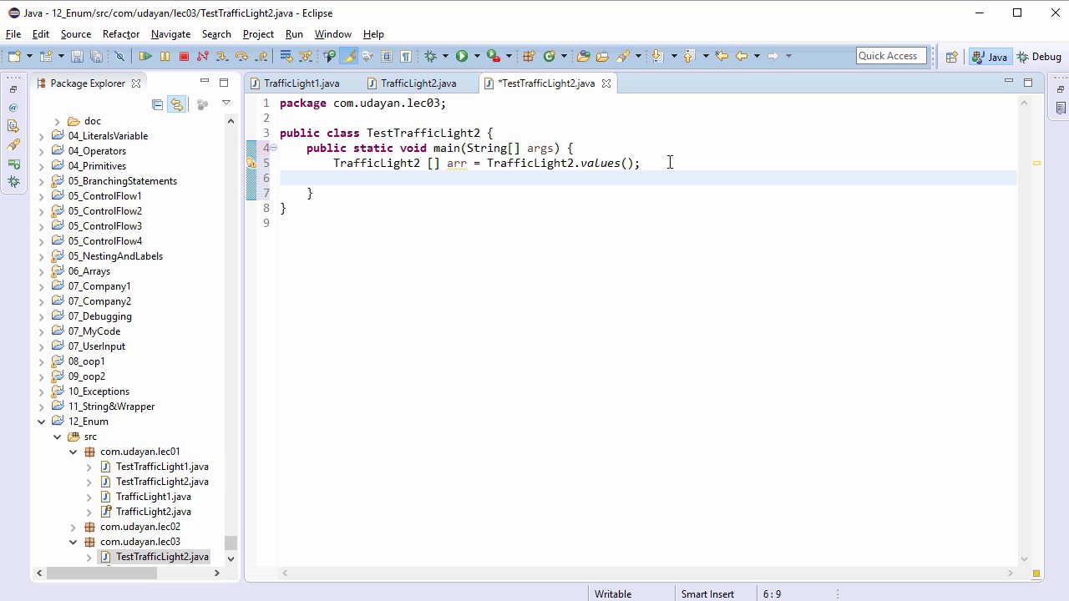
# Loop over arr printing each light's name, duration and message joined by " : ", then save
pyautogui.write('for(')
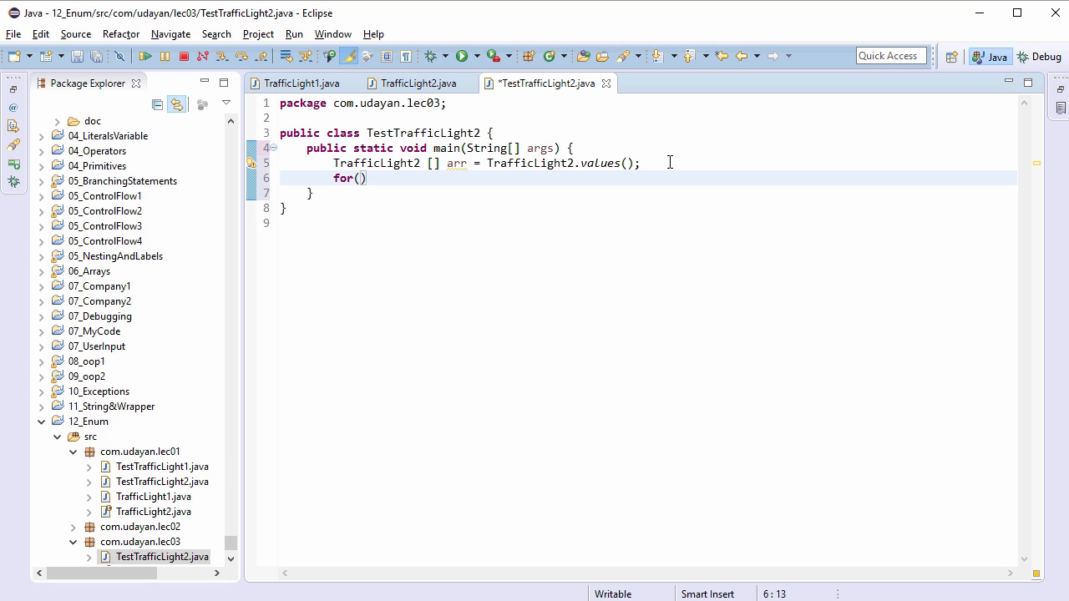
pyautogui.write('Traff')
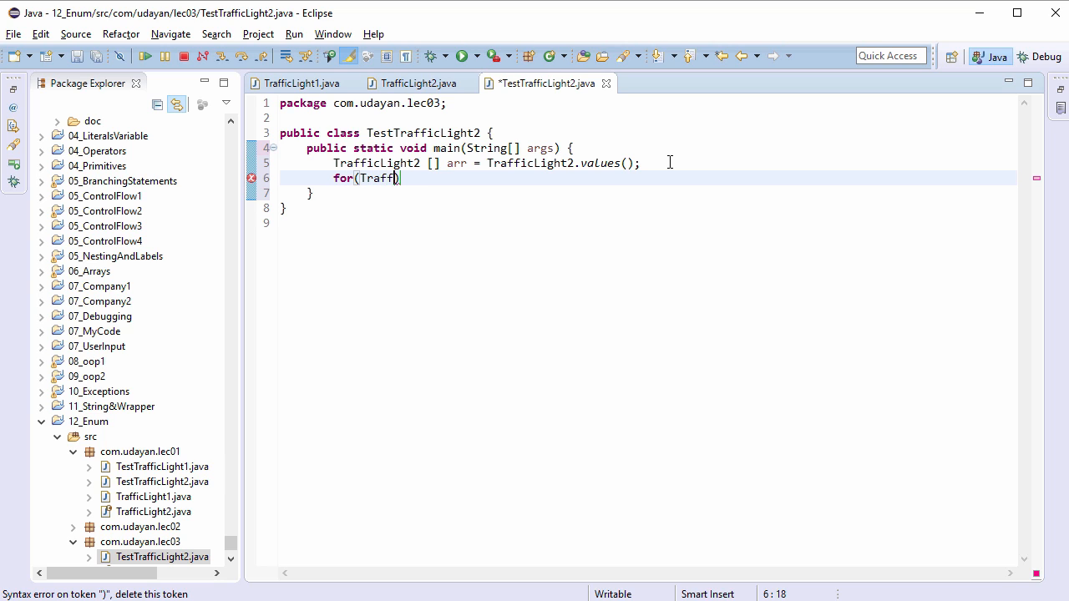
pyautogui.write('icLight2 obj')
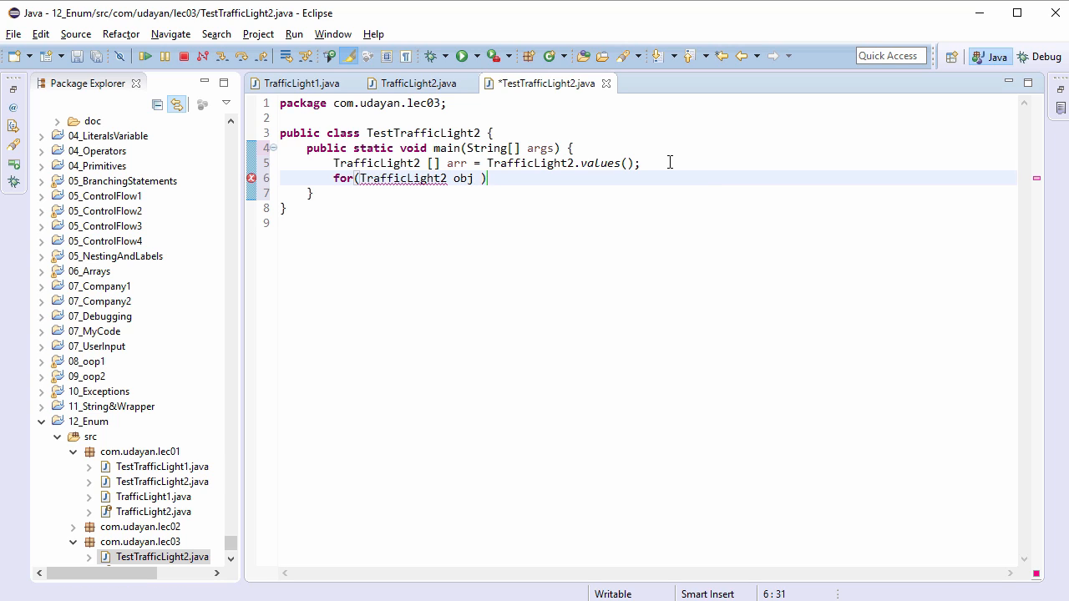
pyautogui.write(': arr')
pyautogui.write('System.out.println();')
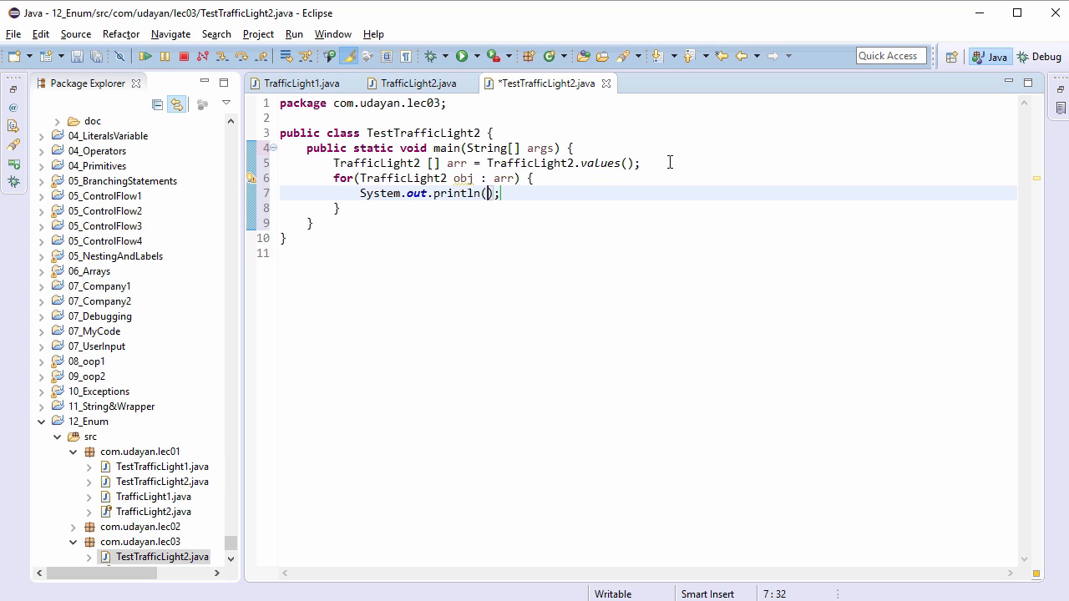
pyautogui.write('obj.')
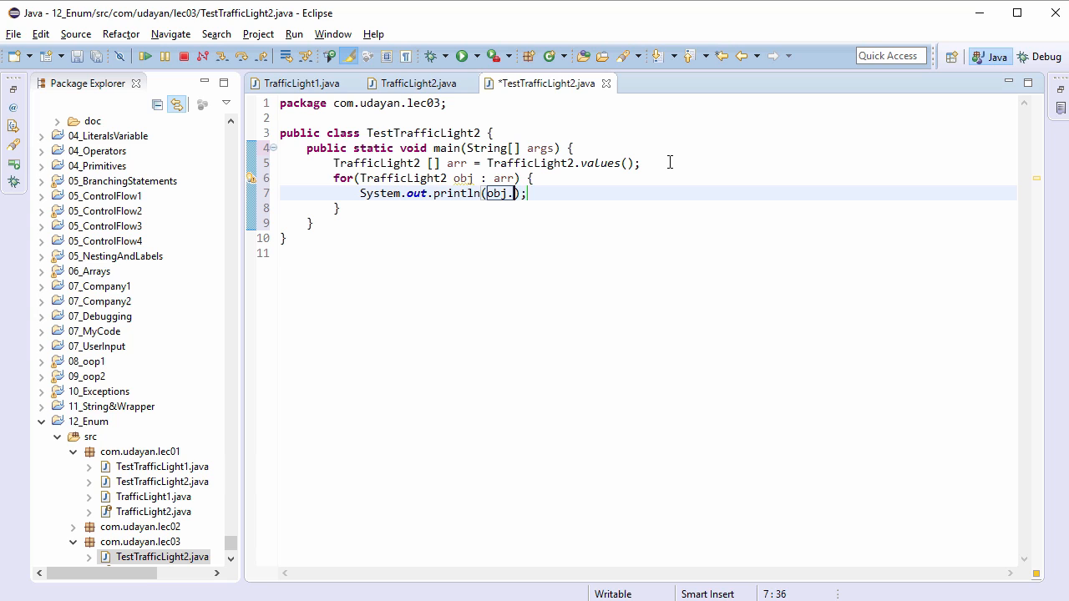
pyautogui.write('toString()')
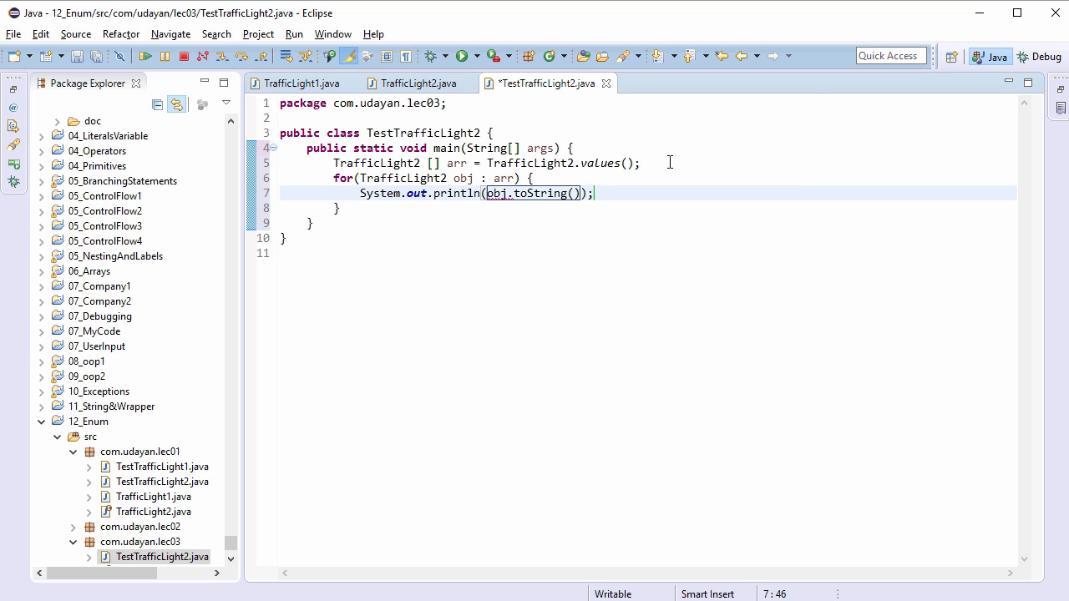
pyautogui.write('+ " "')
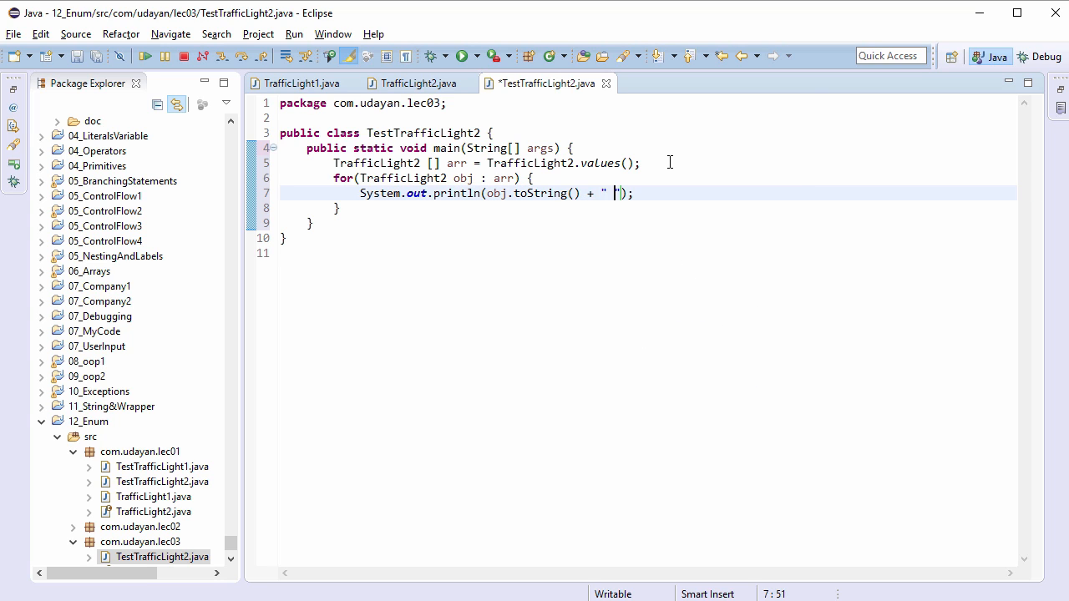
pyautogui.write(': " +')
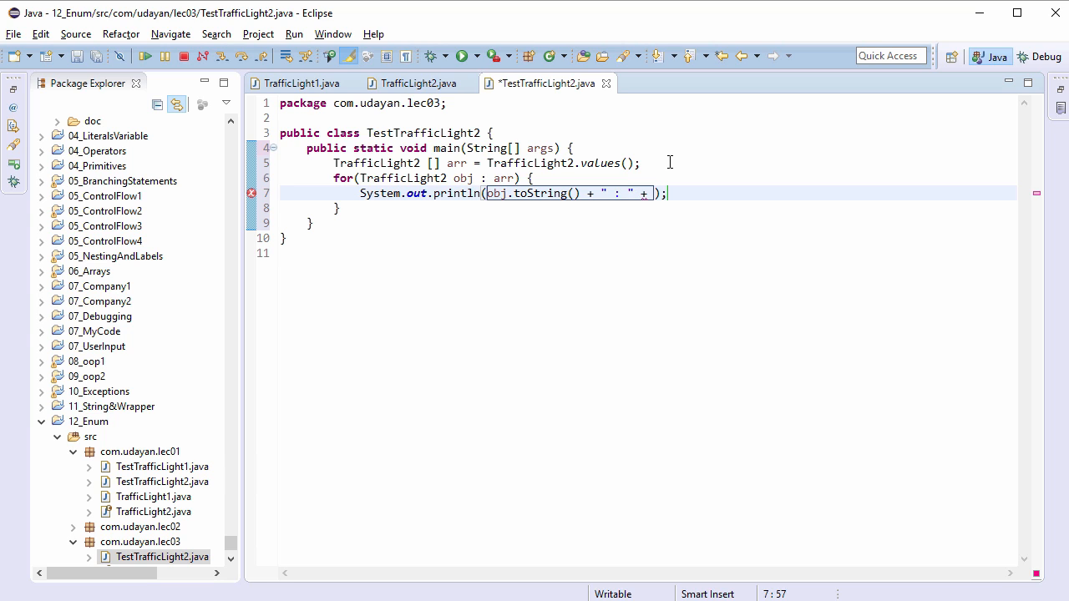
pyautogui.write('obj.getDuration(')
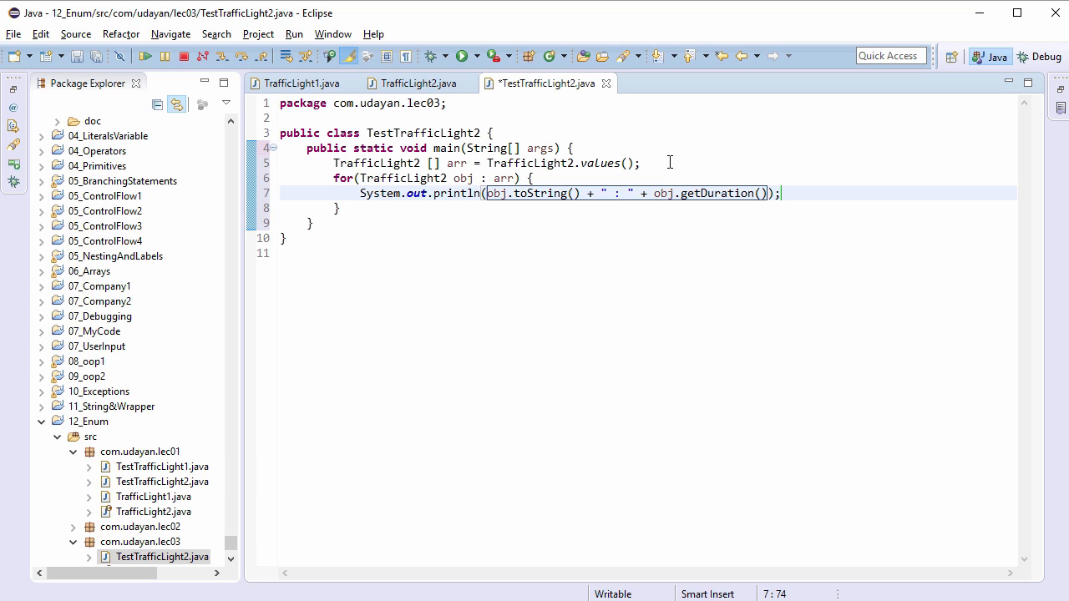
pyautogui.write('+ ""')
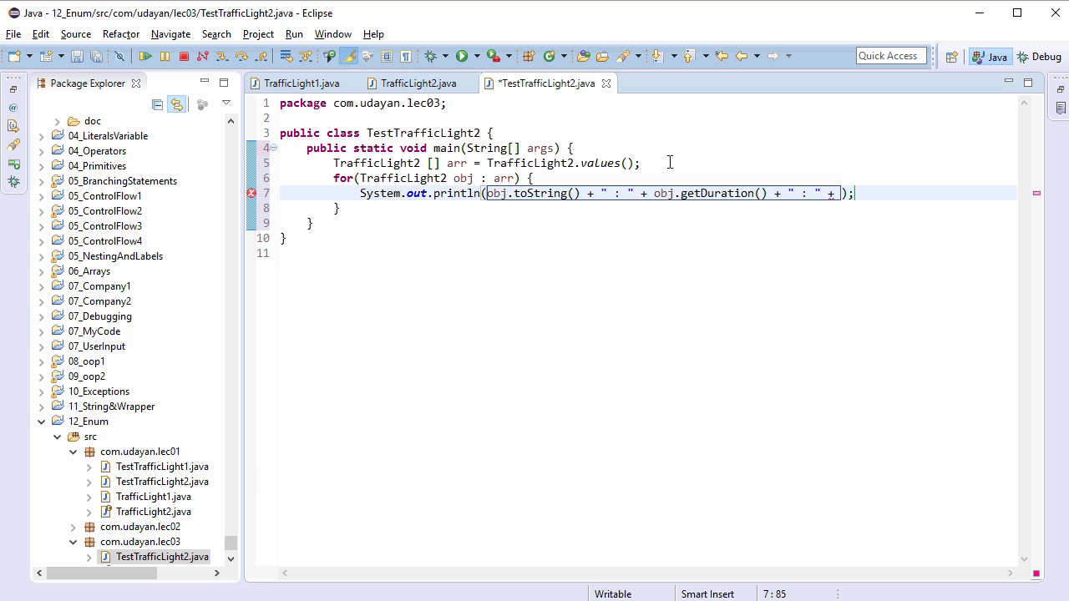
pyautogui.write('getMessage(')
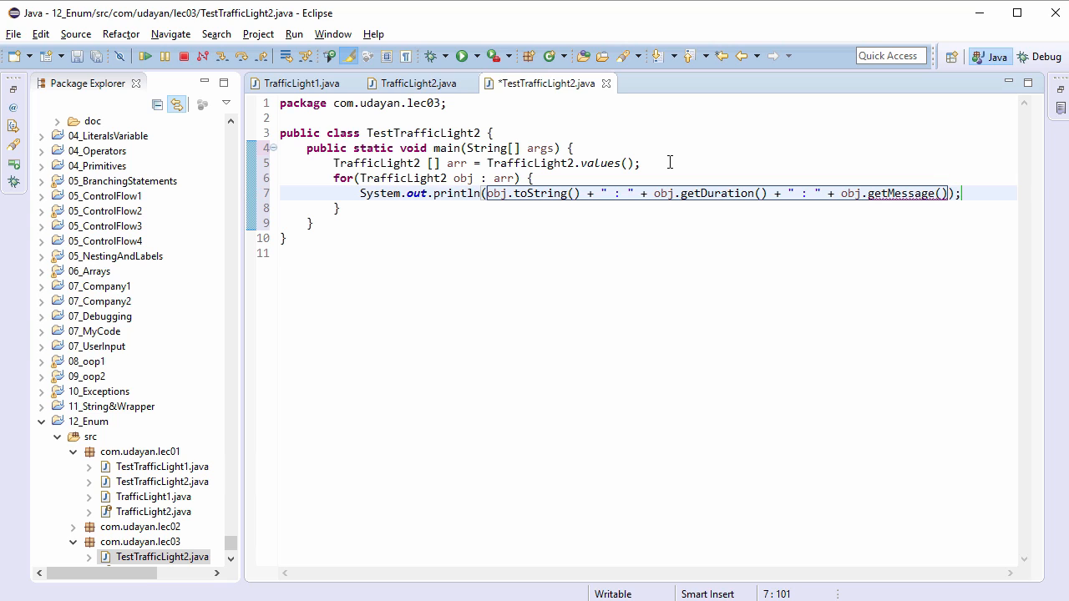
pyautogui.press('ctrl+s')
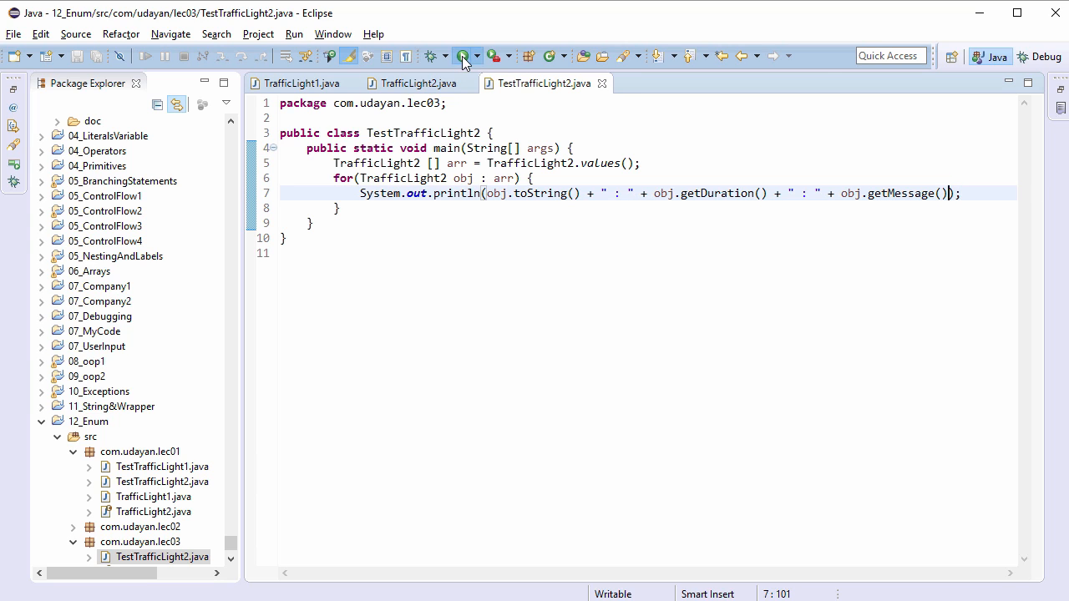
# Run TestTrafficLight2 to print RED : 40 : STOP, AMBER : 5 : SLOW, GREEN : 60 : GO
pyautogui.click(462, 56)
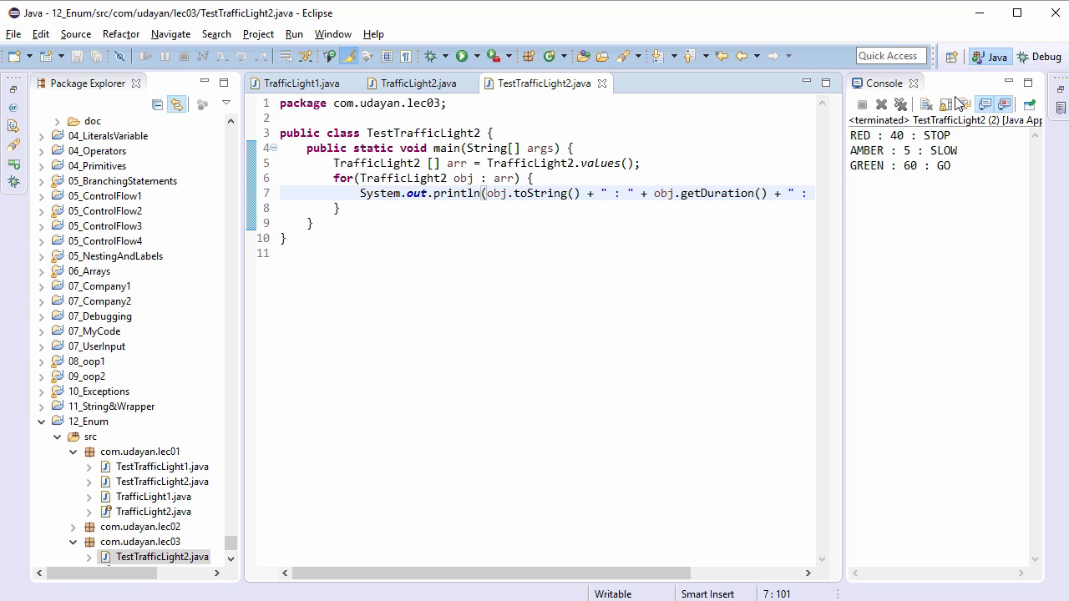
pyautogui.moveTo(951, 180)
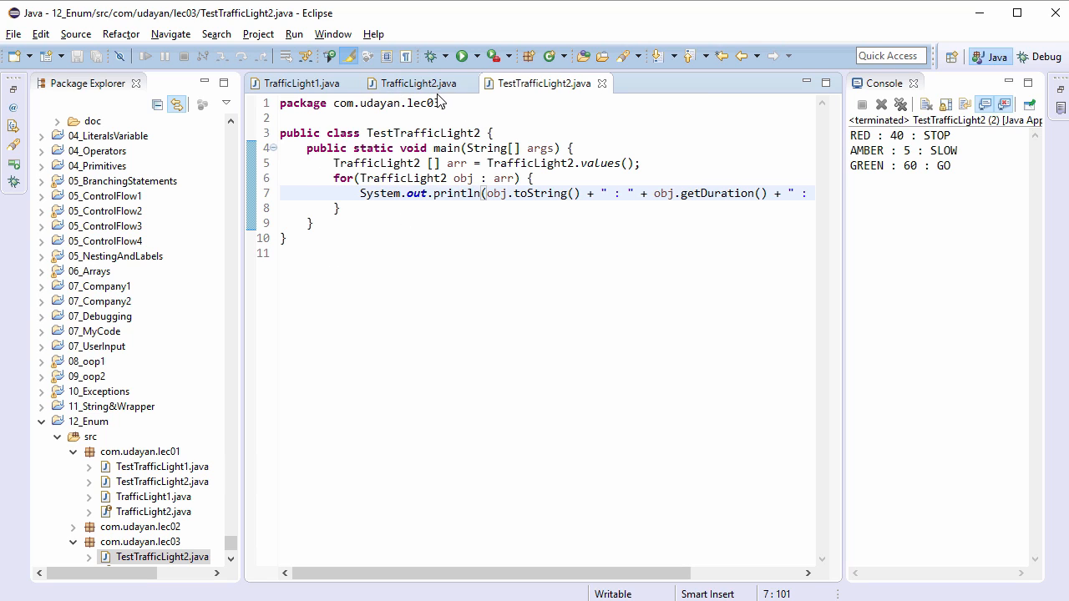
pyautogui.moveTo(988, 165)
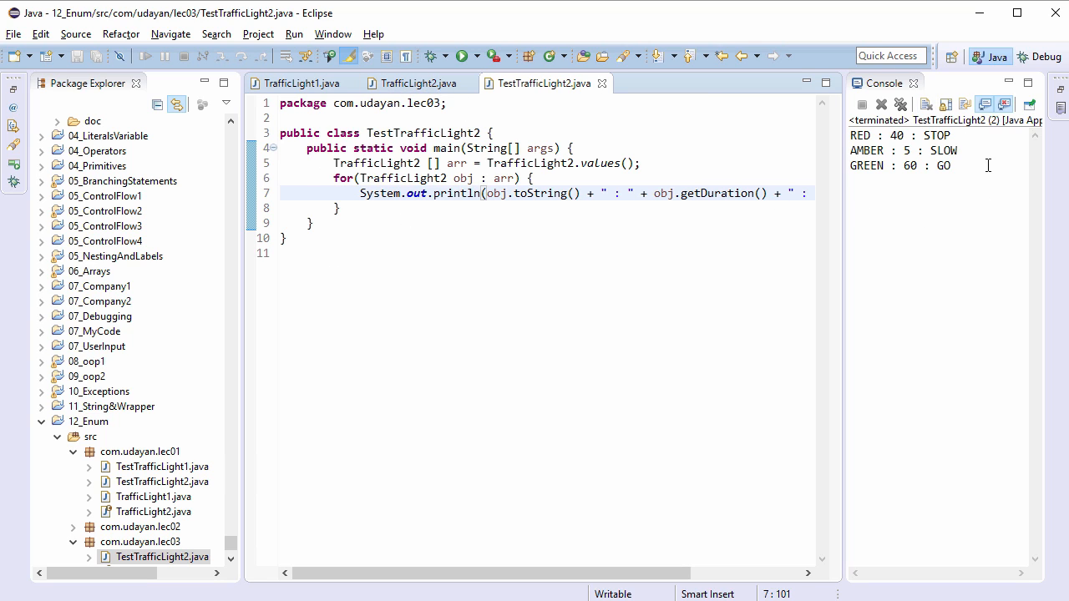
pyautogui.moveTo(893, 145)
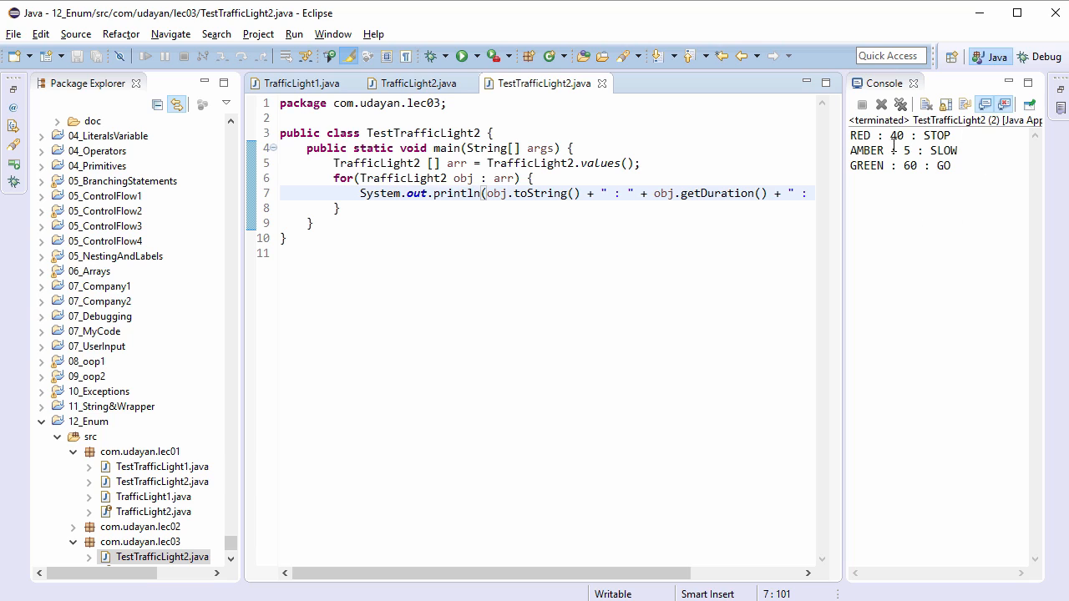
pyautogui.moveTo(949, 191)
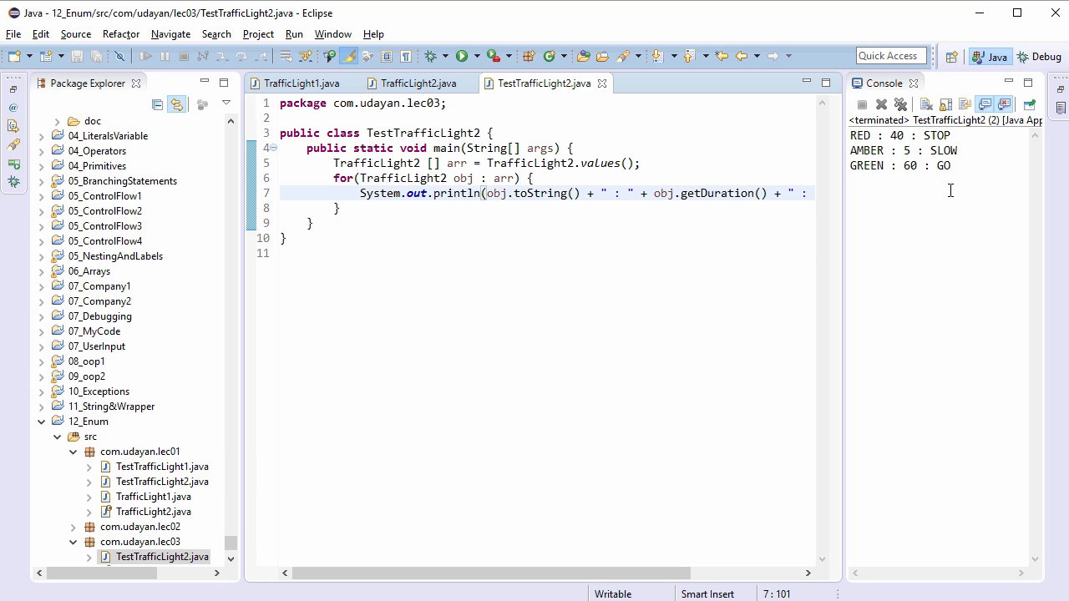
pyautogui.moveTo(419, 83)
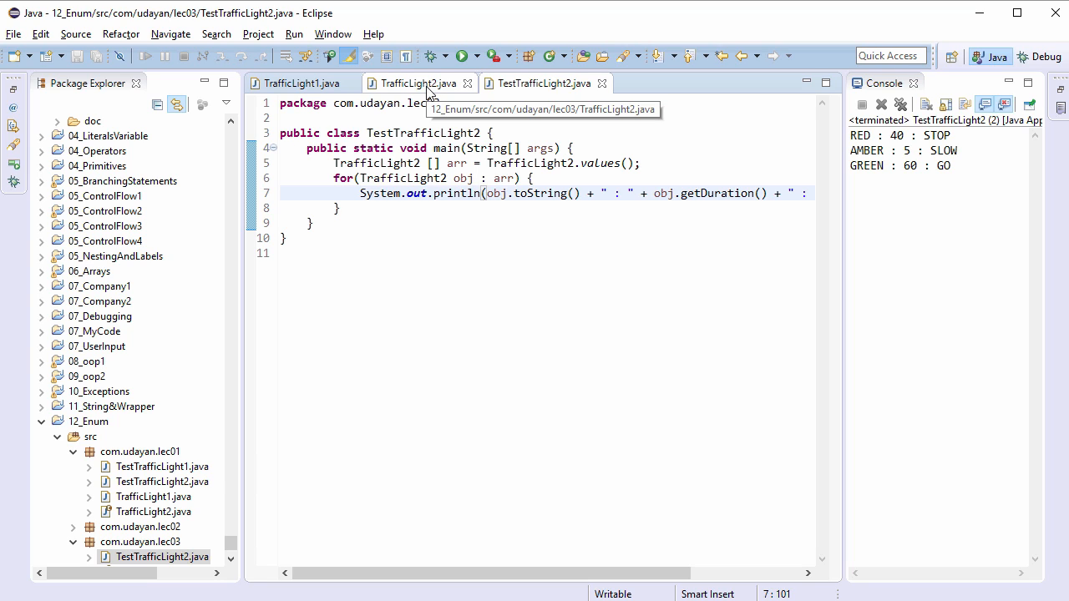
pyautogui.moveTo(432, 88)
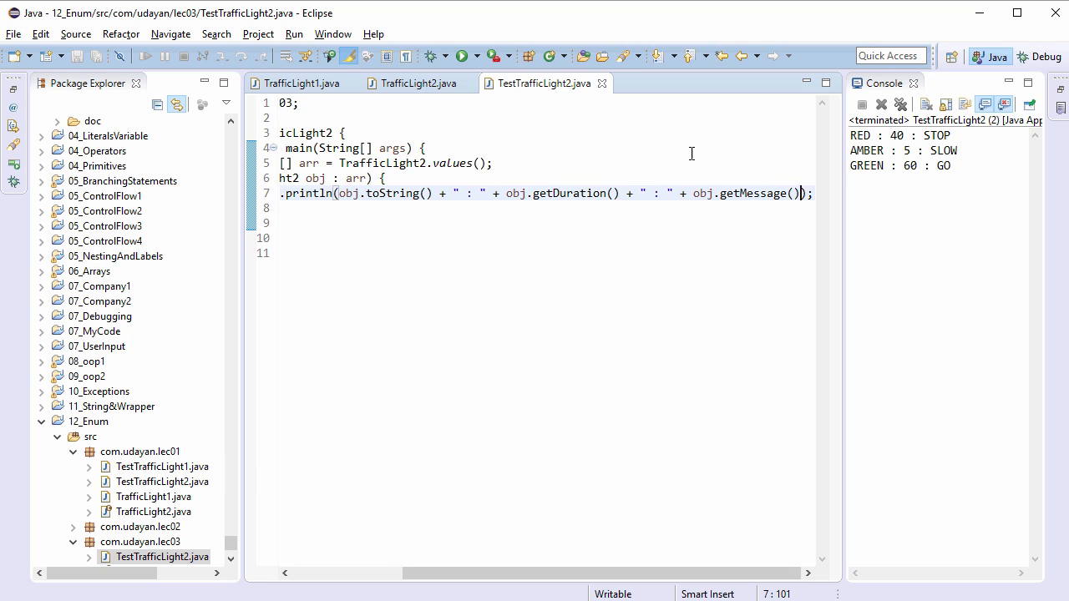
pyautogui.moveTo(660, 184)
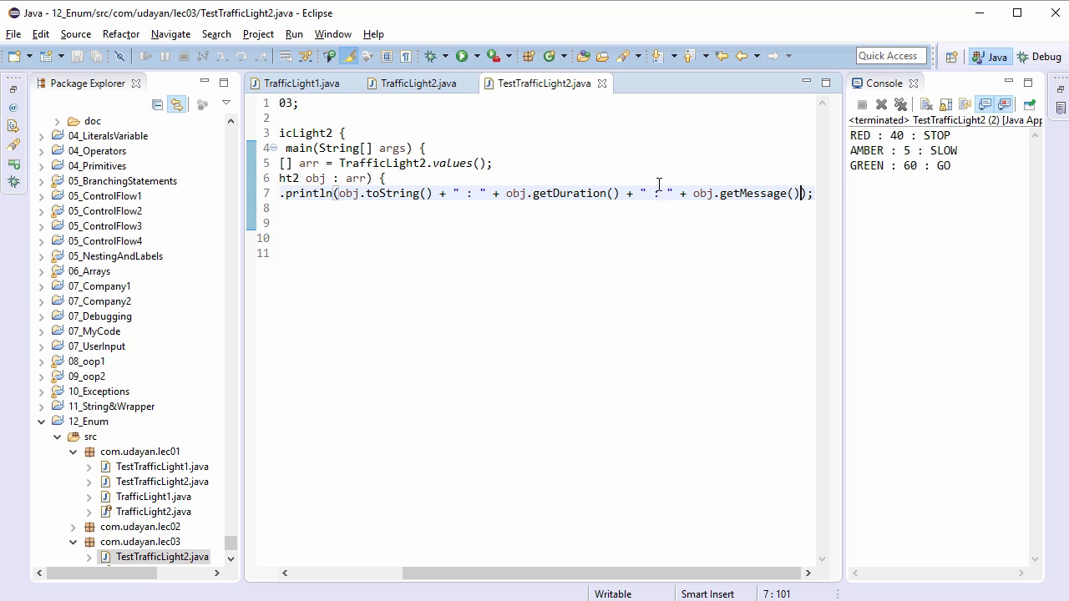
pyautogui.moveTo(682, 213)
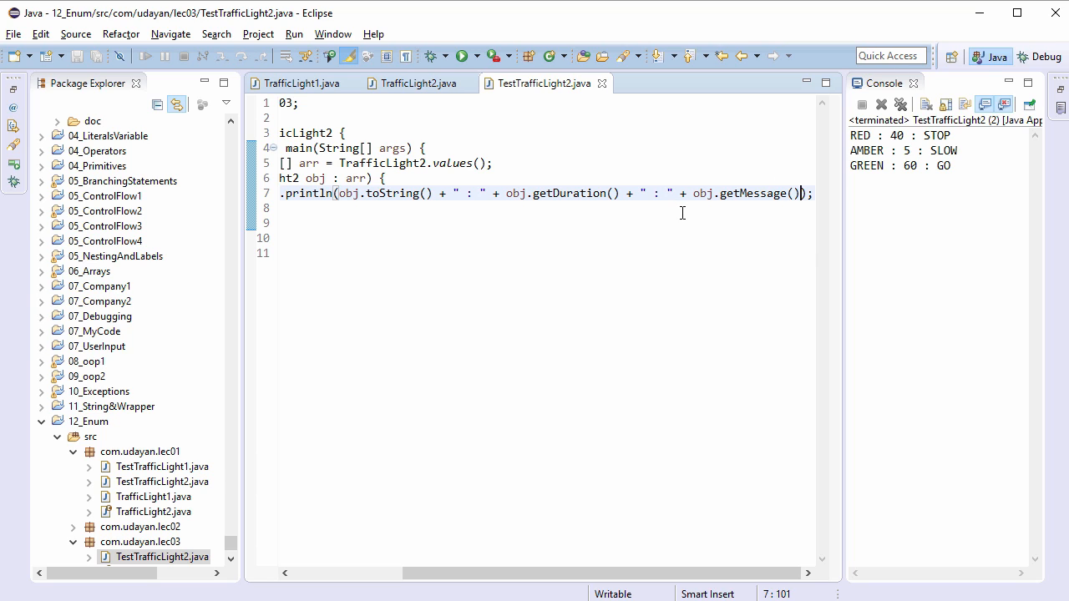
pyautogui.moveTo(912, 108)
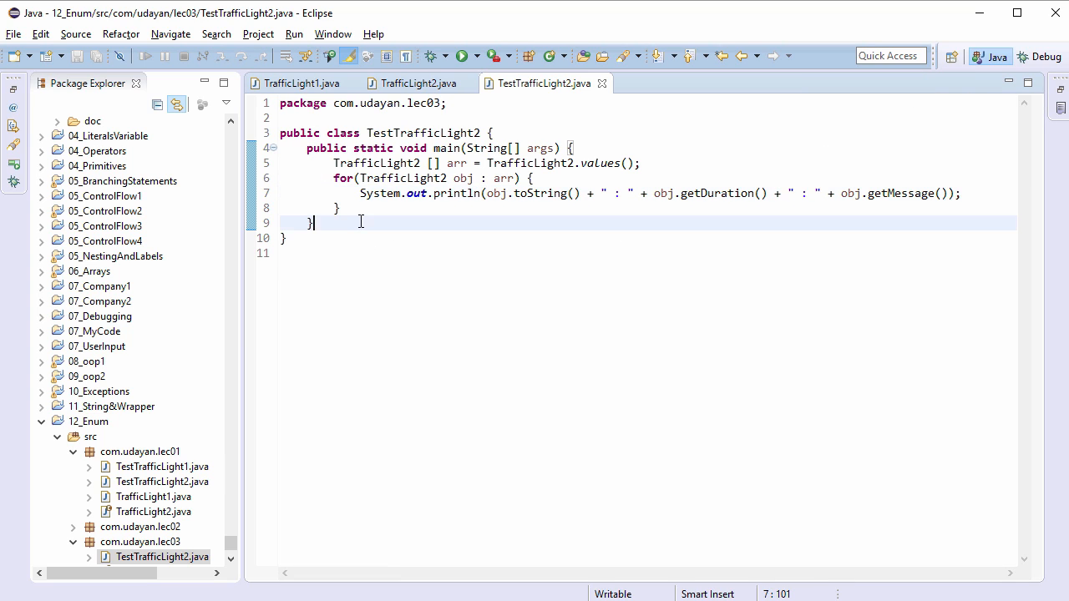
# Declare private static String getNewMessage(TrafficLight2 tl) with an empty body below main
pyautogui.write('priva')
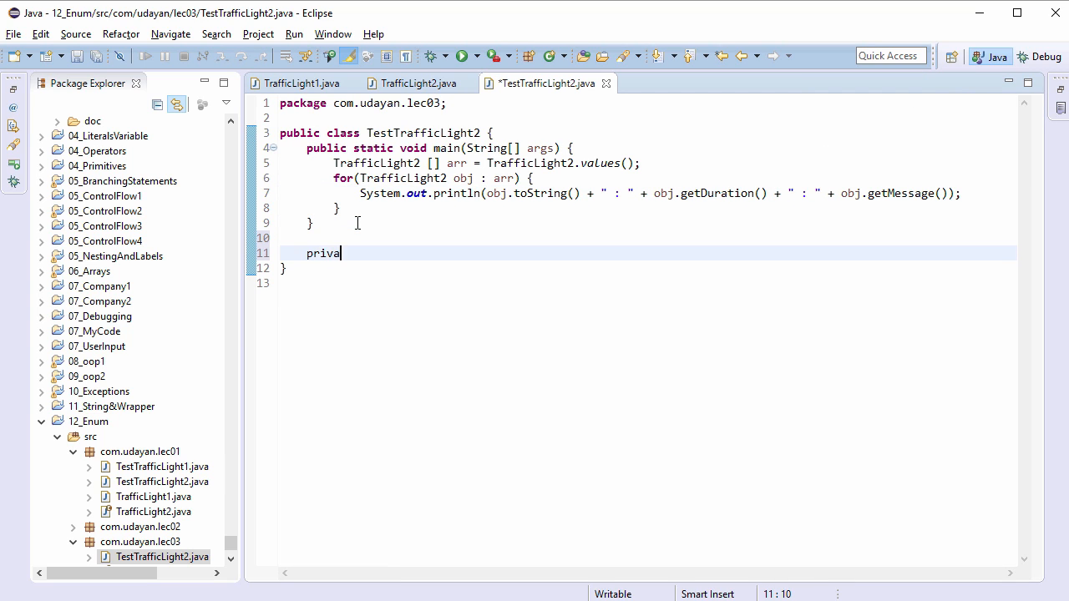
pyautogui.write('te static')
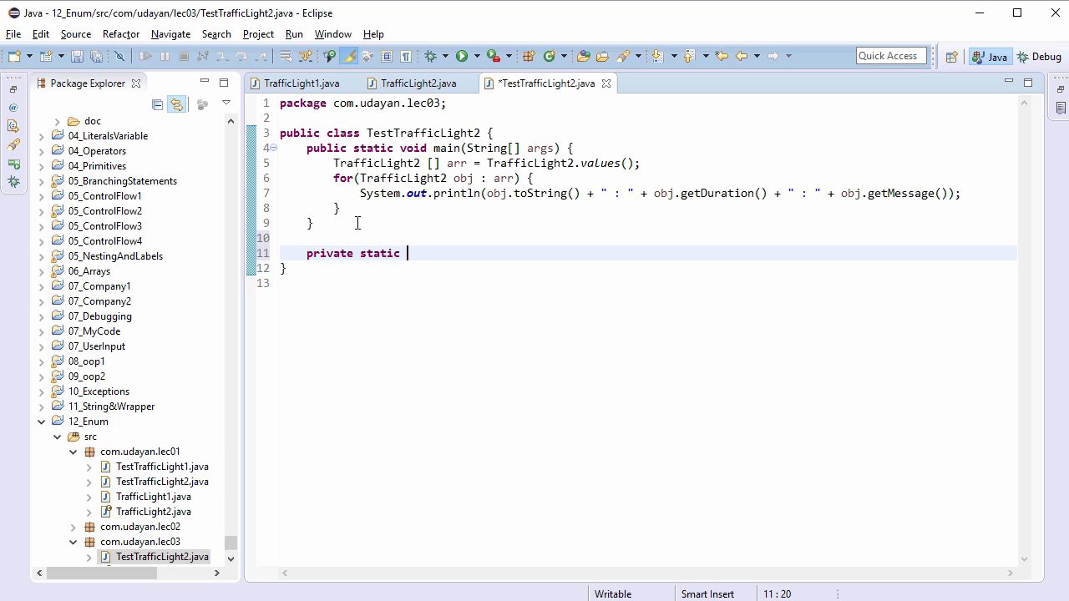
pyautogui.write('String getNewMess')
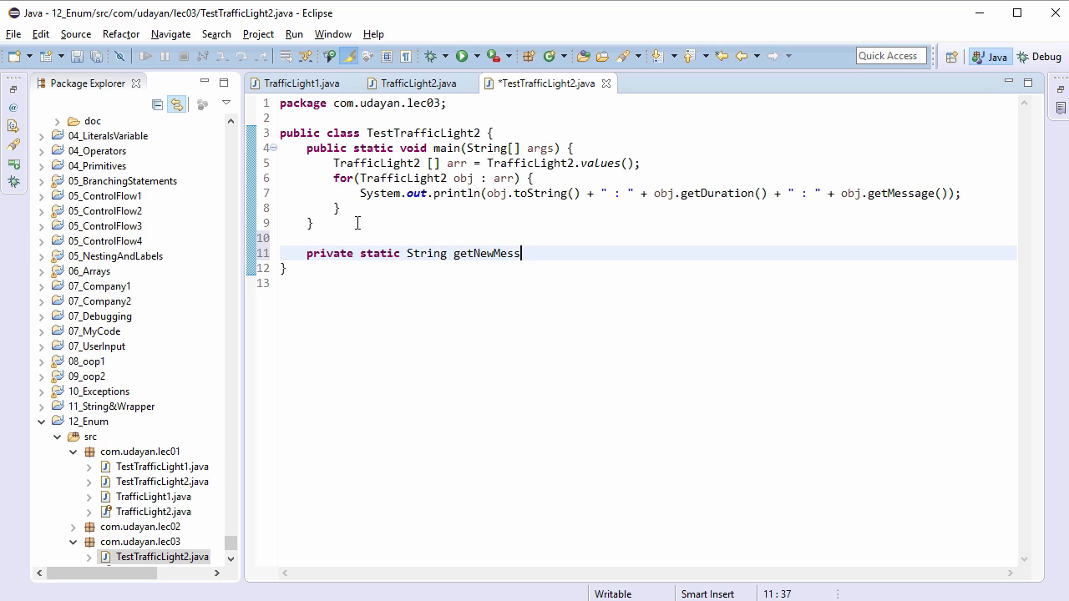
pyautogui.write('age() {')
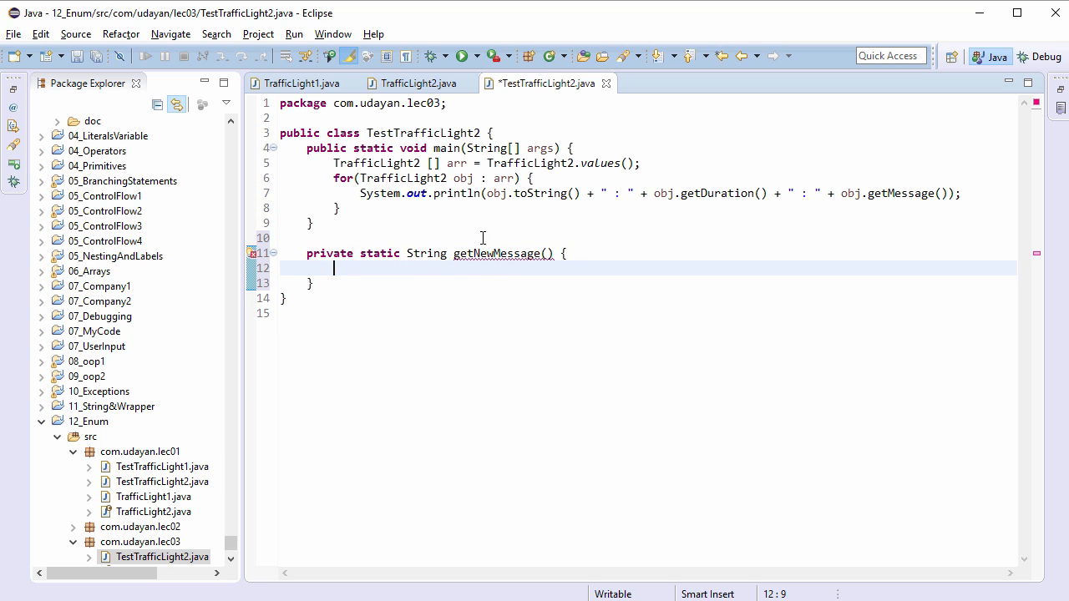
pyautogui.moveTo(428, 275)
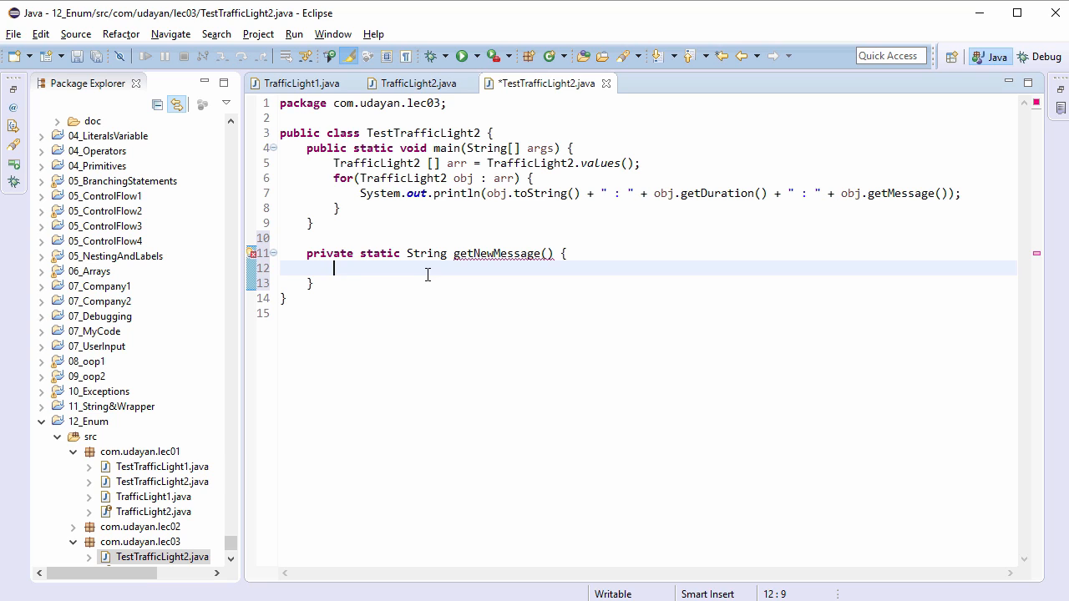
pyautogui.click(544, 254)
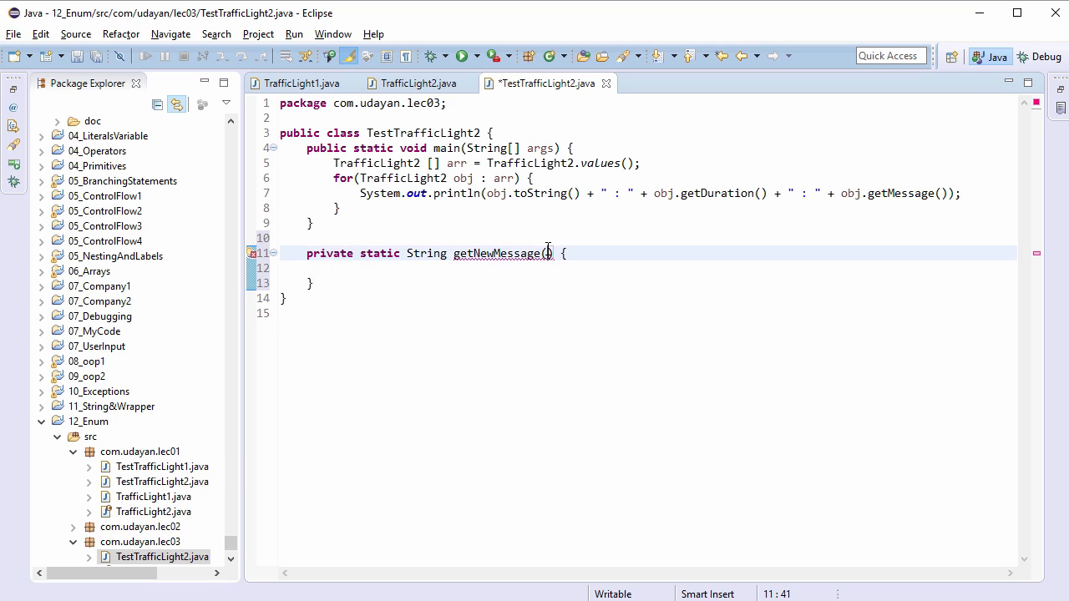
pyautogui.write('TrafficLight2')
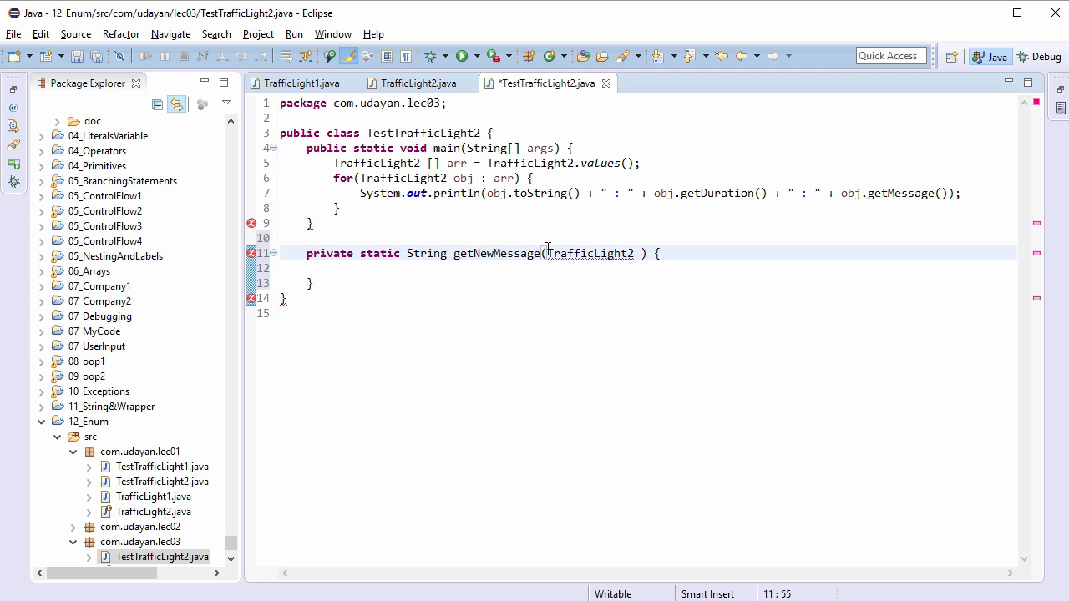
pyautogui.write('tl')
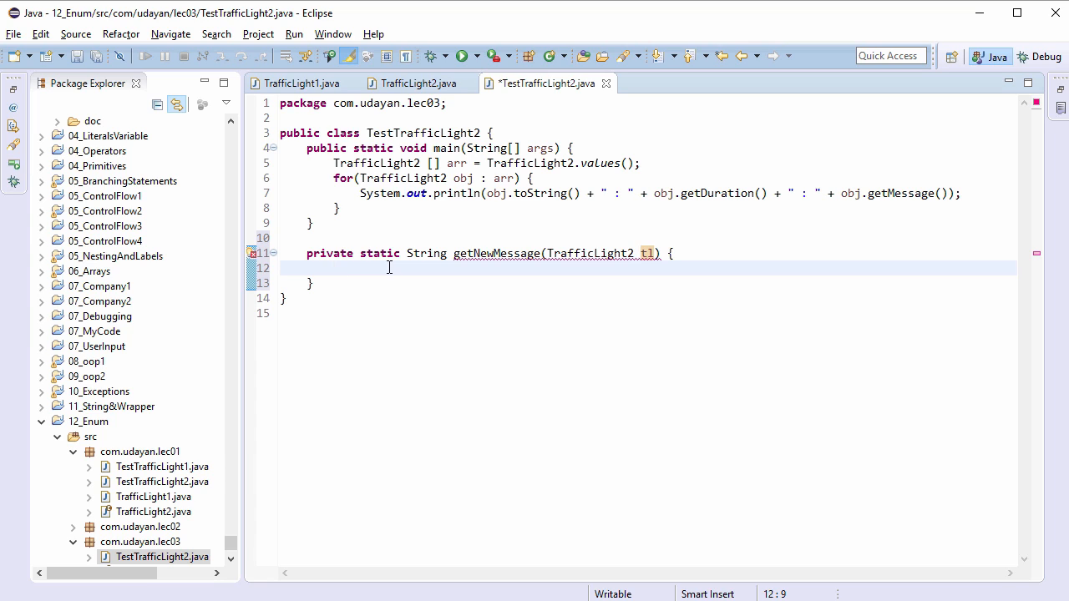
# In getNewMessage, switch on tl with a case RED returning "STOP NOW"
pyautogui.write('switc')
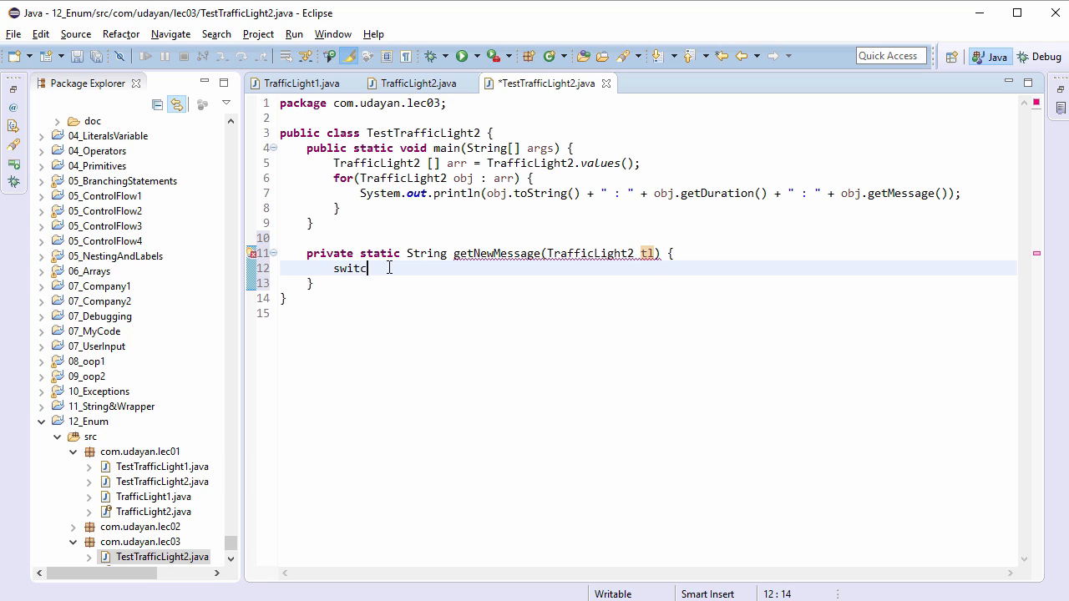
pyautogui.write('h(){')
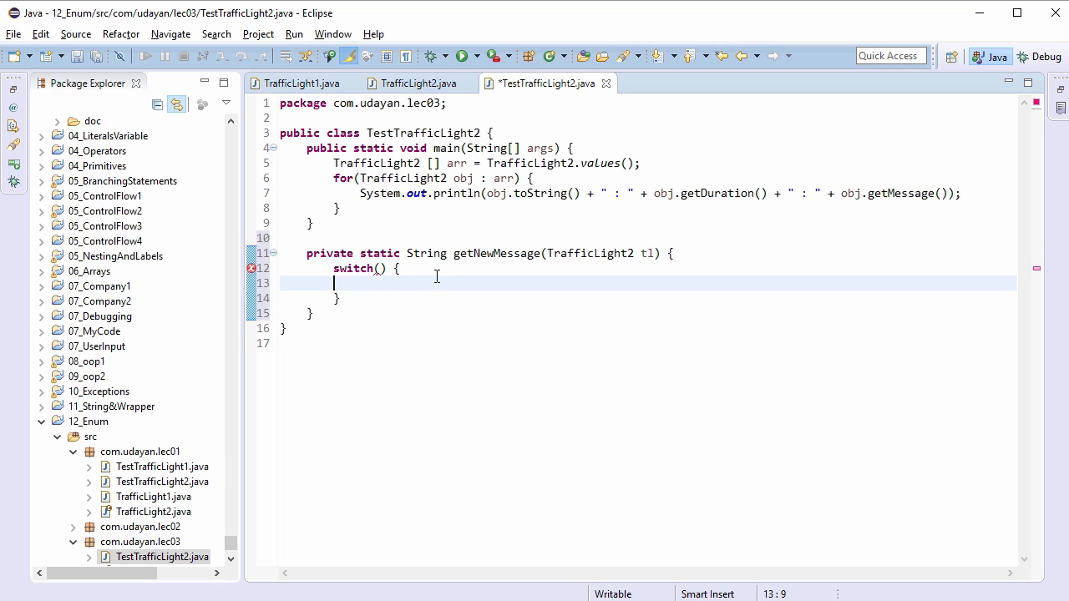
pyautogui.moveTo(383, 275)
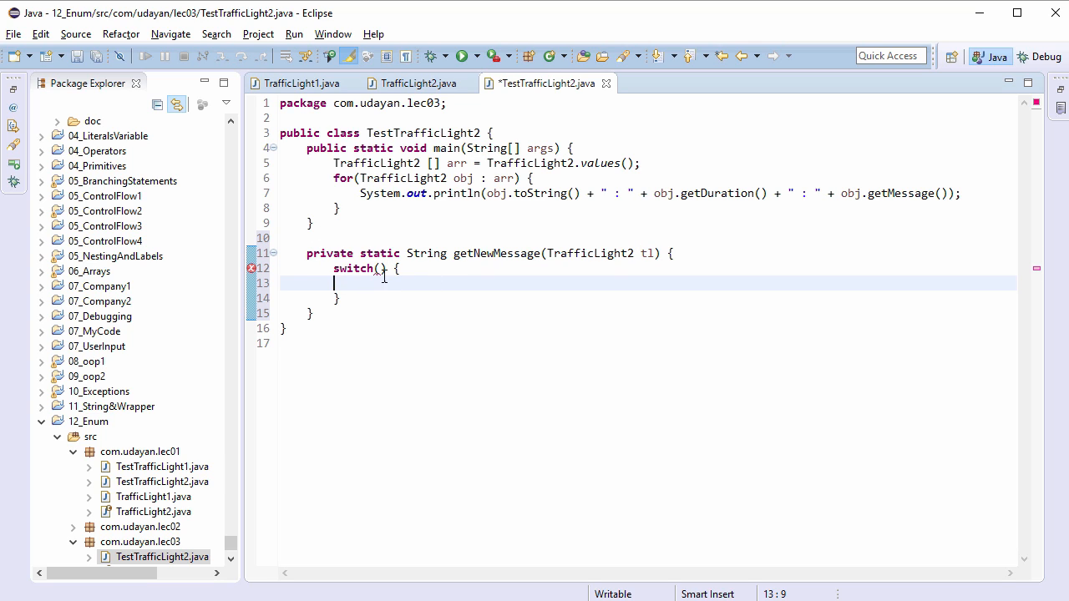
pyautogui.write('tl')
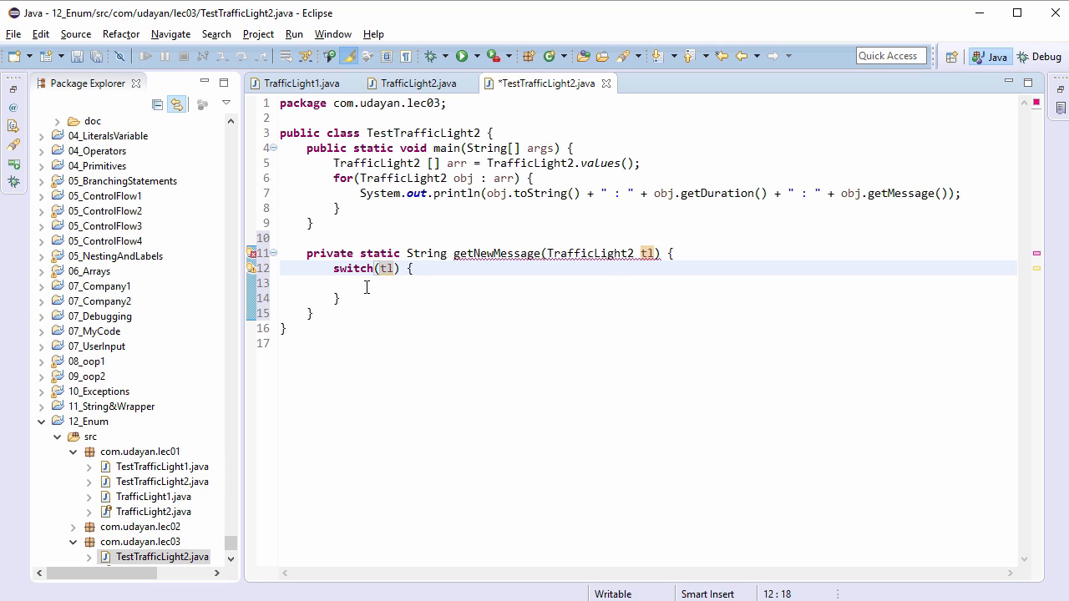
pyautogui.click(366, 283)
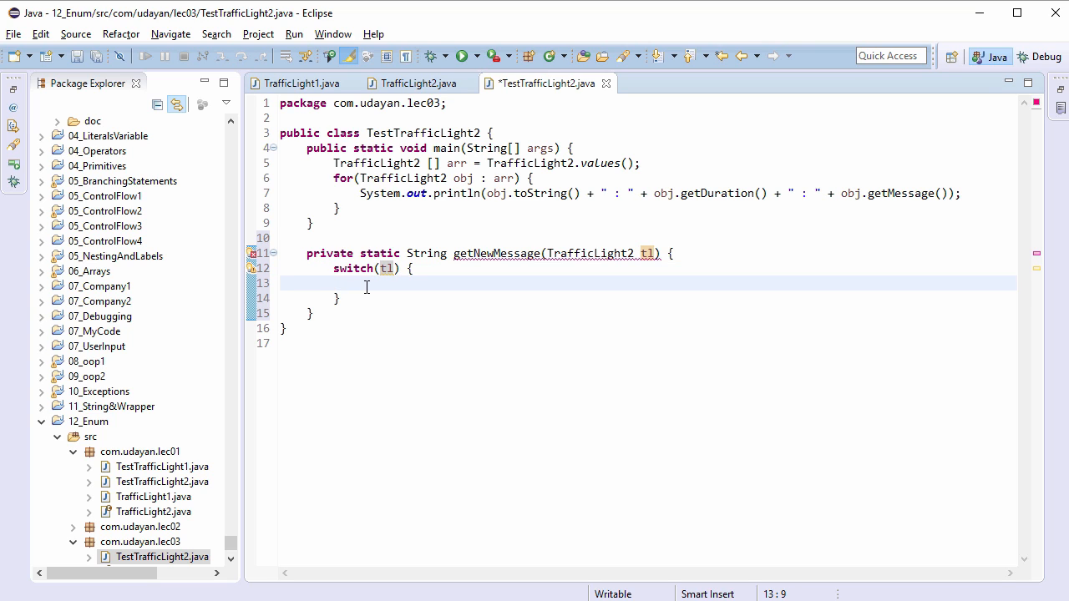
pyautogui.write('case RED')
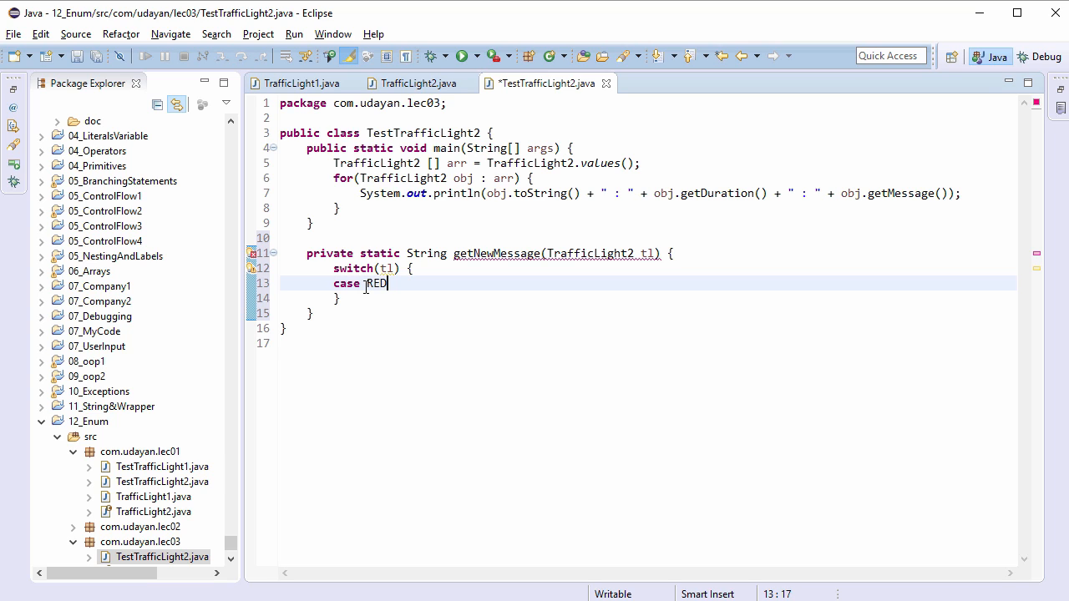
pyautogui.write(':')
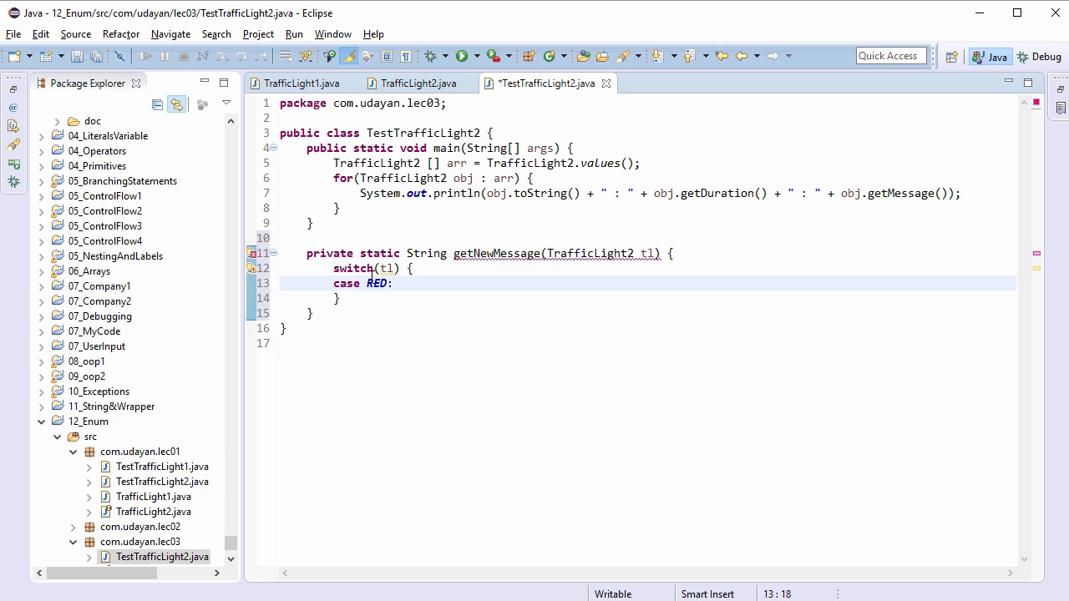
pyautogui.moveTo(385, 297)
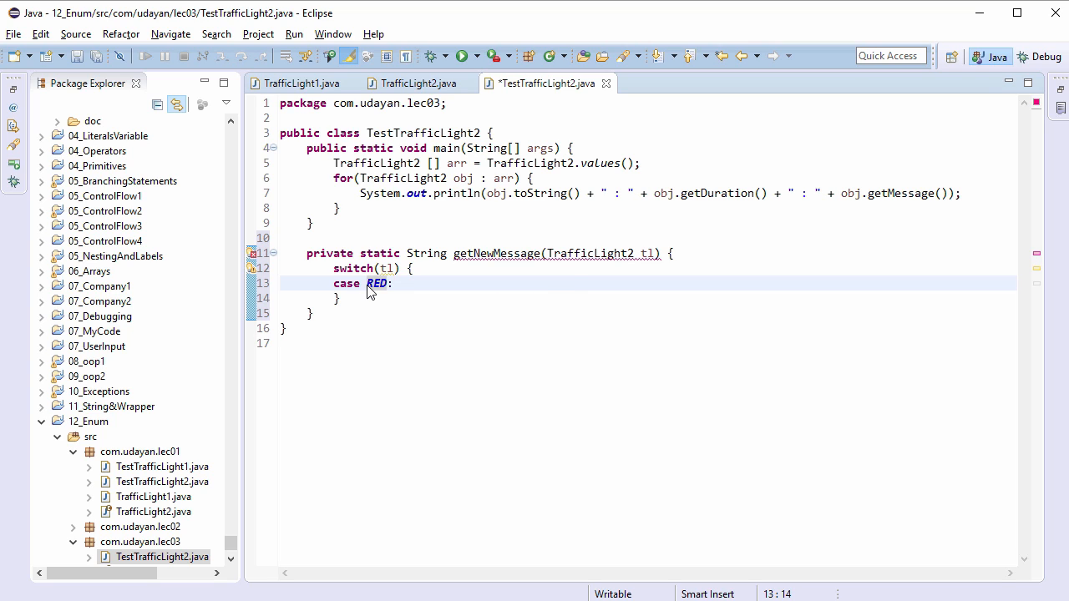
pyautogui.write('TrafficLI')
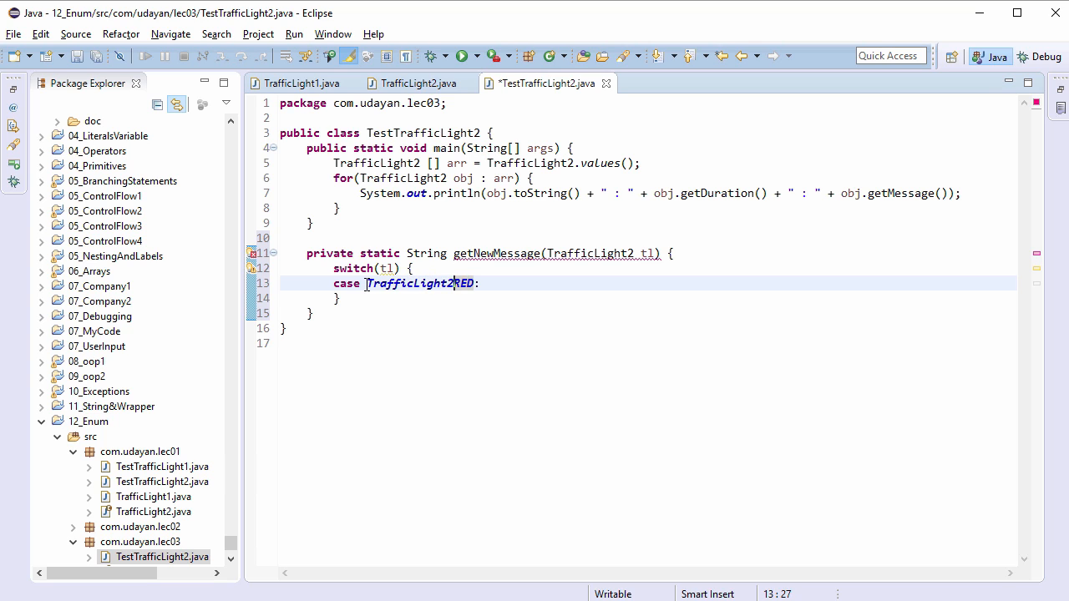
pyautogui.write('.')
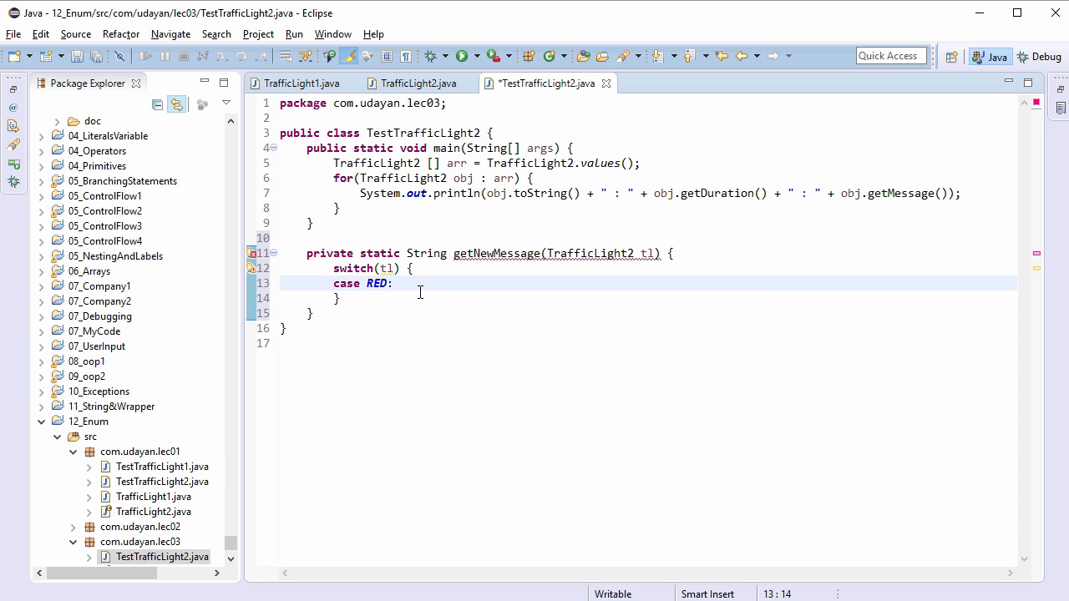
pyautogui.write('return "STOP NOW";')
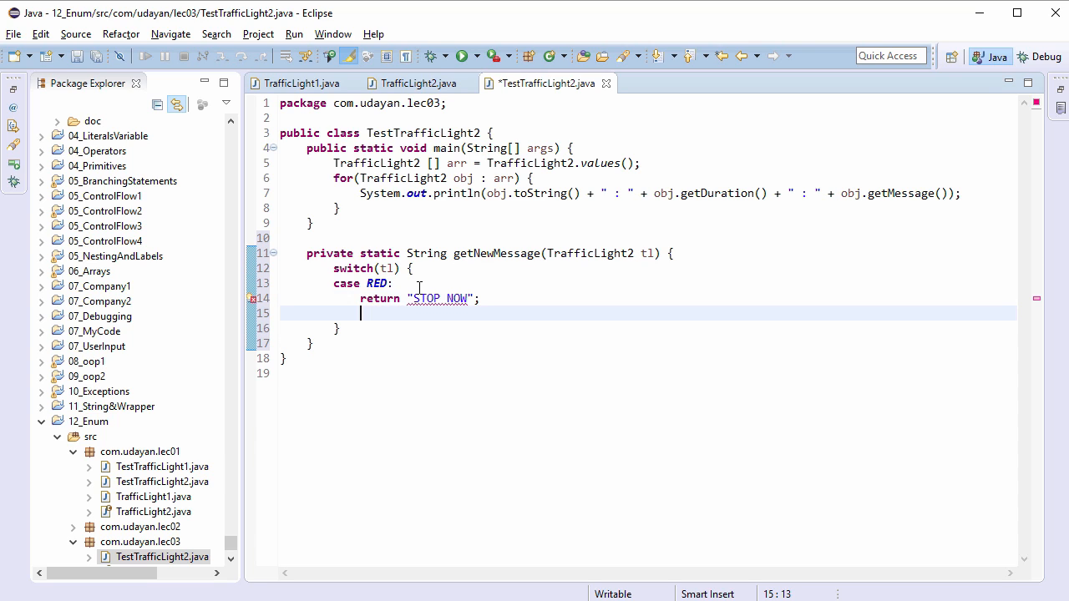
# Add case AMBER returning "SLOW DOWN" and case GREEN returning "GO NOW"
pyautogui.write('case')
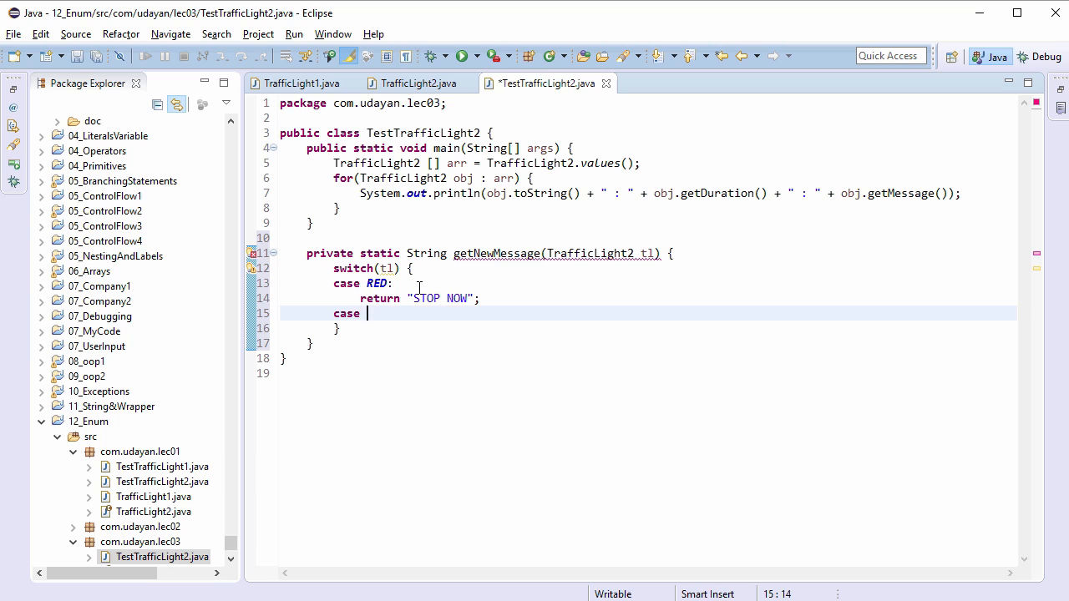
pyautogui.write('AMBER:')
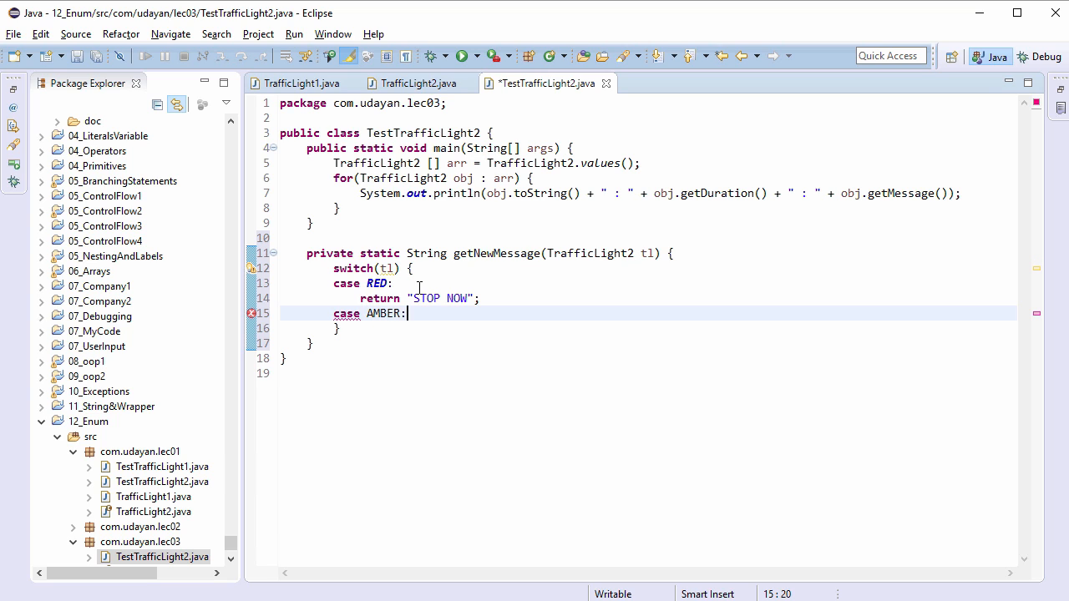
pyautogui.press('Return')
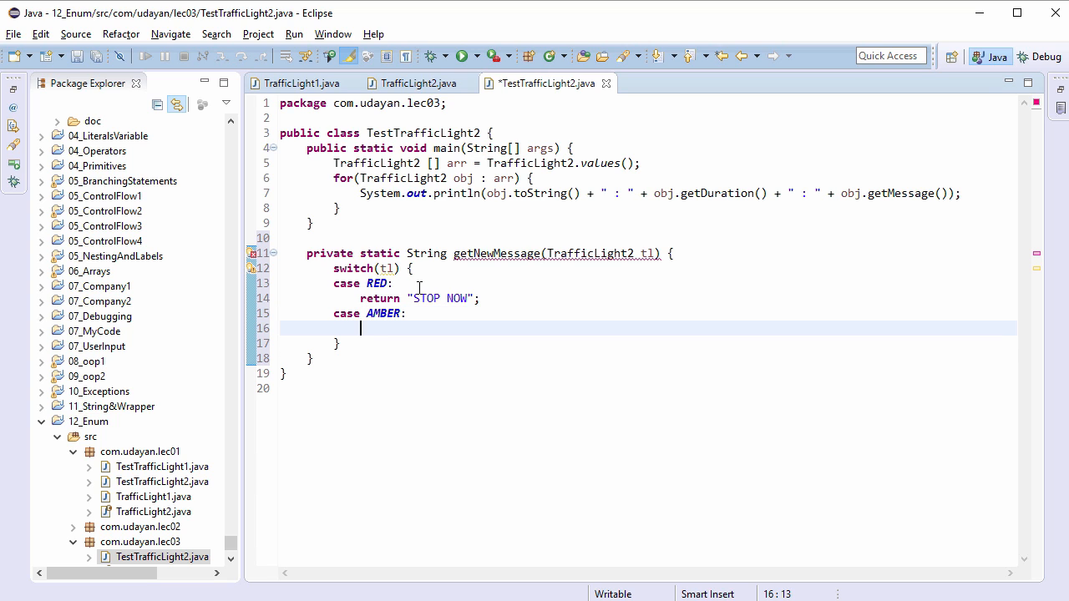
pyautogui.write('return "SLO')
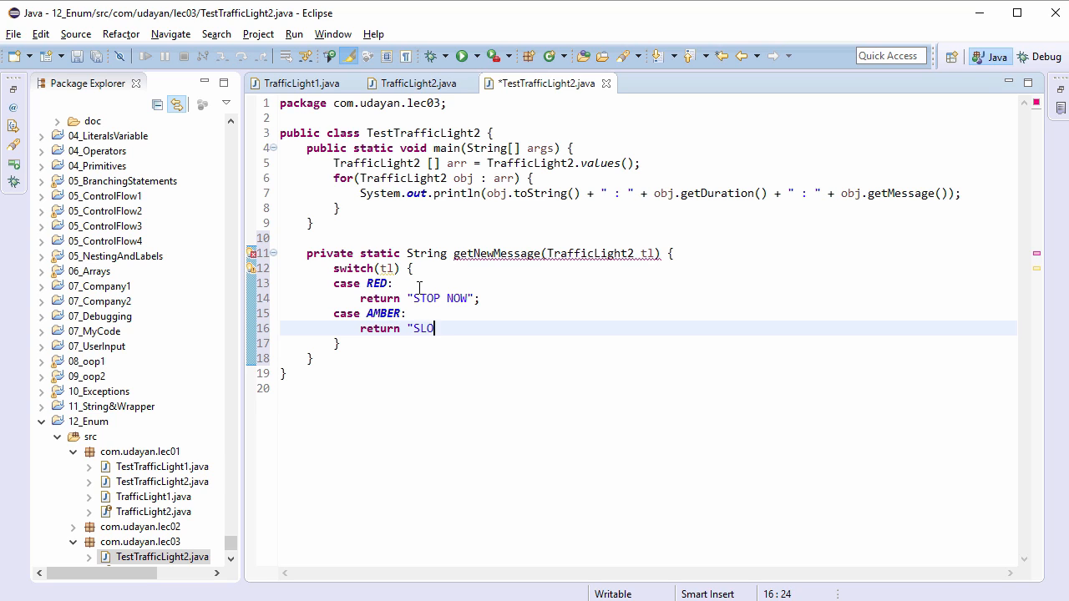
pyautogui.write('W DOWN";')
pyautogui.write('case')
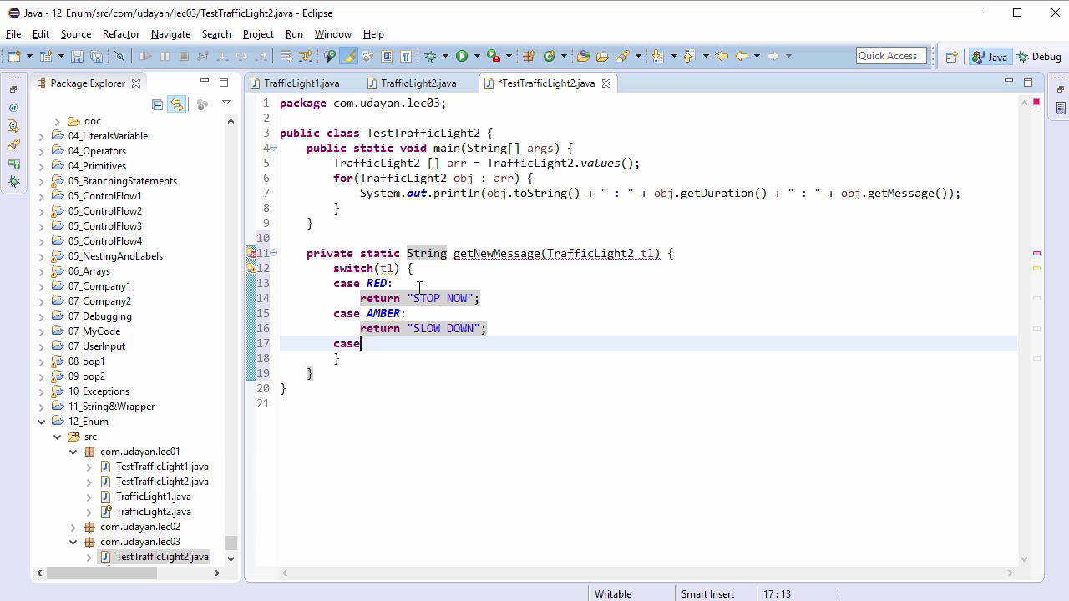
pyautogui.write('GREEN:')
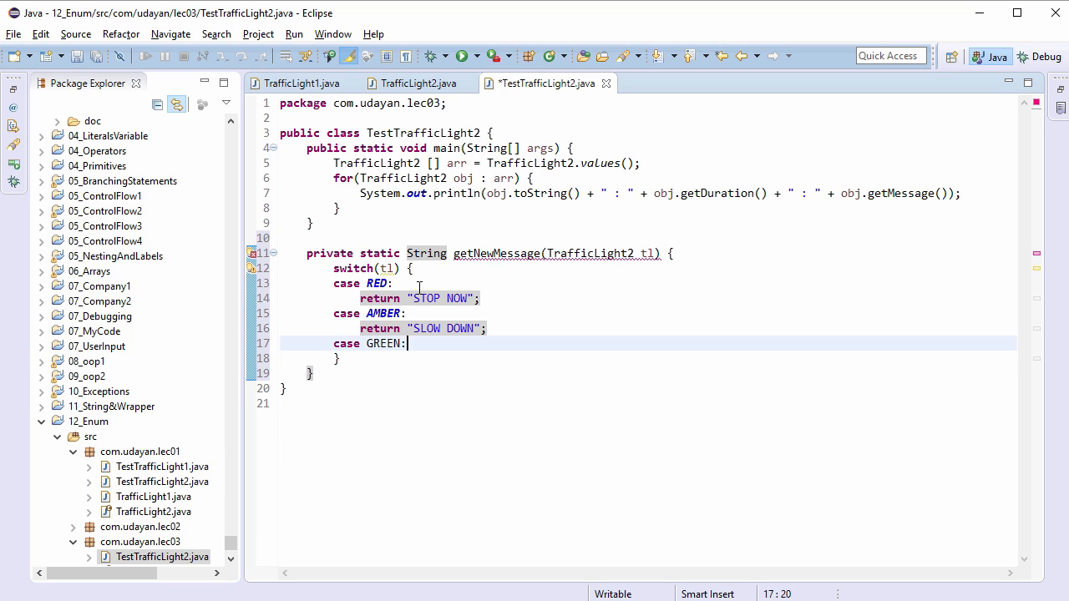
pyautogui.write('return')
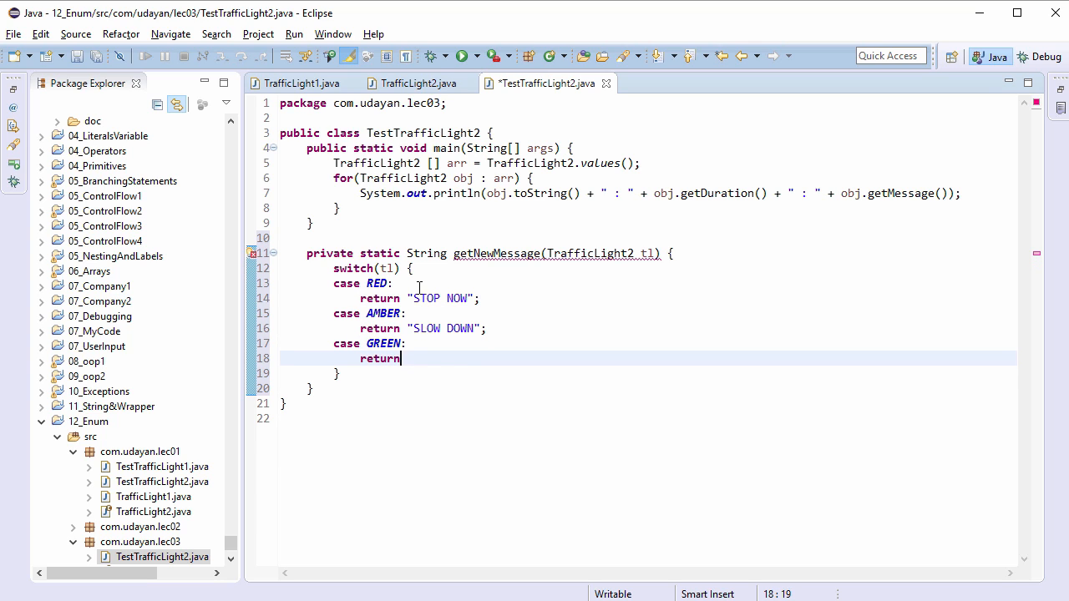
pyautogui.write('"GO NOW')
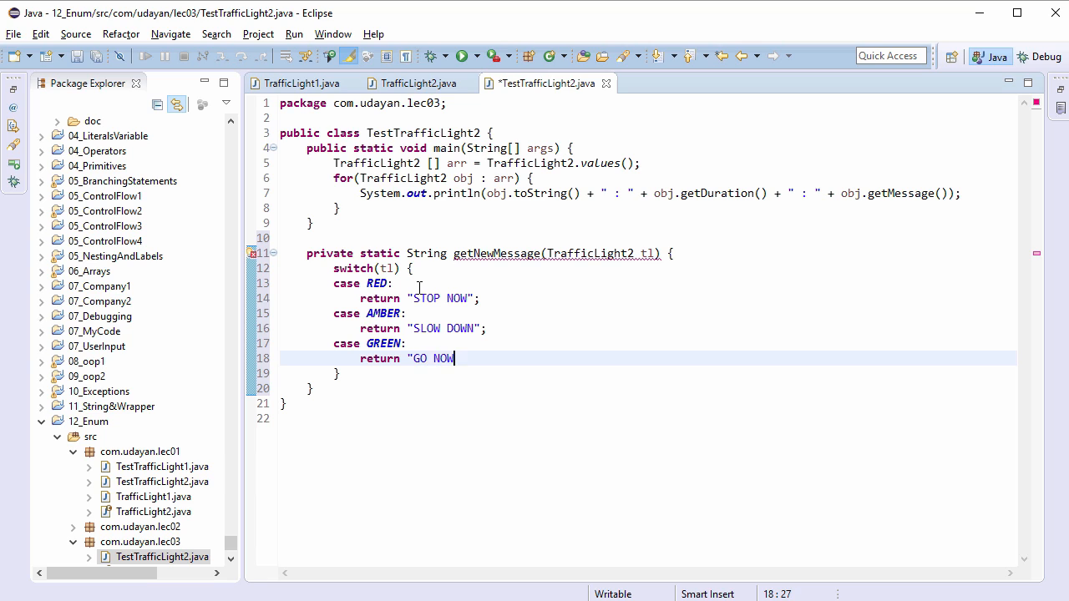
pyautogui.write('";')
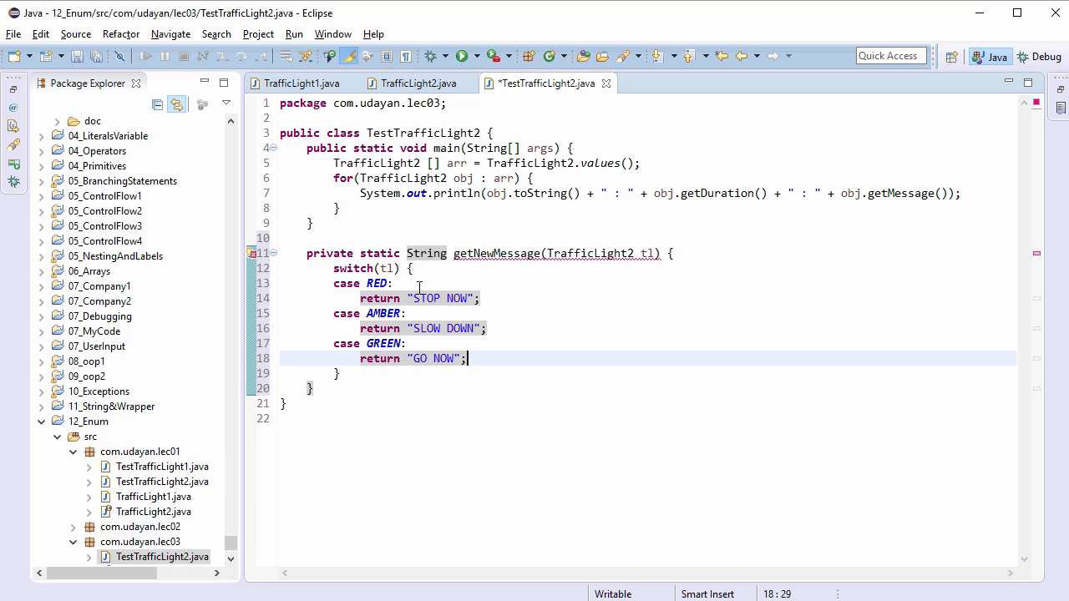
# Add a default case returning "ERROR" and indent the case lines
pyautogui.write('default:')
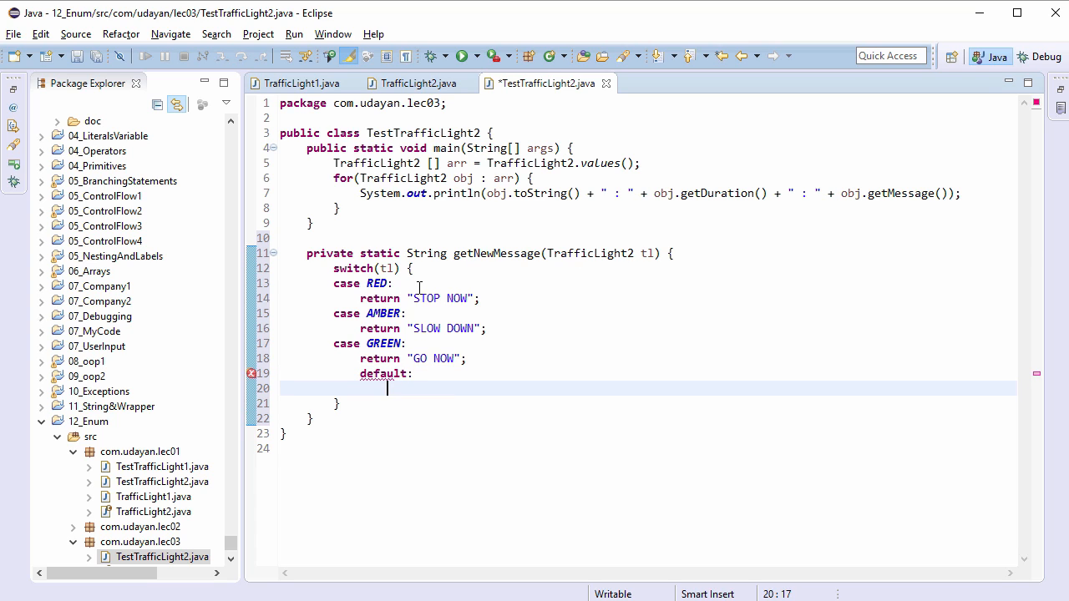
pyautogui.write('return')
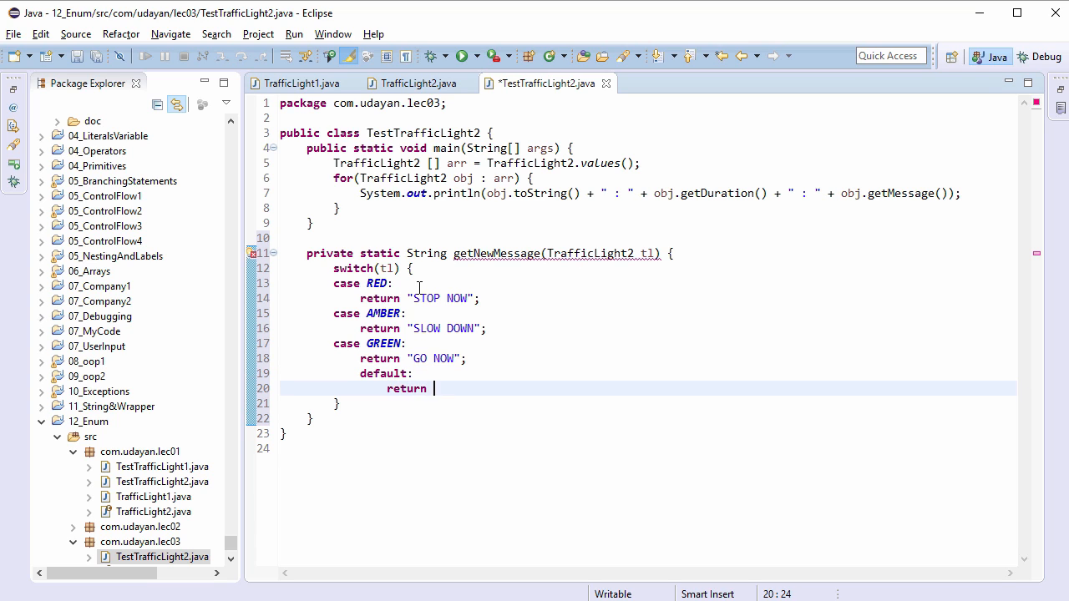
pyautogui.write('"ERROR"')
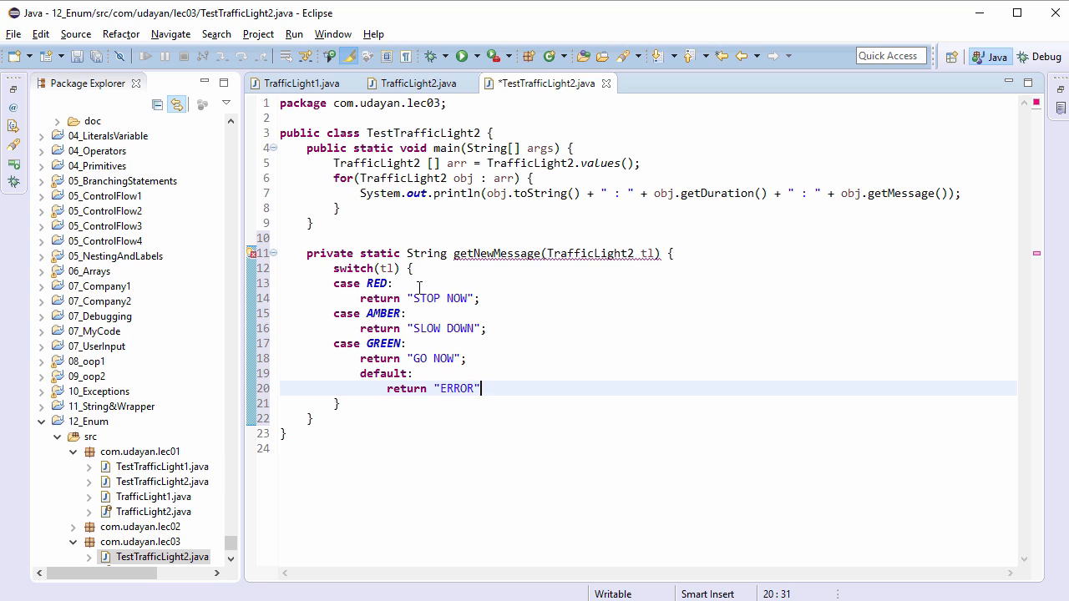
pyautogui.write(';')
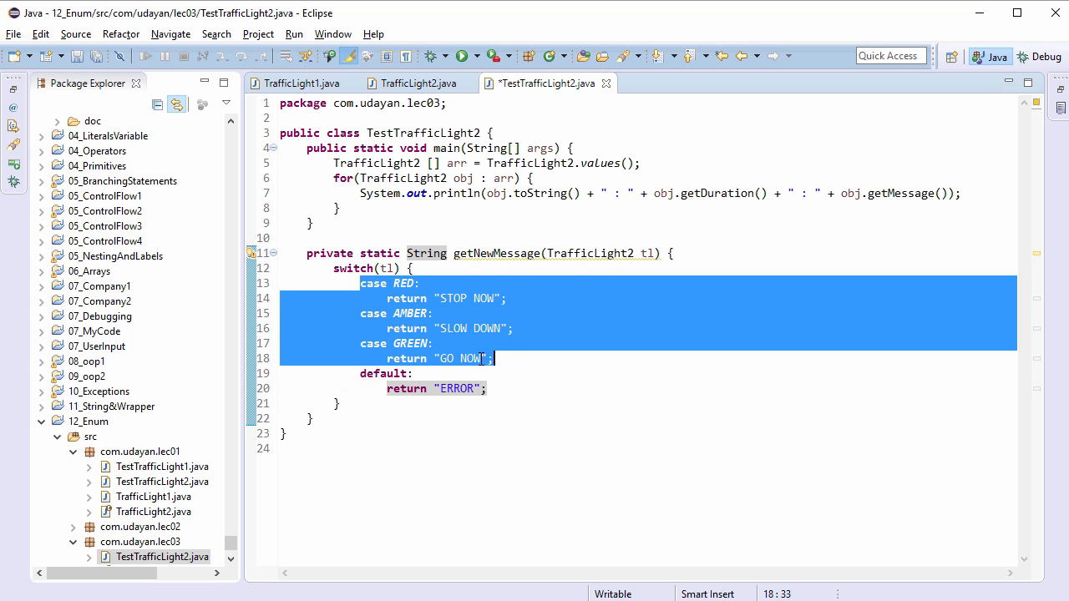
pyautogui.click(522, 388)
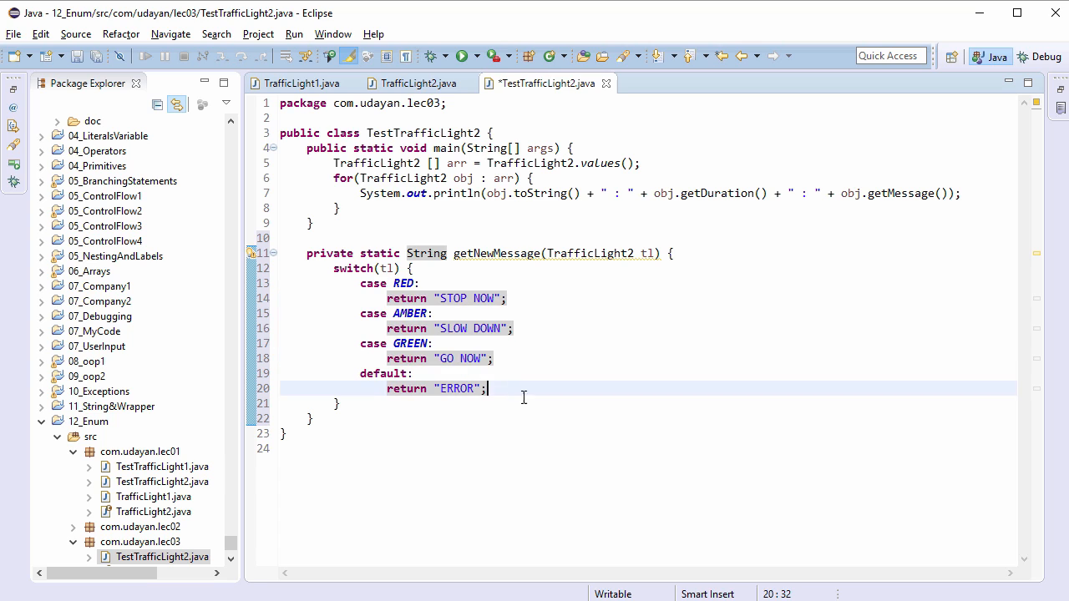
pyautogui.moveTo(943, 217)
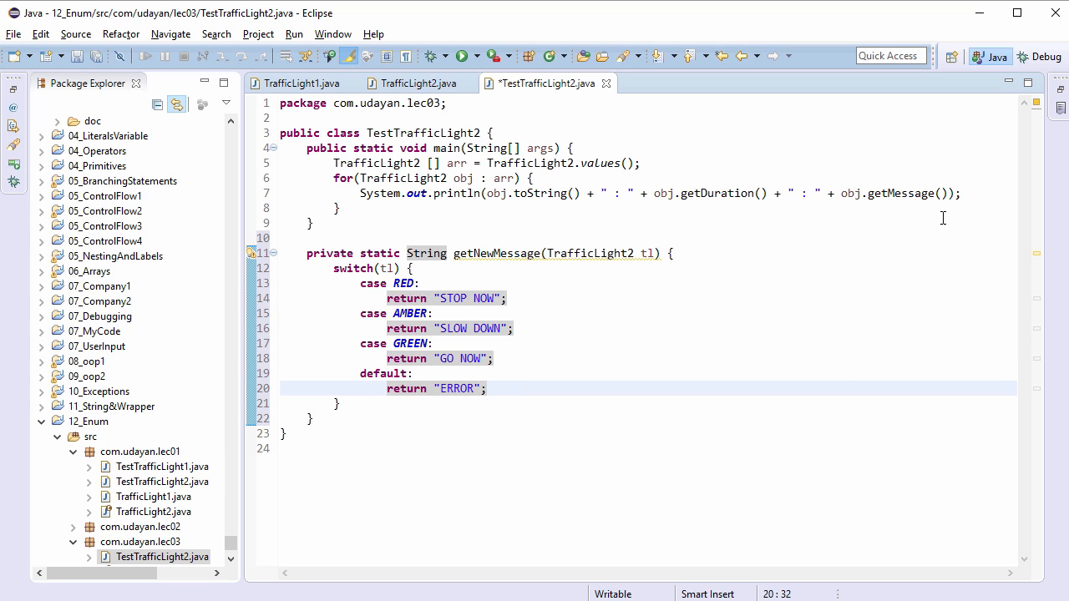
pyautogui.moveTo(893, 229)
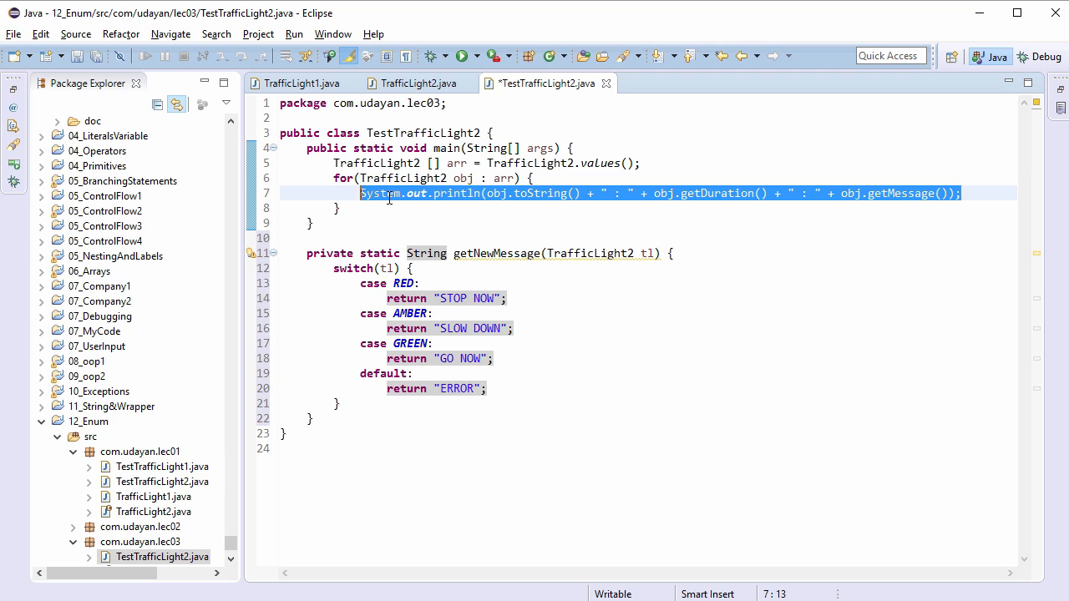
# Add a copy of the print line calling getNewMessage(obj) instead of obj.getMessage()
pyautogui.press('Return')
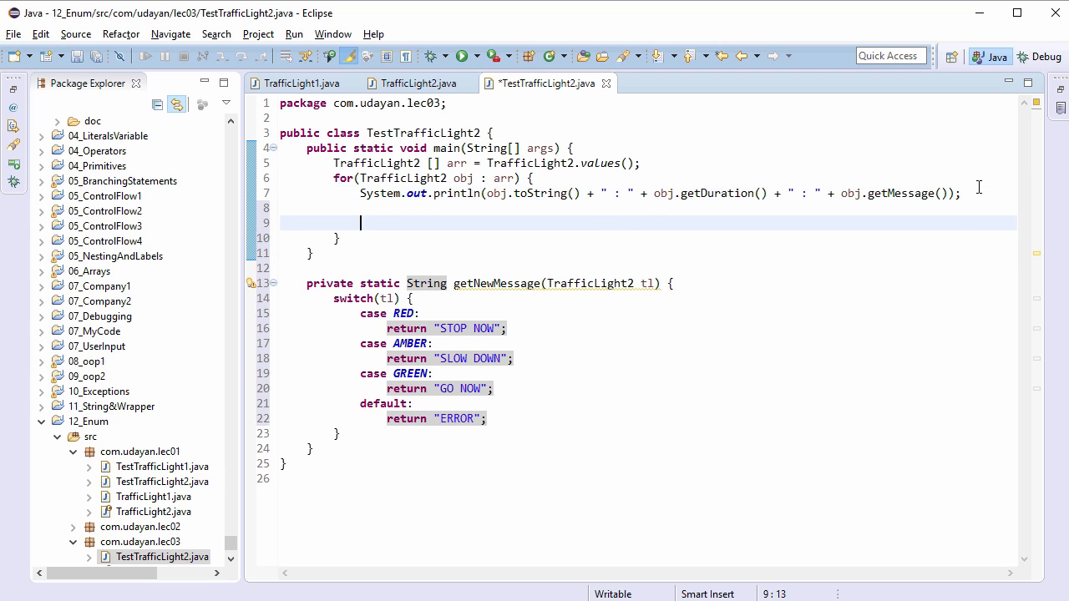
pyautogui.write('System.out.println(obj.toString() + " : " + obj.getDuration() + " : " + obj.getMessage());')
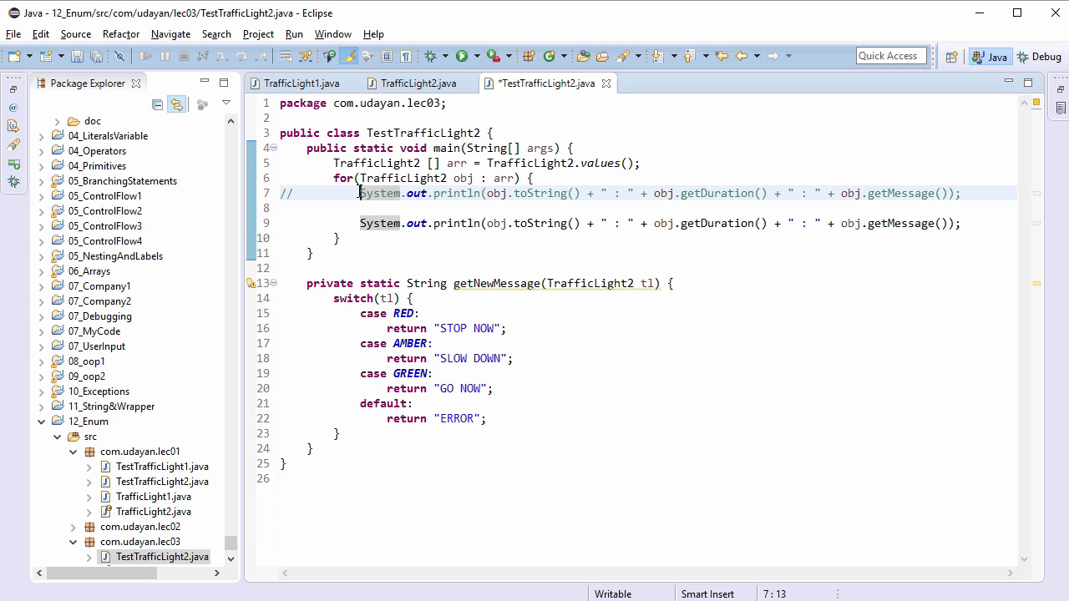
pyautogui.click(852, 223)
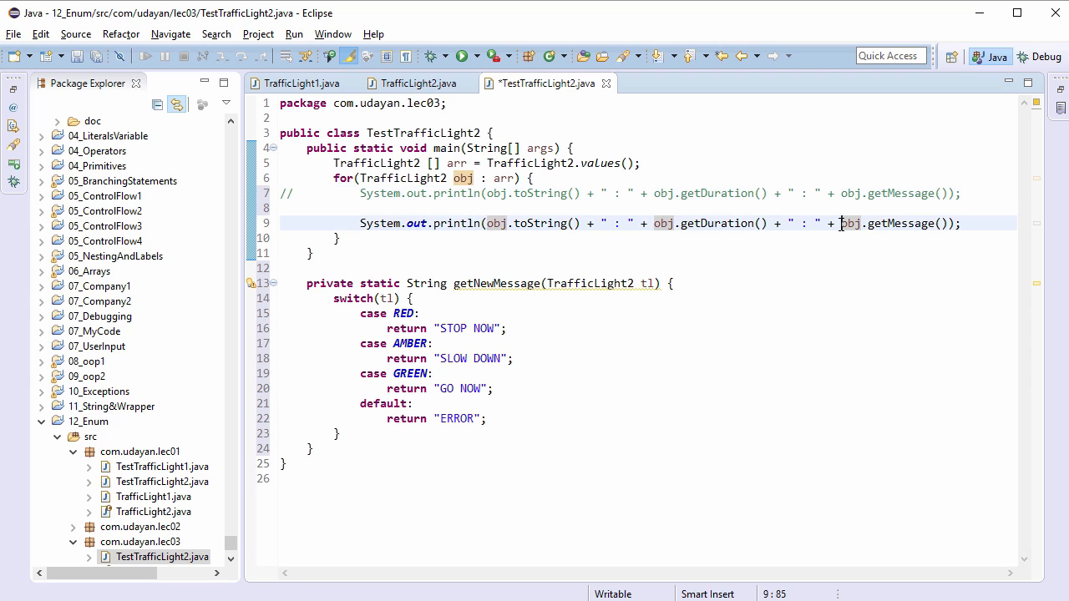
pyautogui.doubleClick(893, 223)
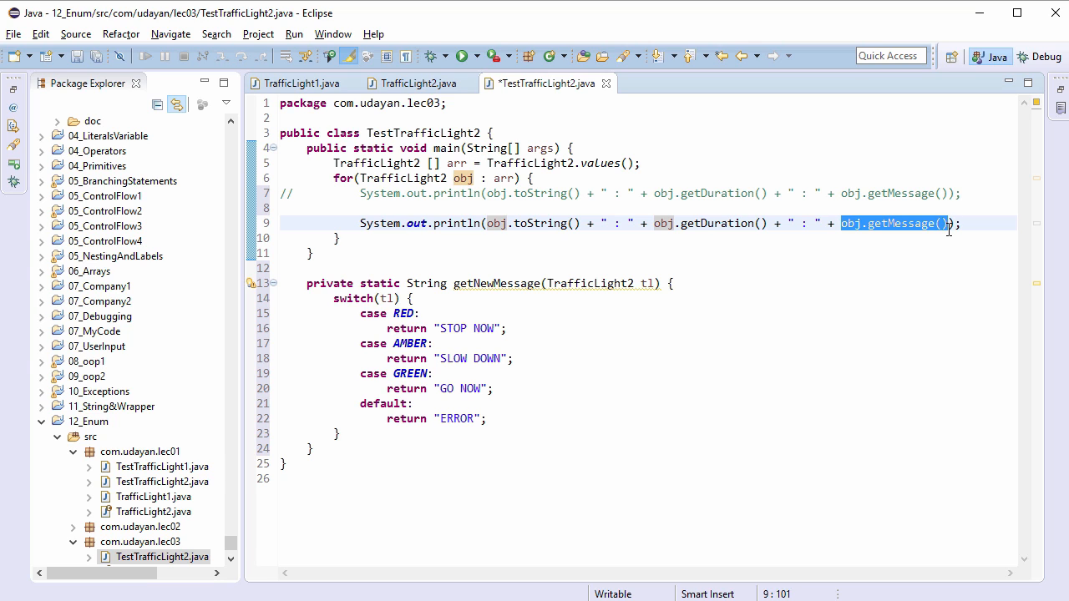
pyautogui.write('getNew')
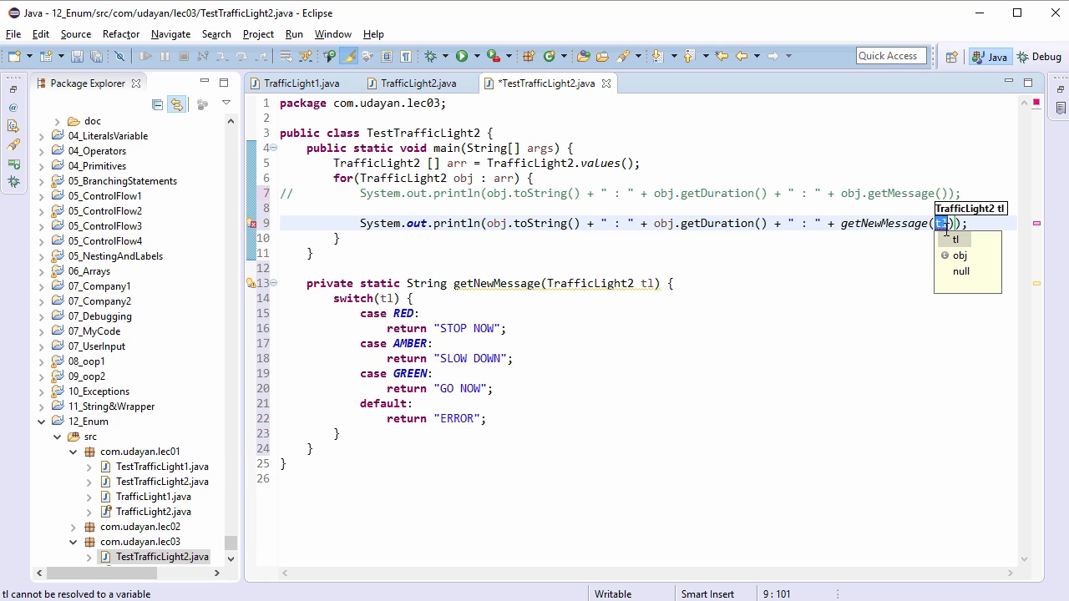
pyautogui.moveTo(960, 223)
pyautogui.write('obj')
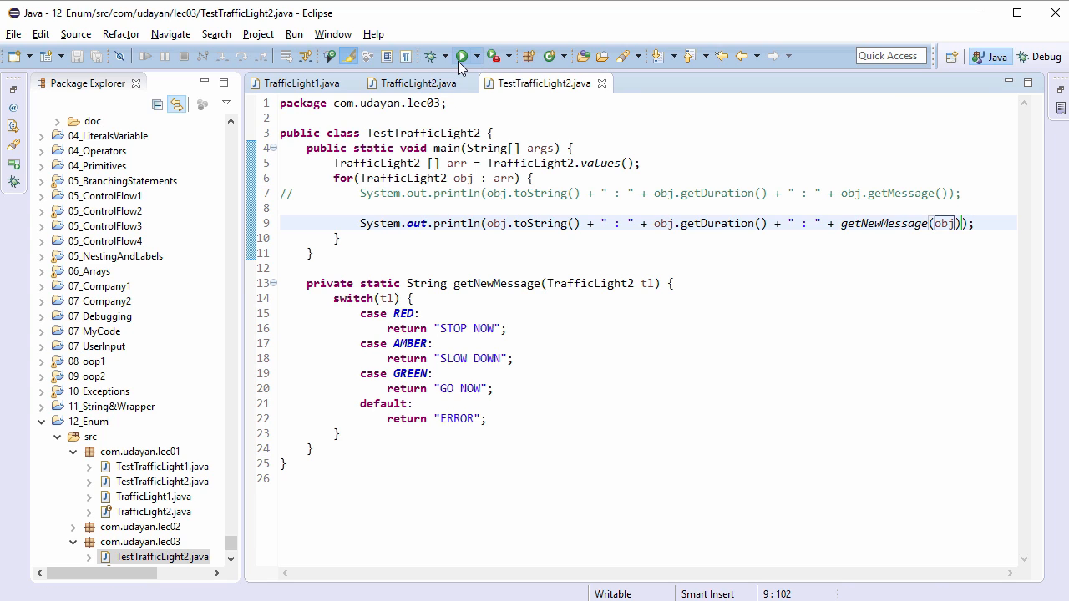
pyautogui.click(461, 56)
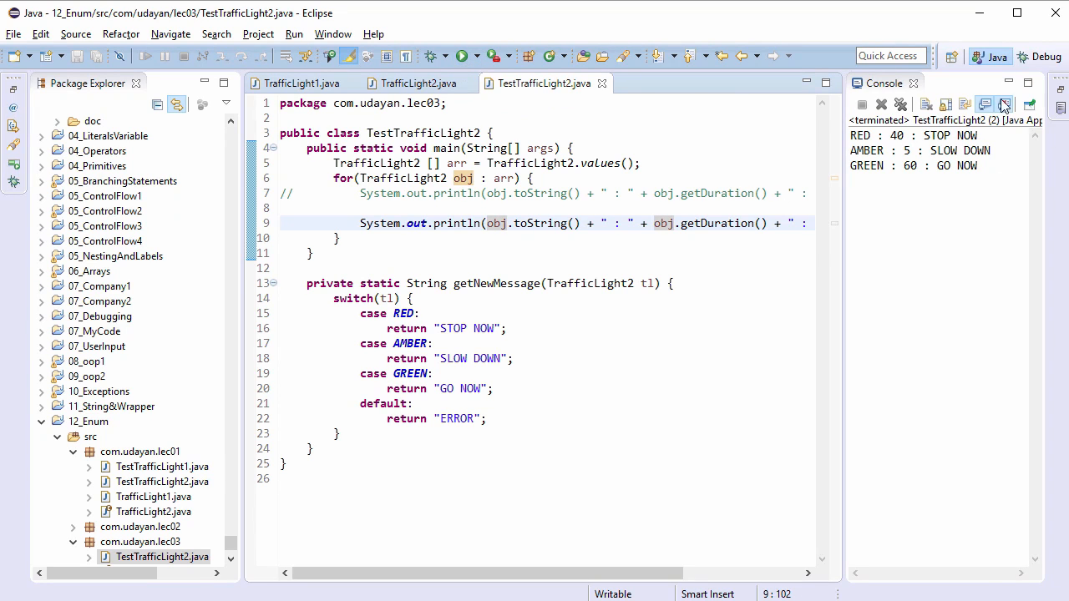
pyautogui.moveTo(1015, 99)
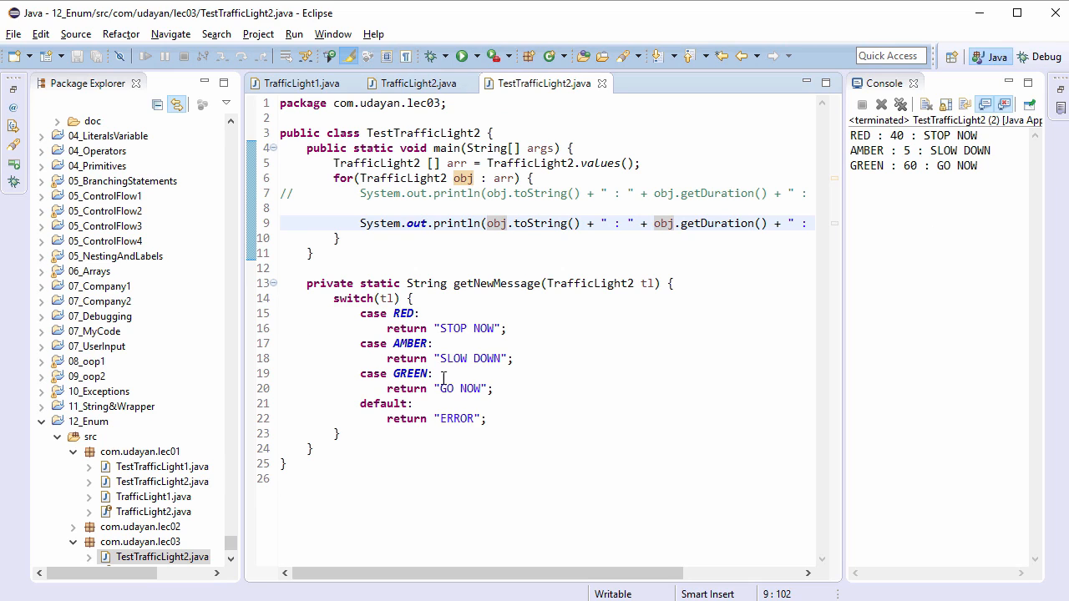
pyautogui.click(301, 83)
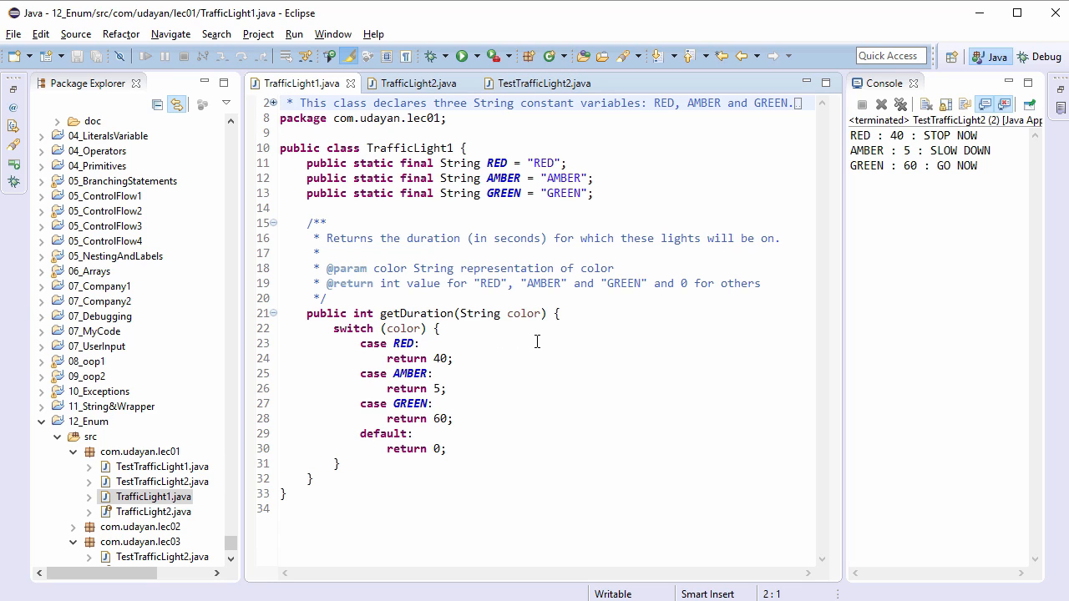
pyautogui.moveTo(554, 333)
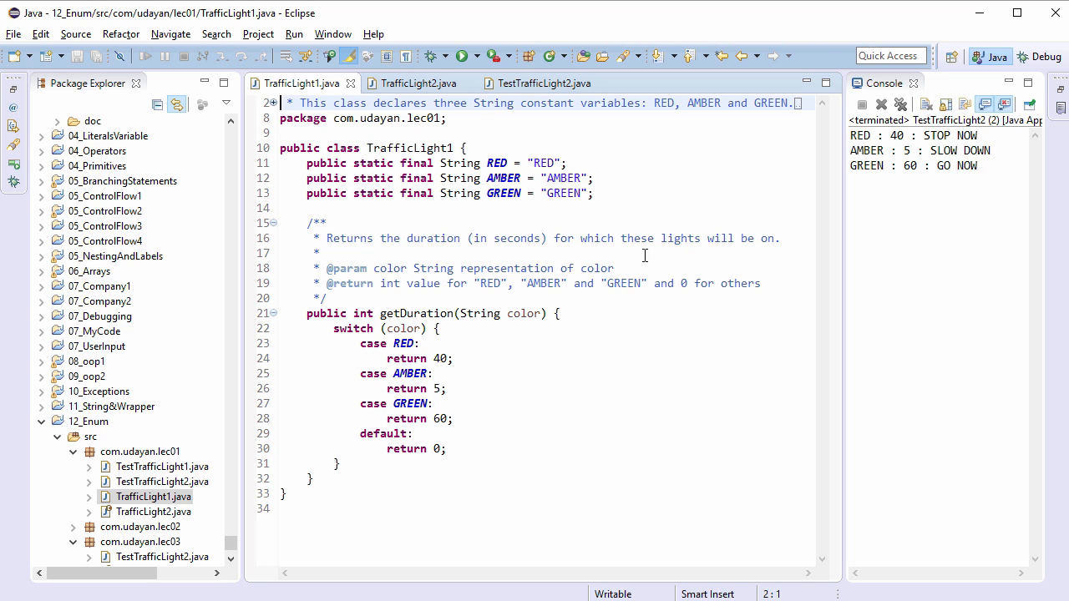
pyautogui.click(541, 83)
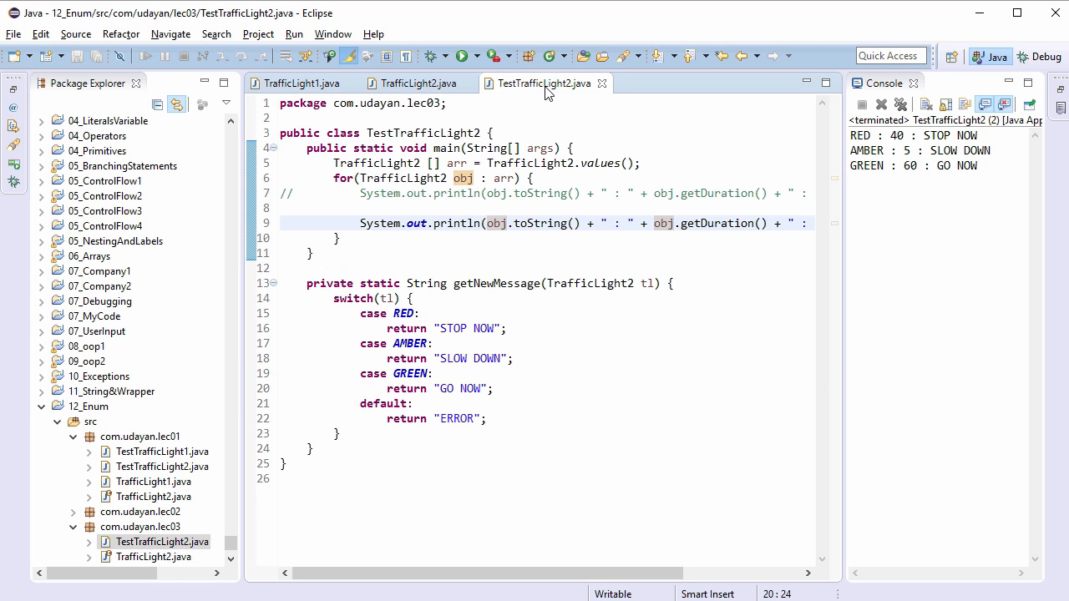
pyautogui.click(535, 282)
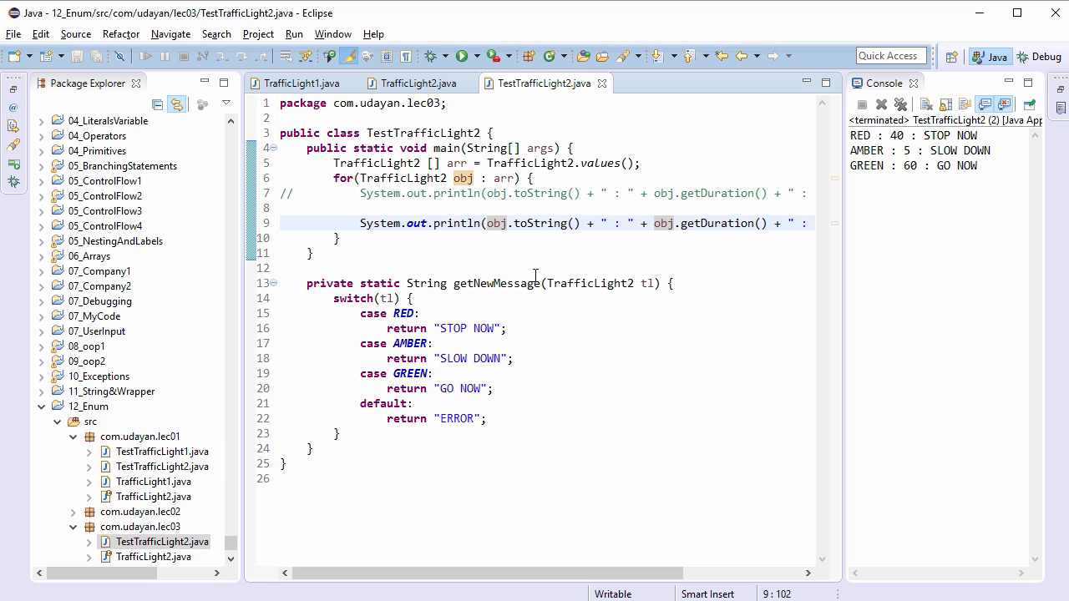
pyautogui.moveTo(627, 300)
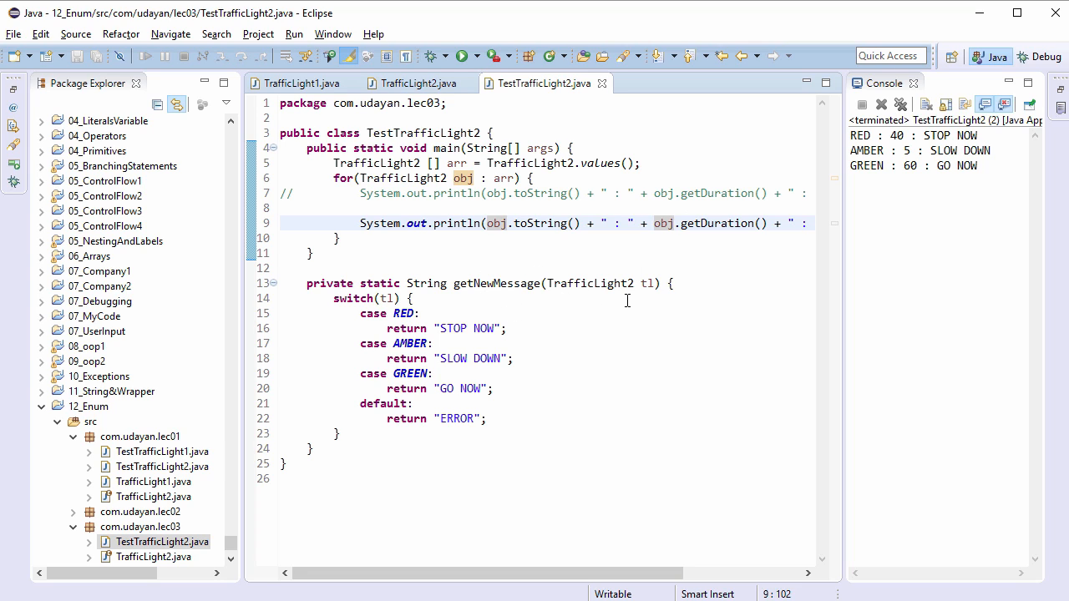
pyautogui.moveTo(668, 305)
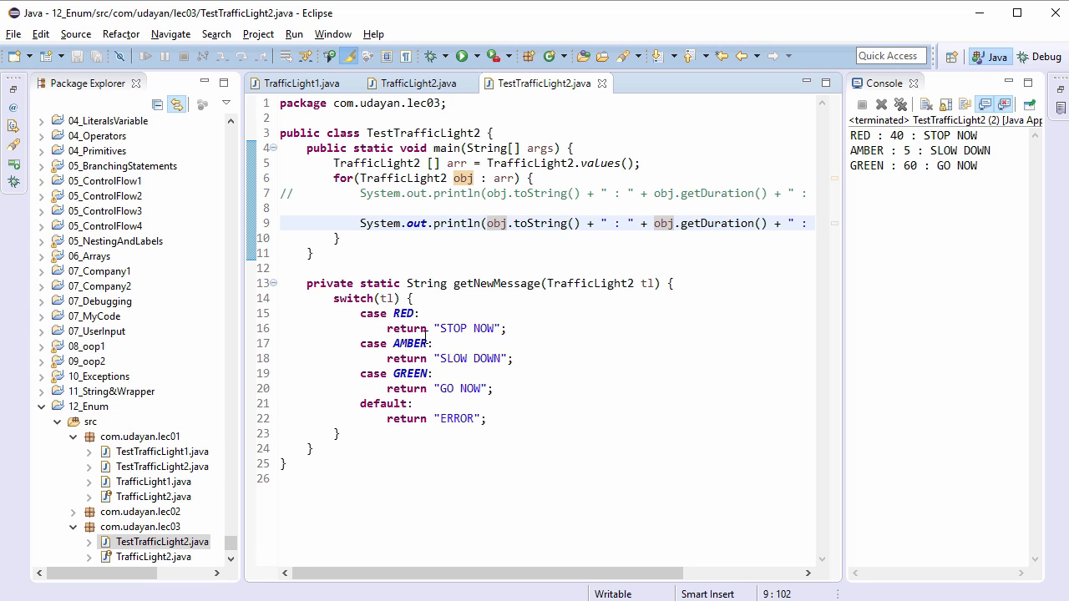
pyautogui.moveTo(446, 376)
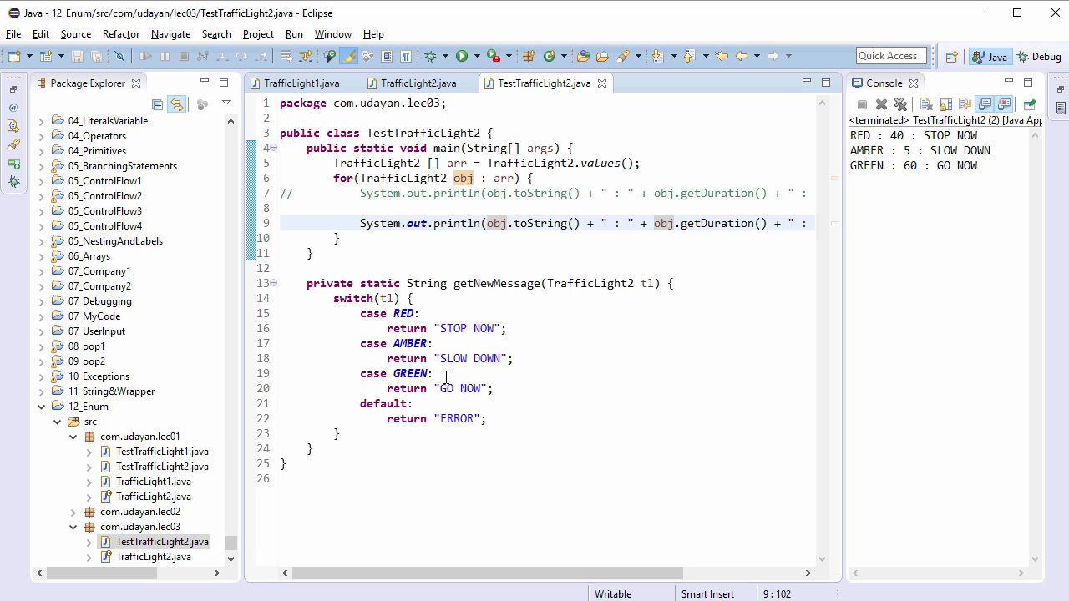
pyautogui.moveTo(607, 330)
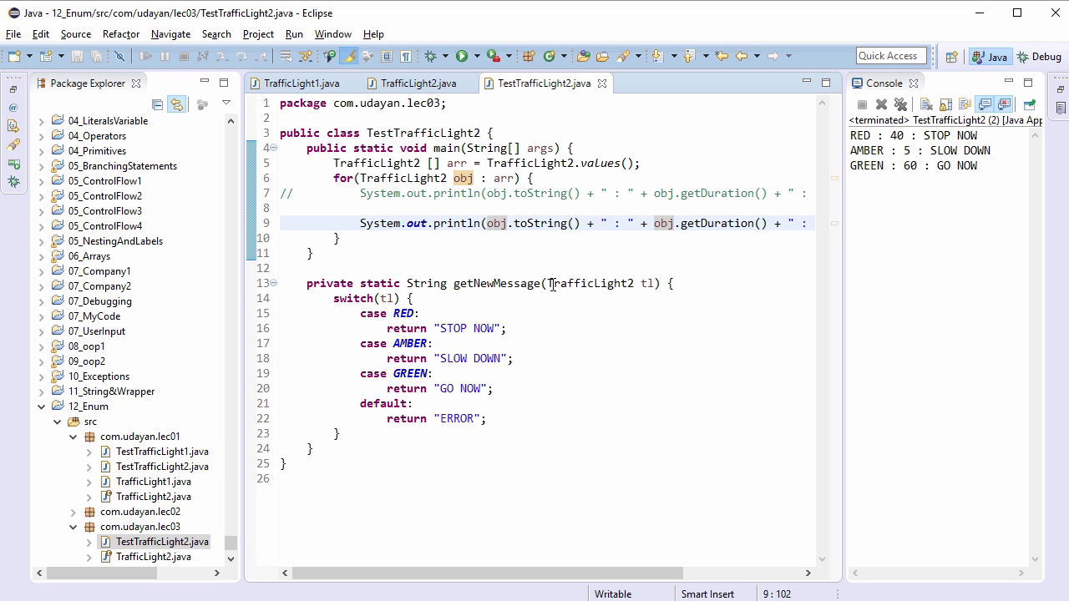
pyautogui.moveTo(623, 314)
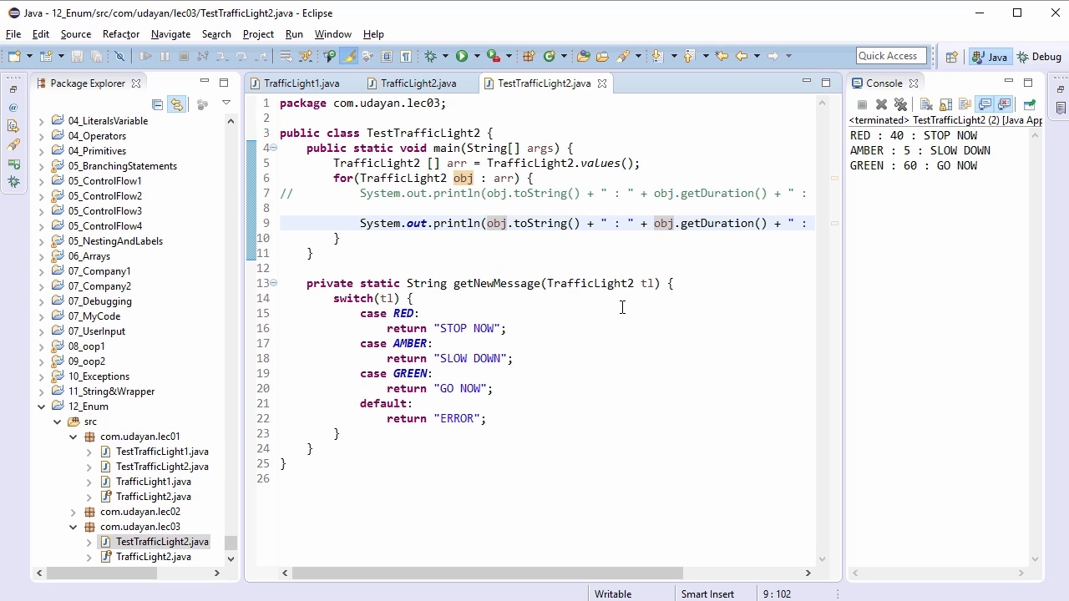
# Make getNewMessage return "ERROR" when tl is null, before the switch
pyautogui.click(672, 283)
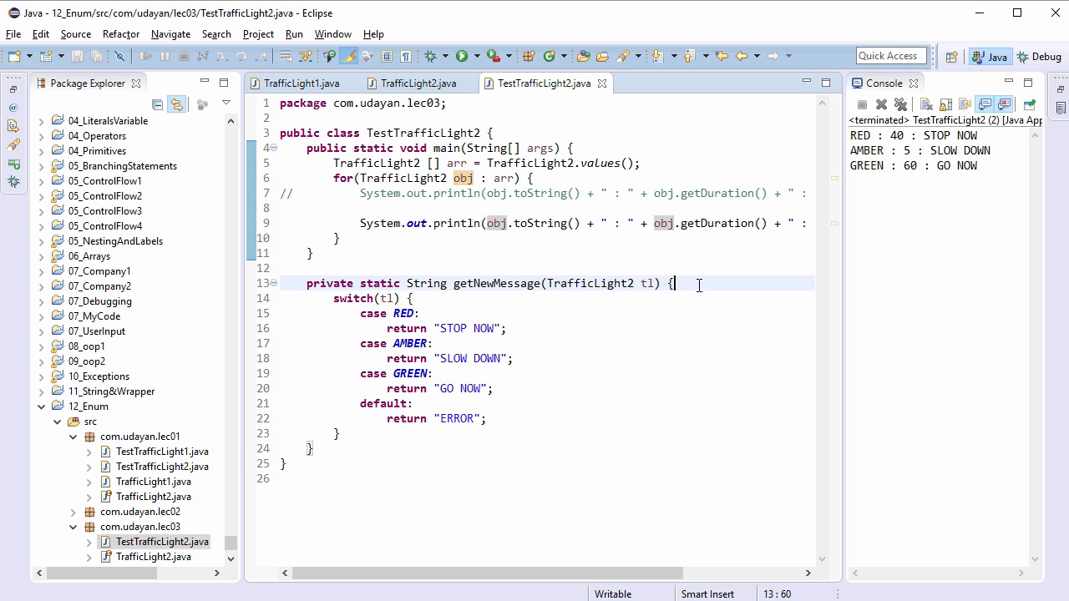
pyautogui.press('Return')
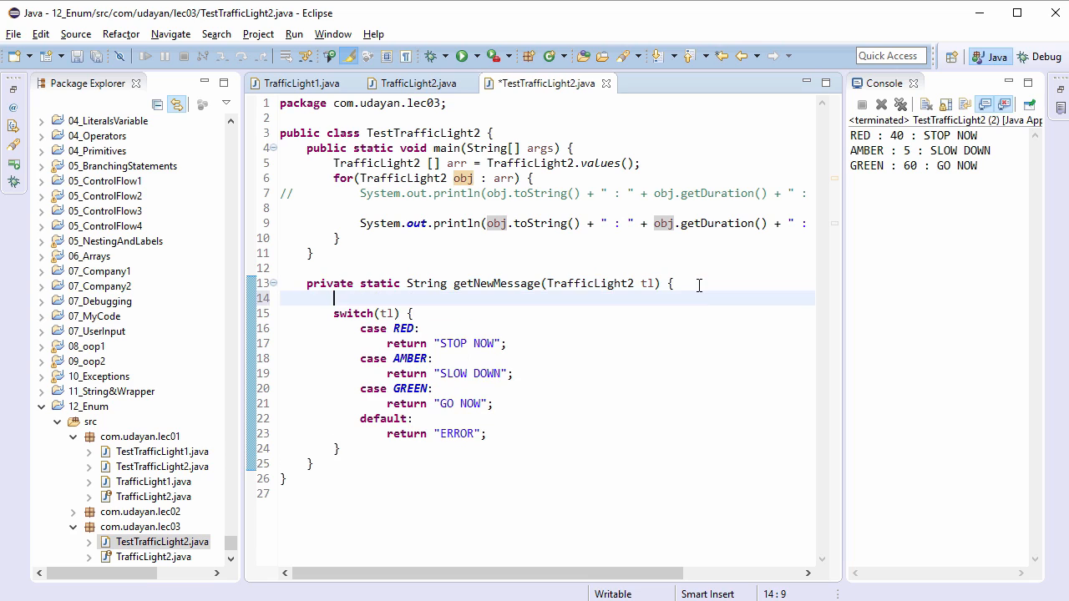
pyautogui.write('if(tl )')
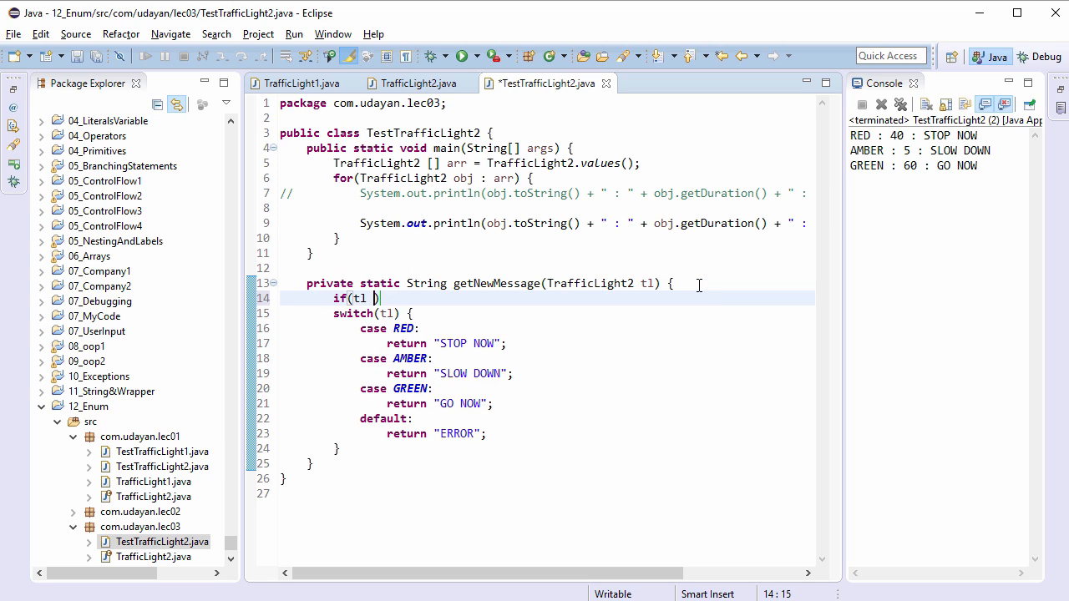
pyautogui.write('== null')
pyautogui.write('return "ERROR')
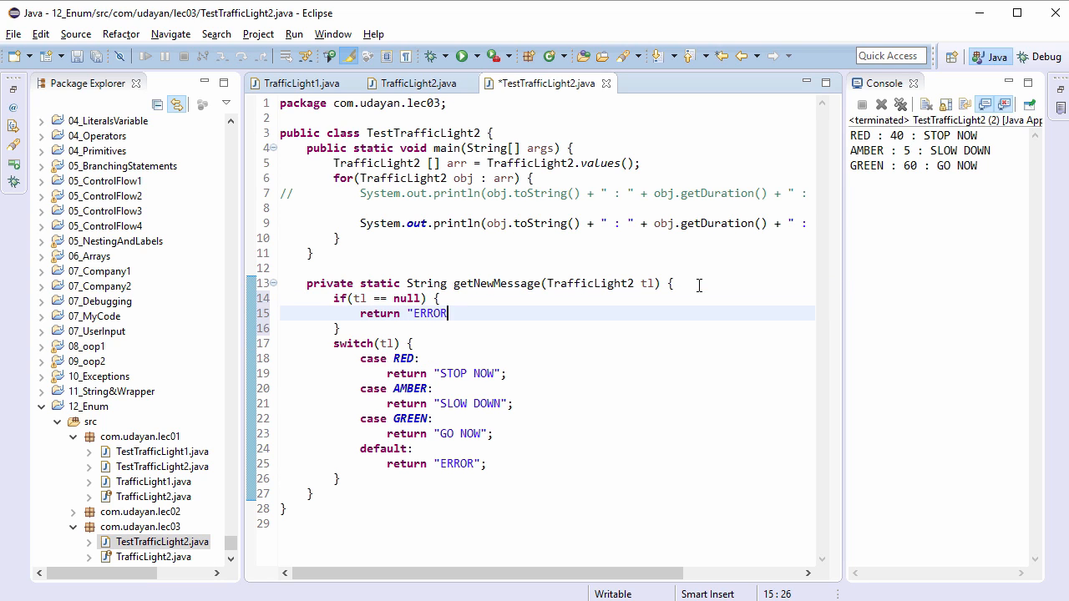
pyautogui.write('";')
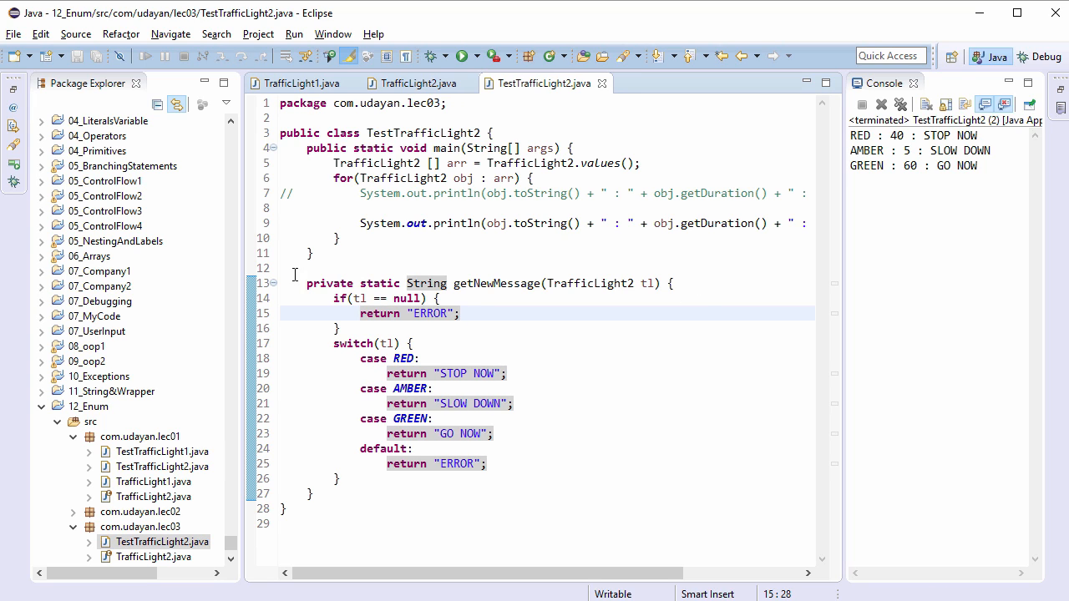
pyautogui.click(301, 83)
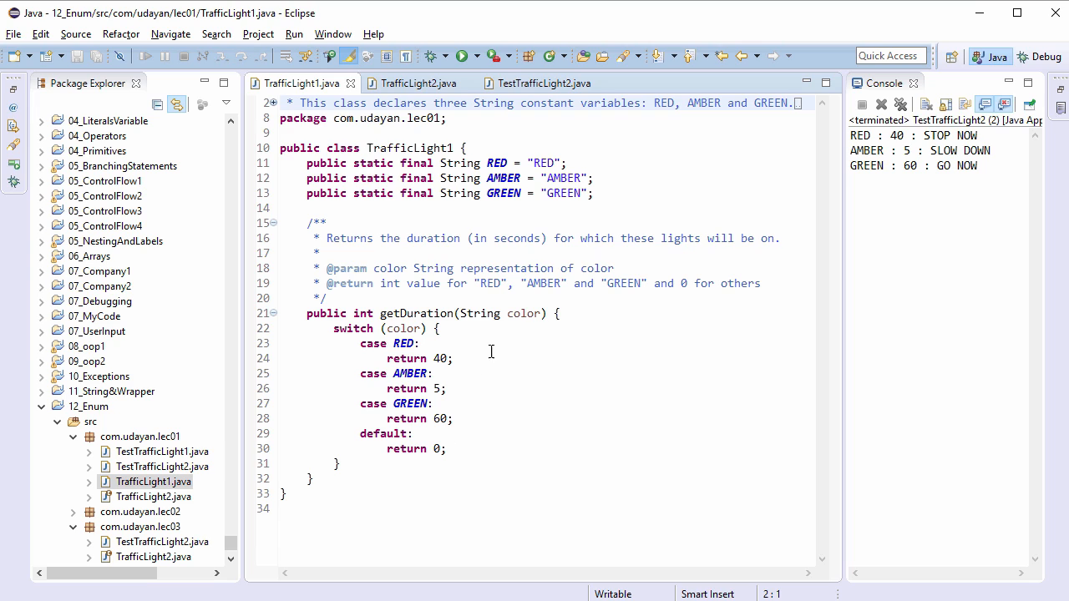
# Start TrafficLight1's getDuration with if(color == null) return 0
pyautogui.write('if')
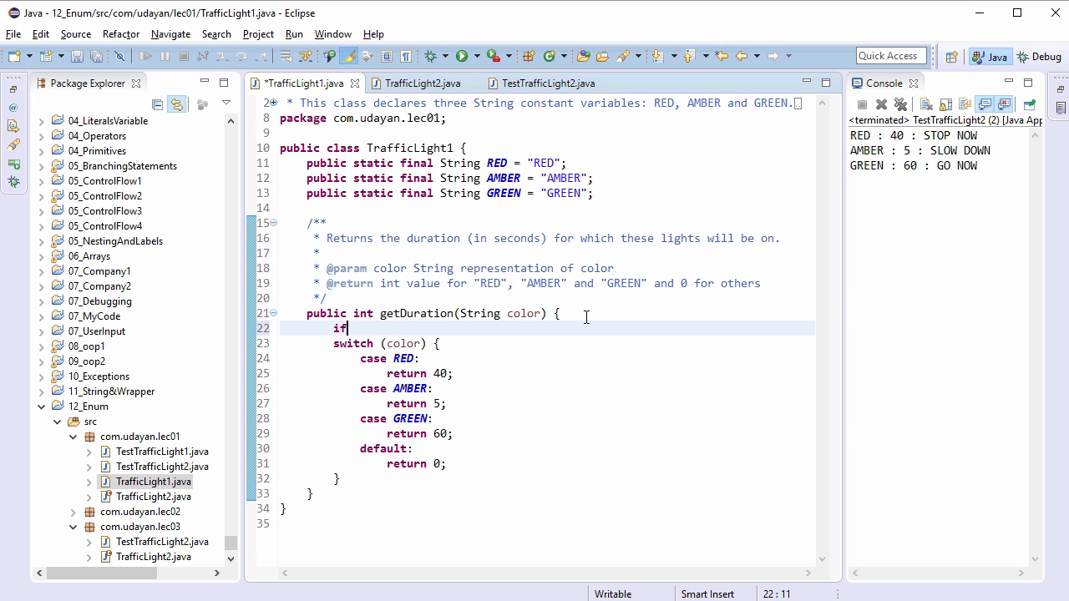
pyautogui.write('(color )')
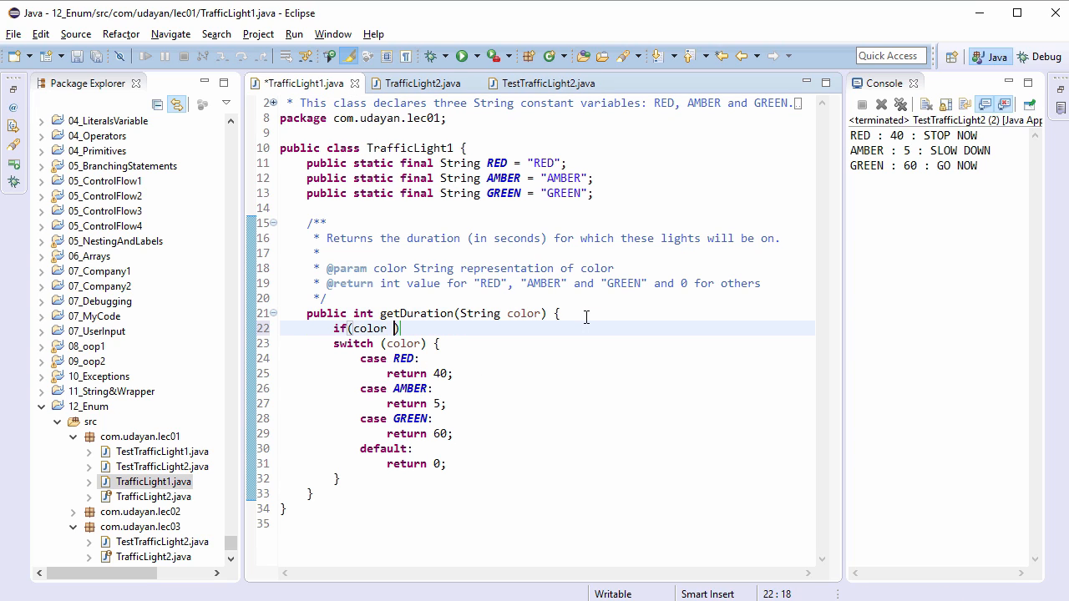
pyautogui.write('== null')
pyautogui.write('r')
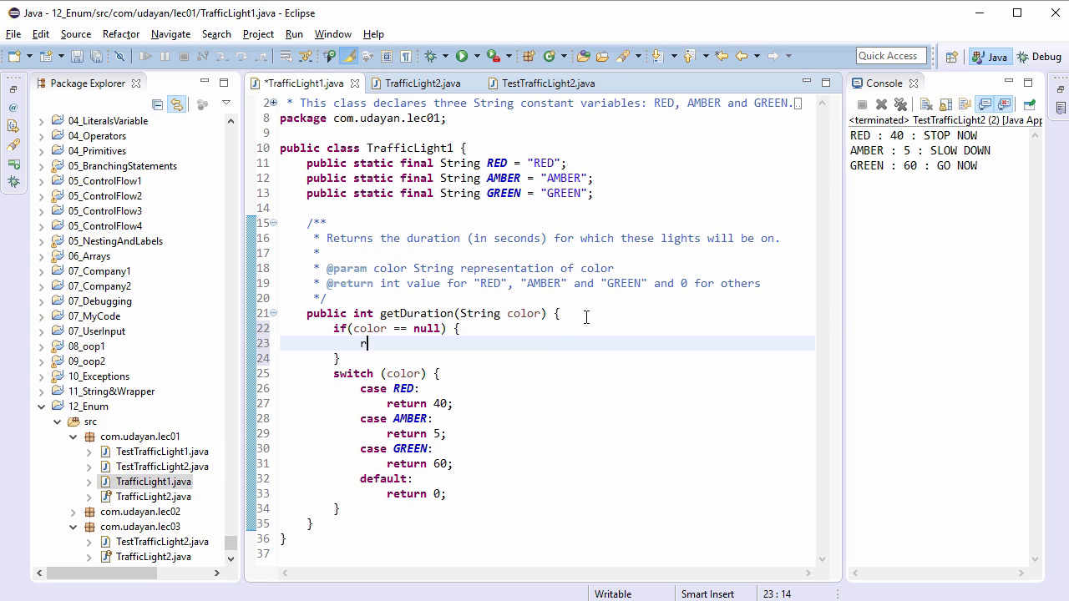
pyautogui.write('eturn 0;')
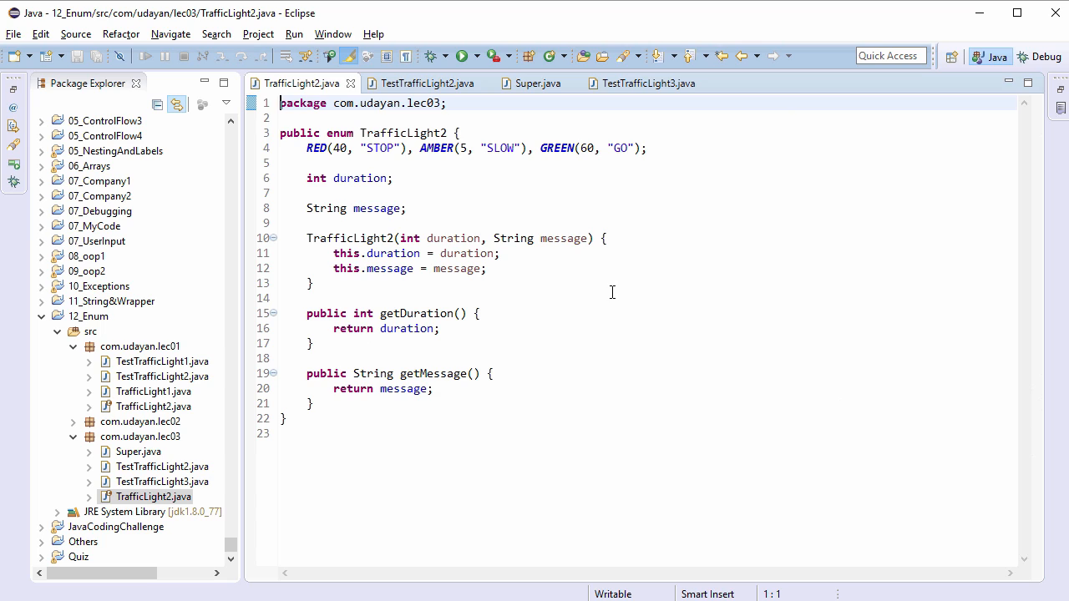
# Run Super.java, printing RED, 40, STOP and AMBER, 5, SLOW
pyautogui.click(154, 497)
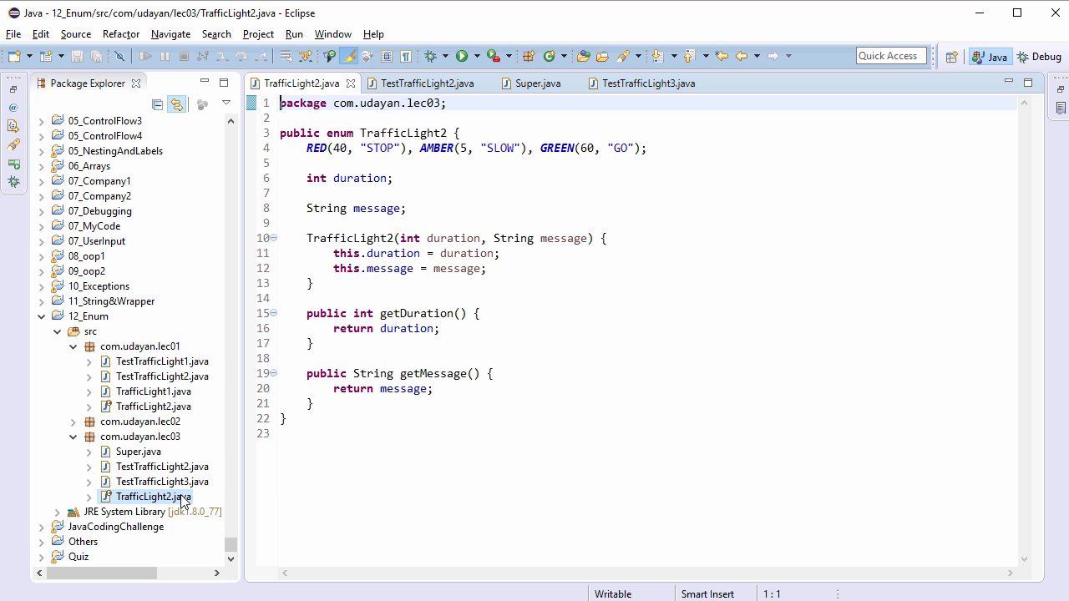
pyautogui.click(533, 82)
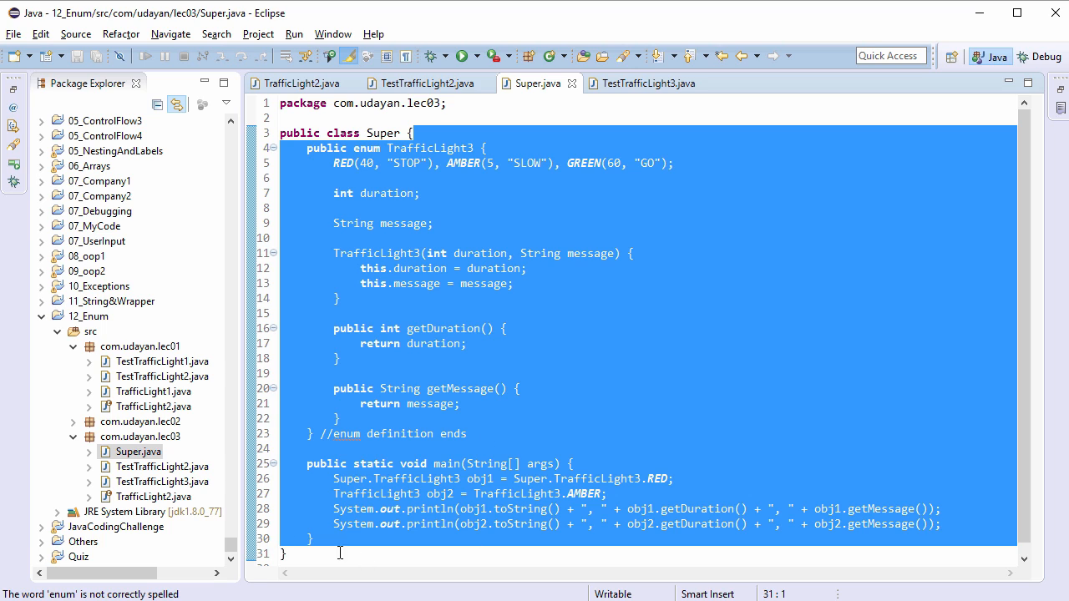
pyautogui.click(593, 464)
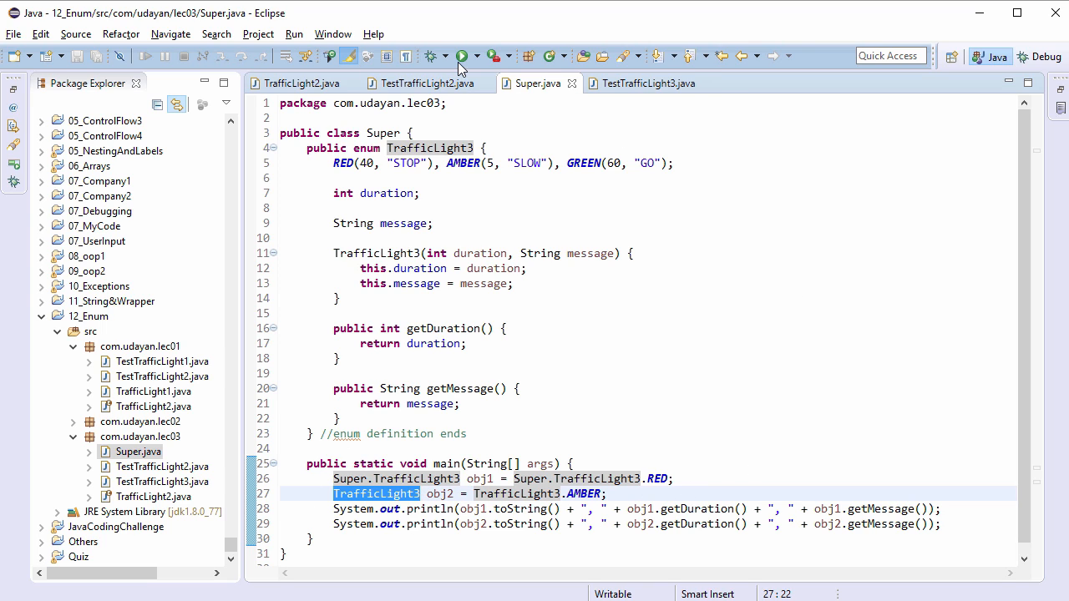
pyautogui.click(467, 56)
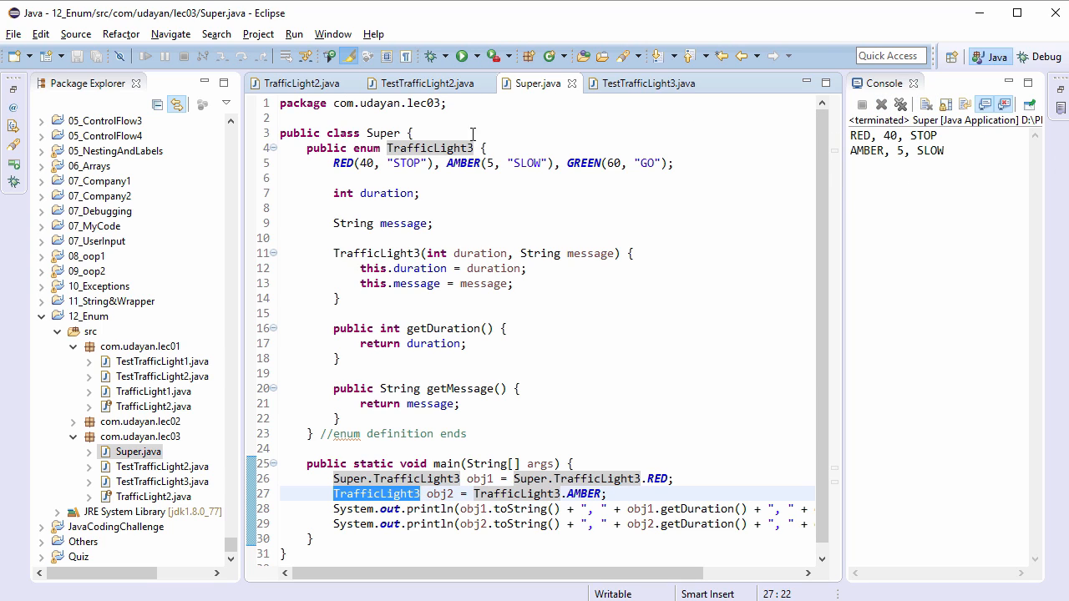
pyautogui.moveTo(598, 172)
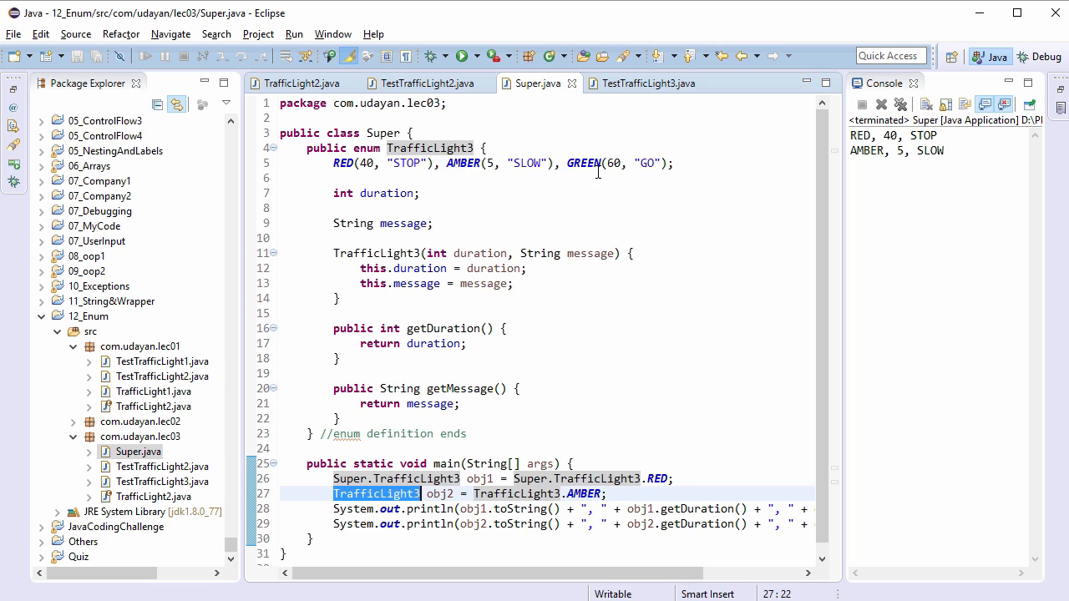
pyautogui.click(648, 83)
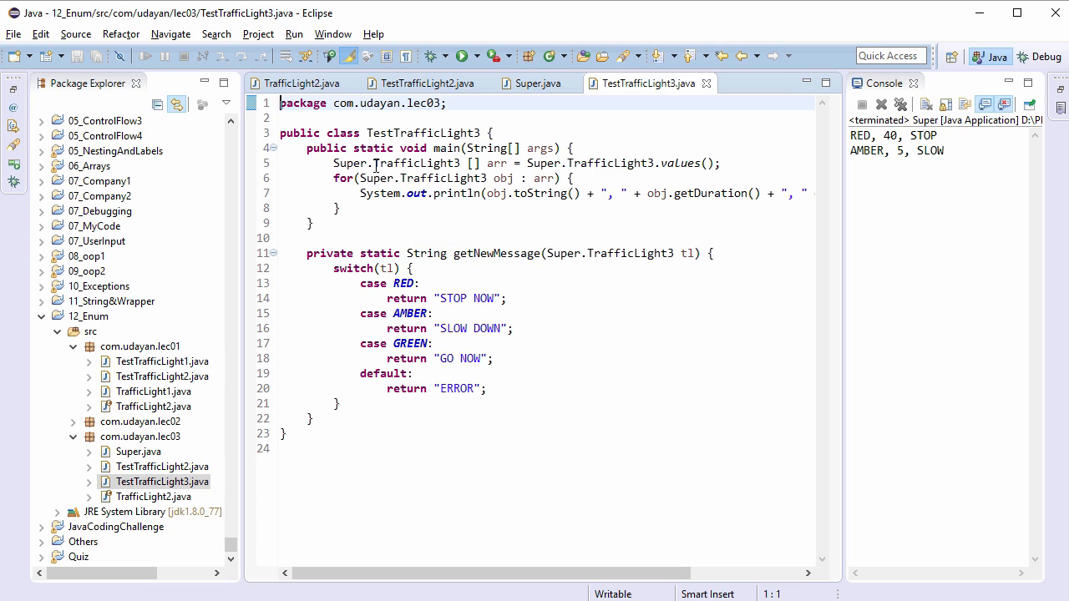
# Select the Super prefix on line 5 and minimize the Console view
pyautogui.doubleClick(348, 163)
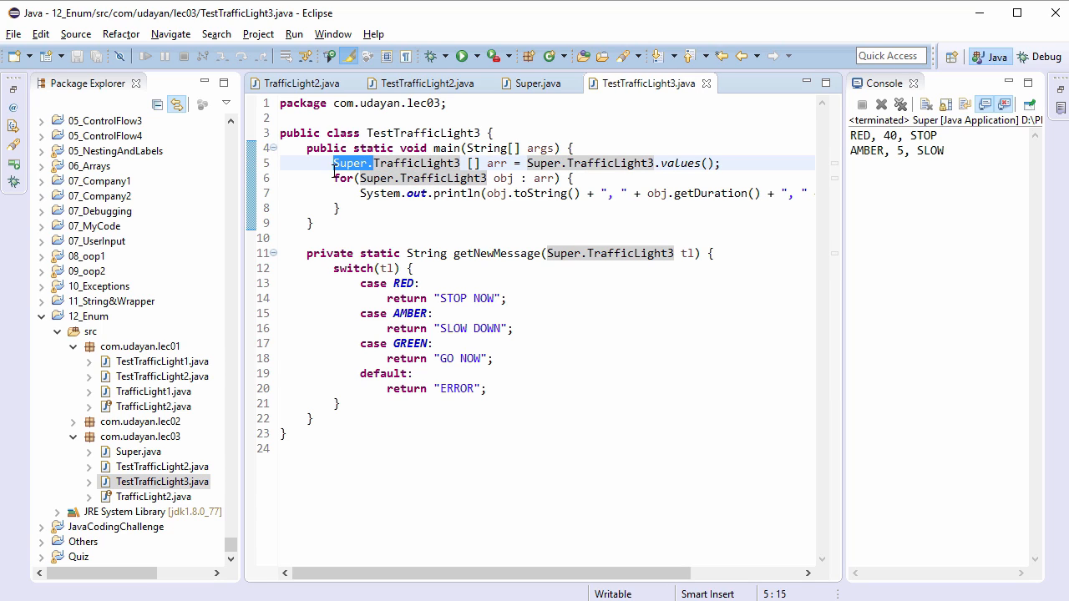
pyautogui.moveTo(610, 220)
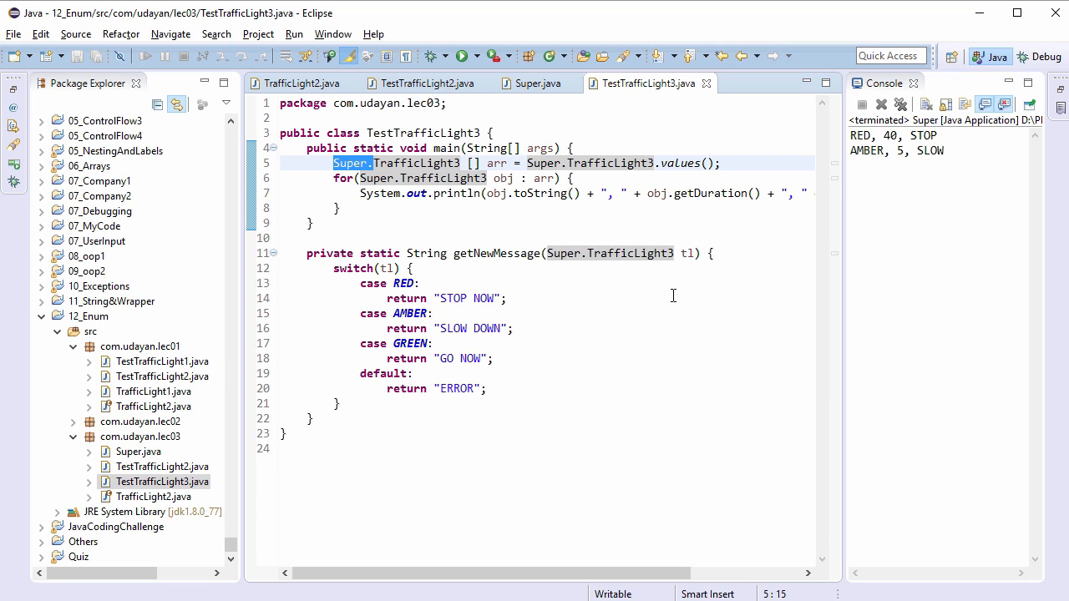
pyautogui.moveTo(394, 334)
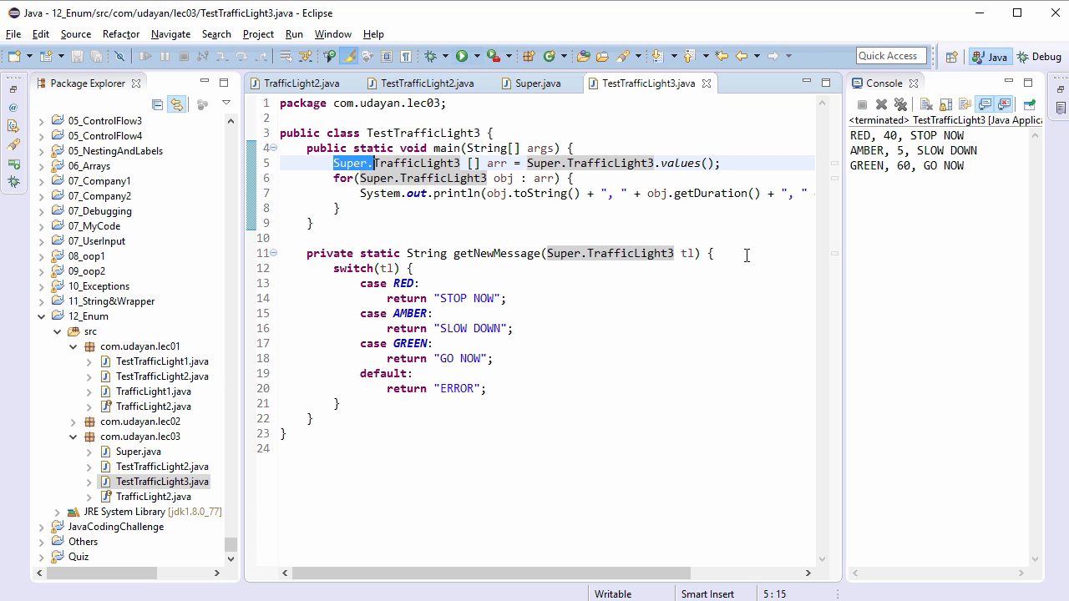
pyautogui.moveTo(926, 208)
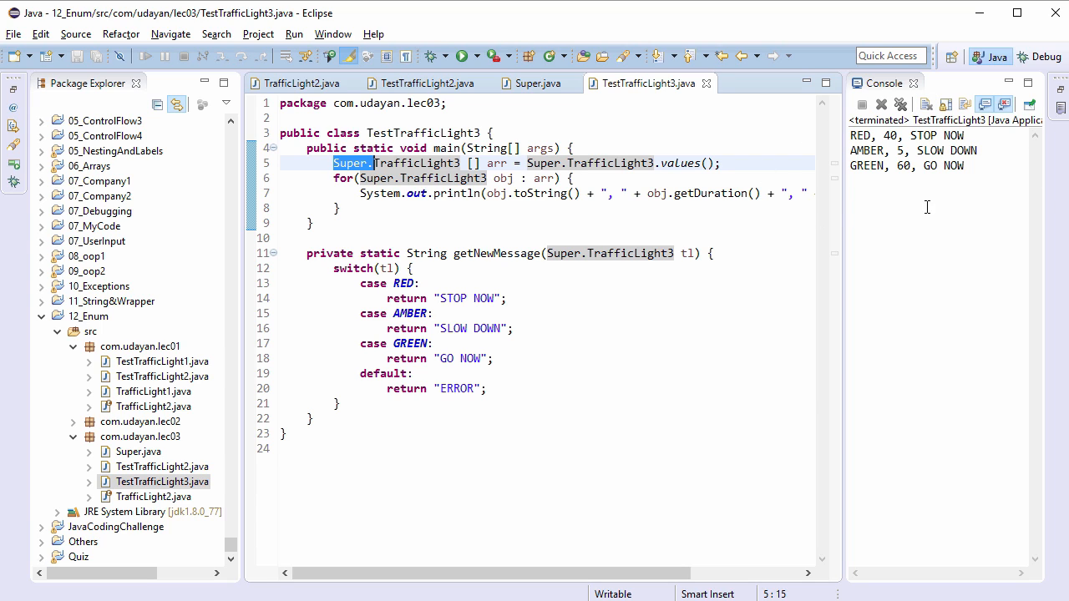
pyautogui.click(914, 82)
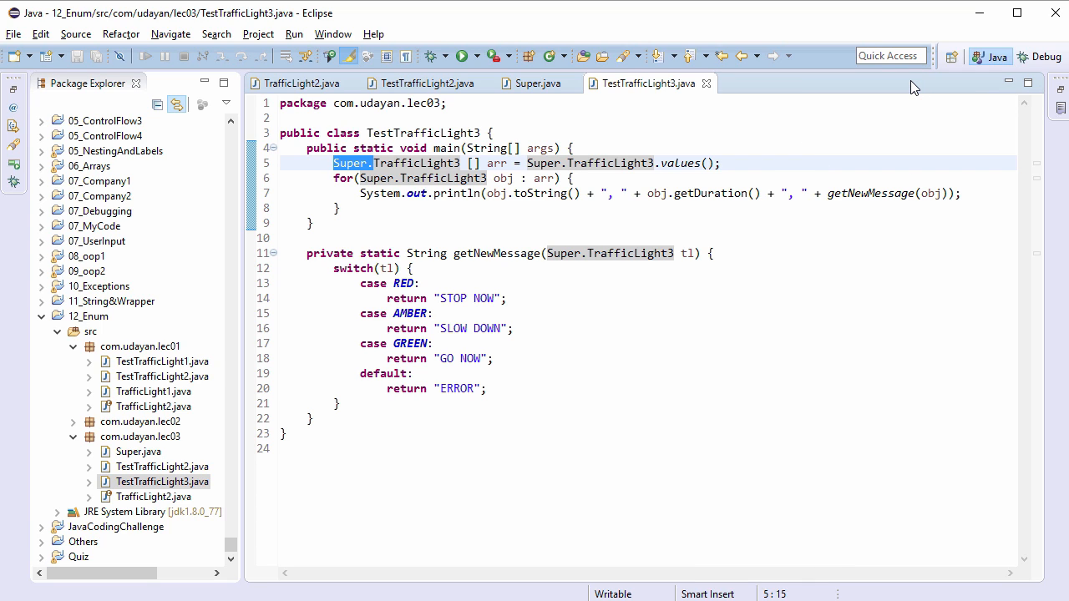